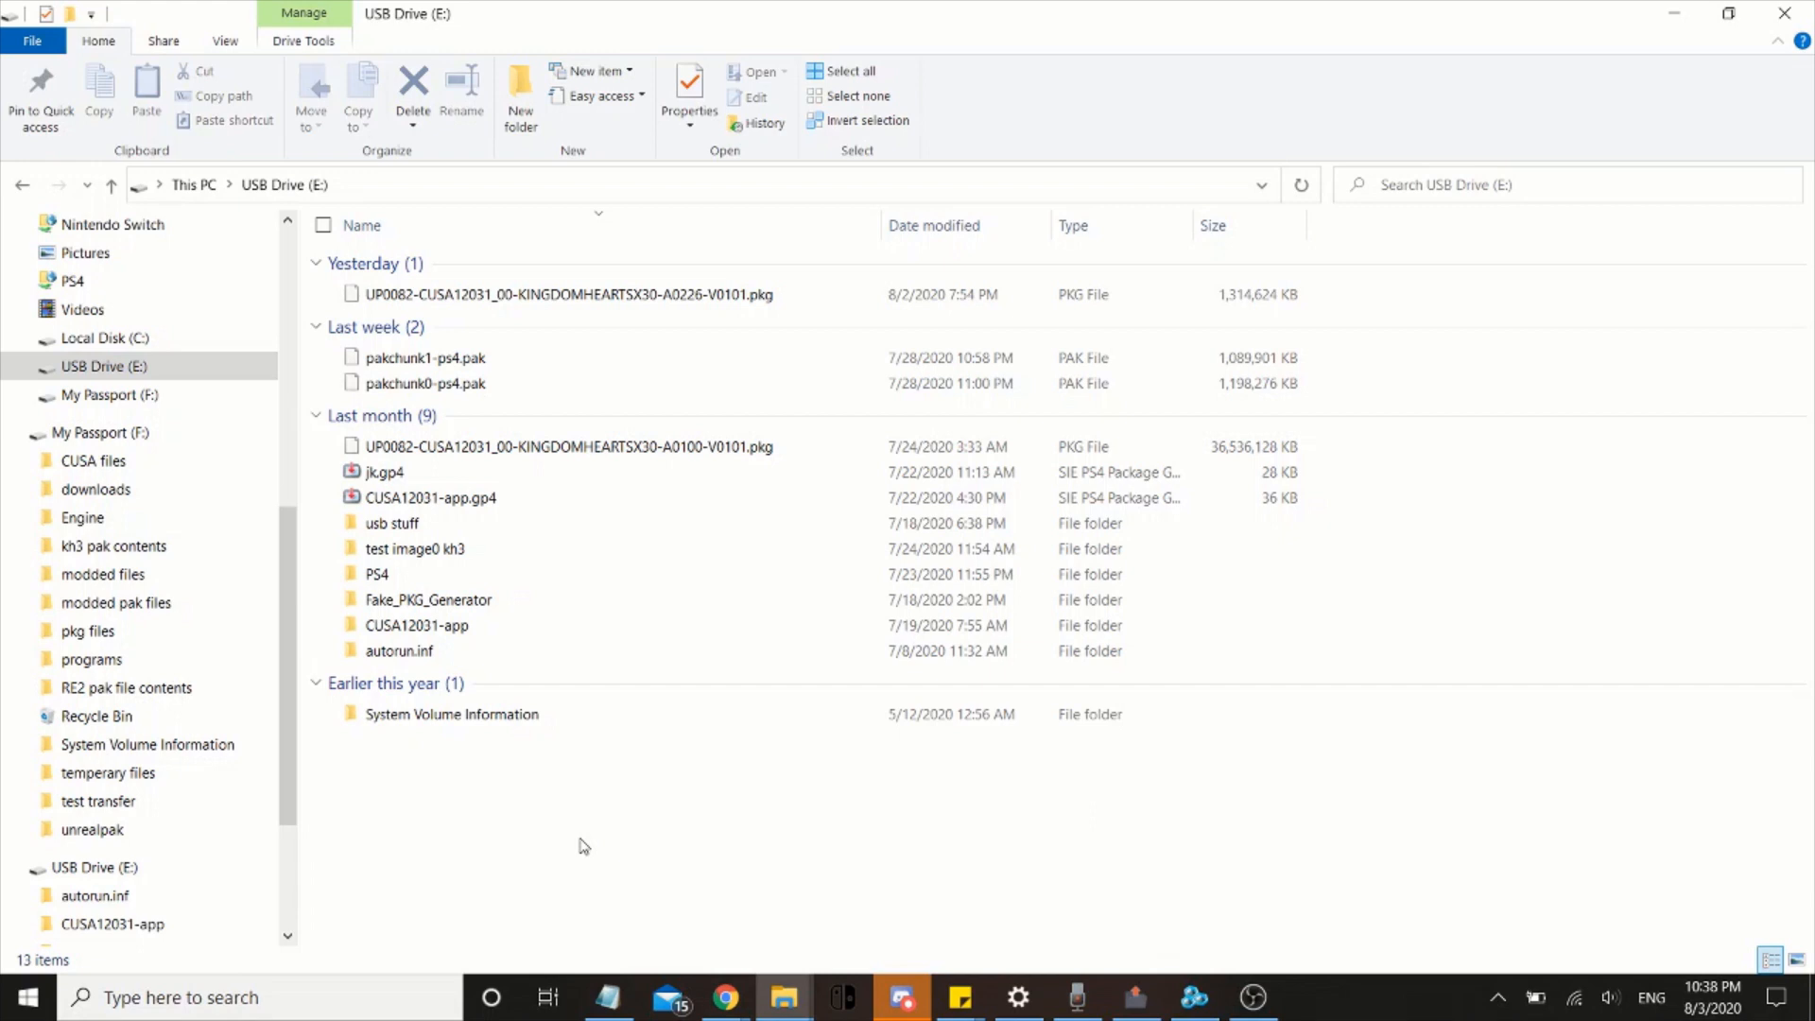
mouse_move(824, 825)
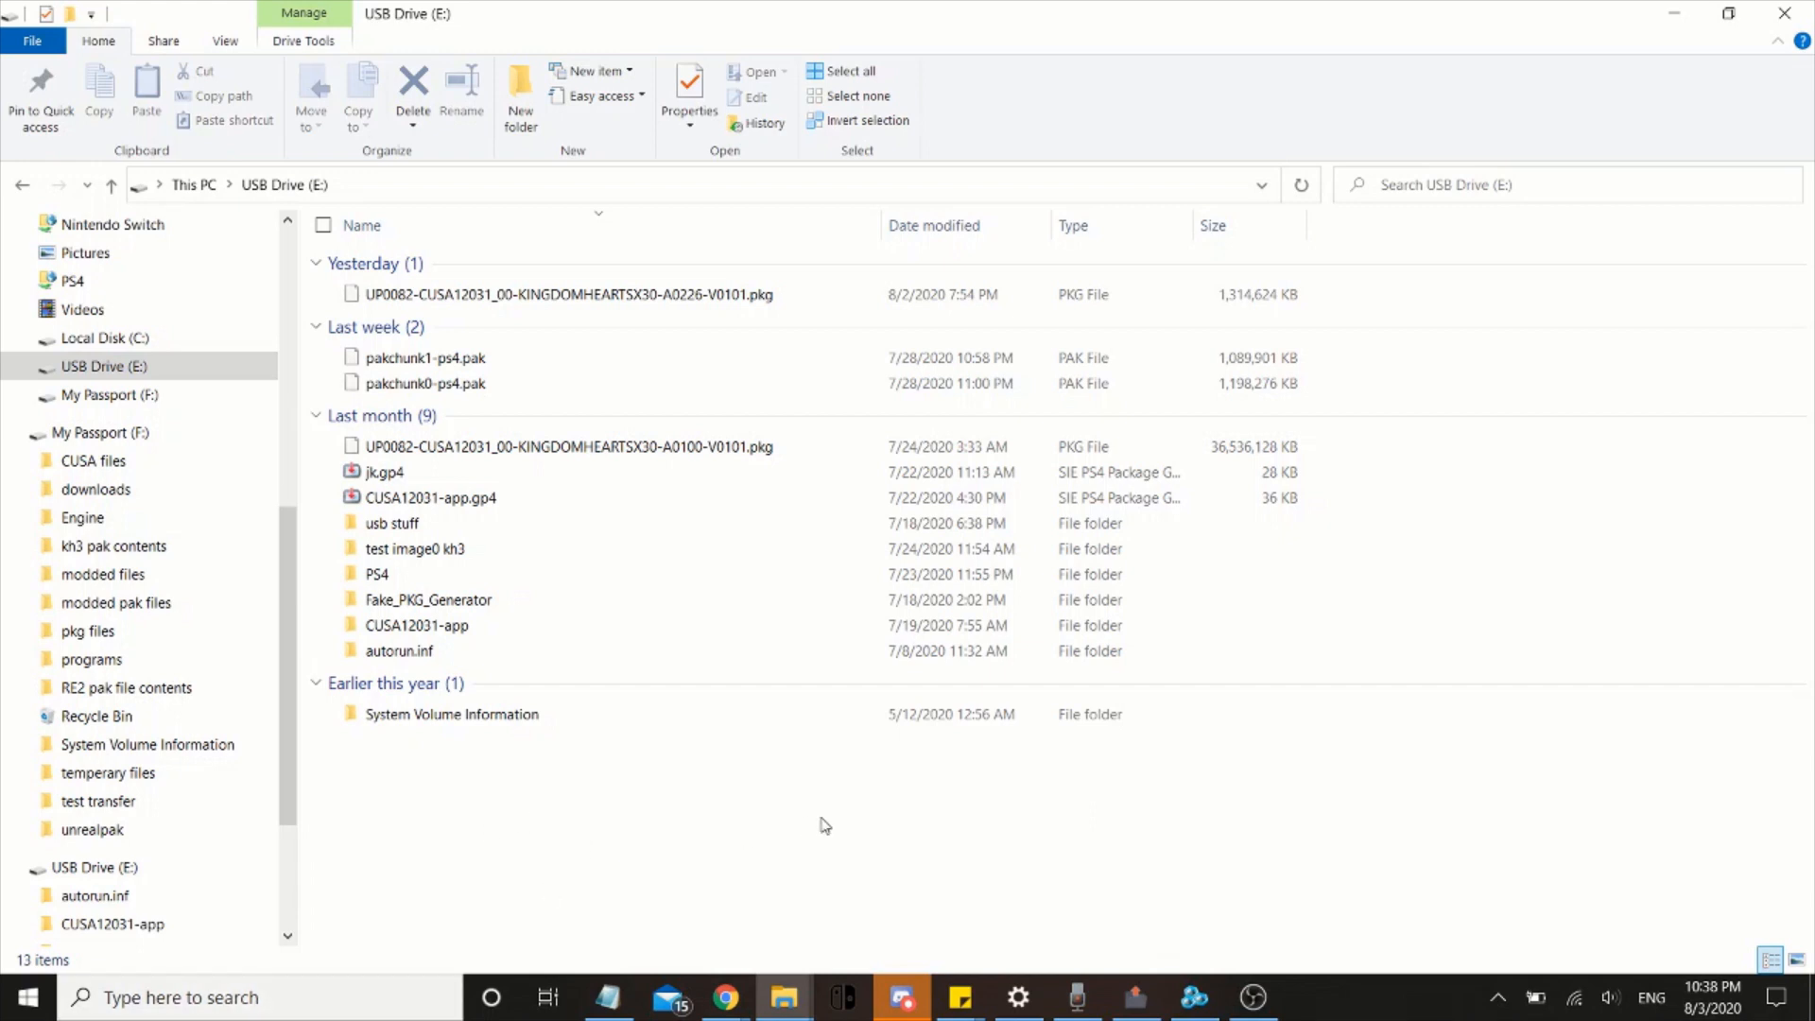
Launch PkgEditor from Windows search with the KINGDOMHEARTSX30-A0100 package from the USB drive loaded
click(260, 997)
text(pkgedit)
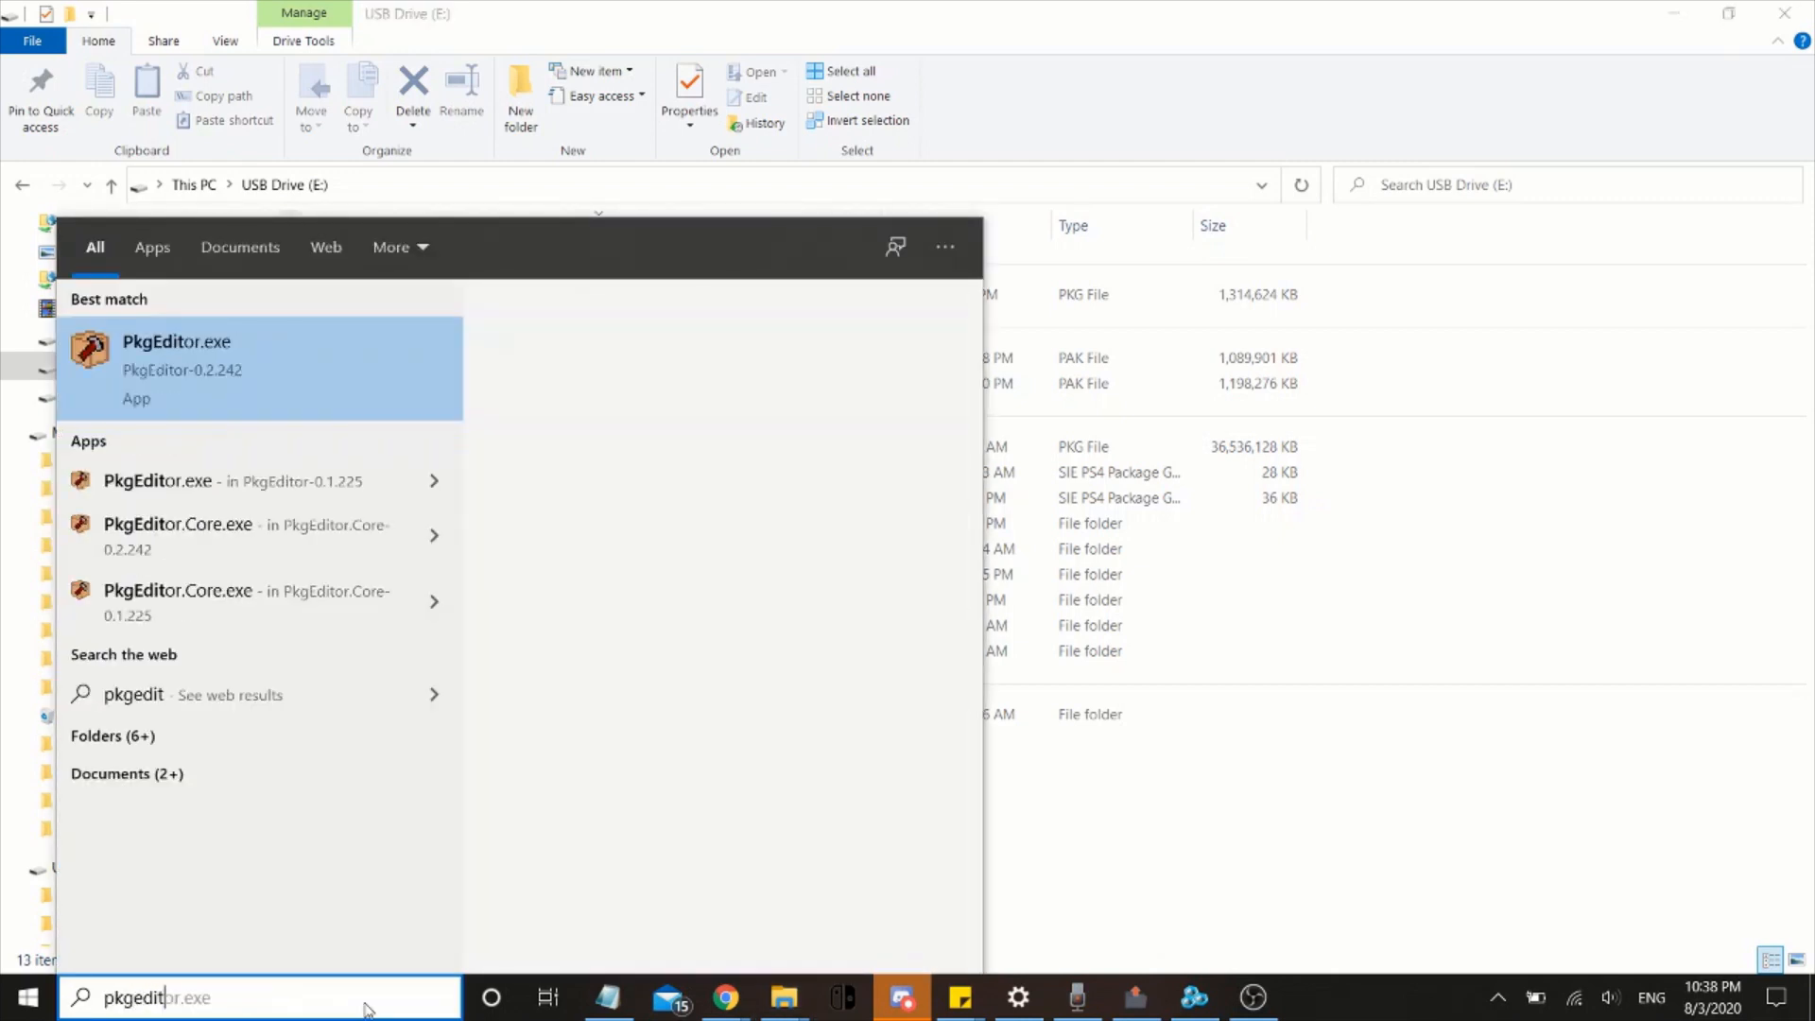
click(176, 368)
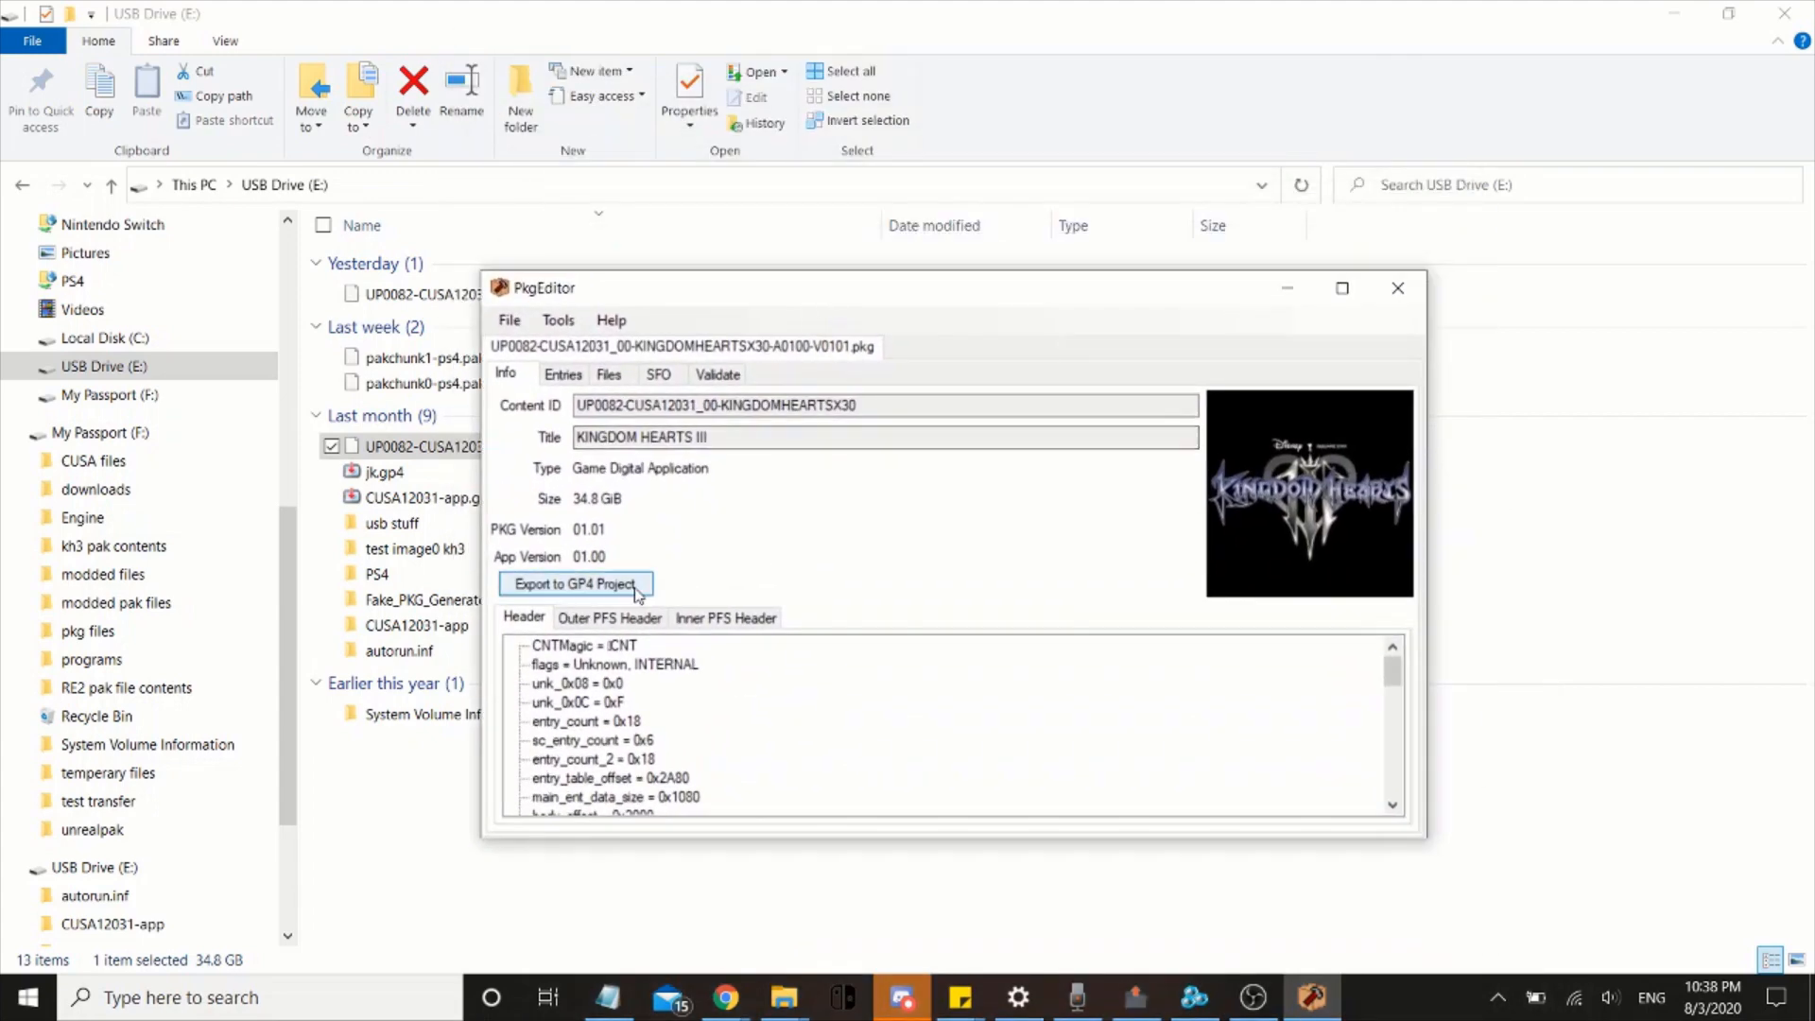
click(576, 583)
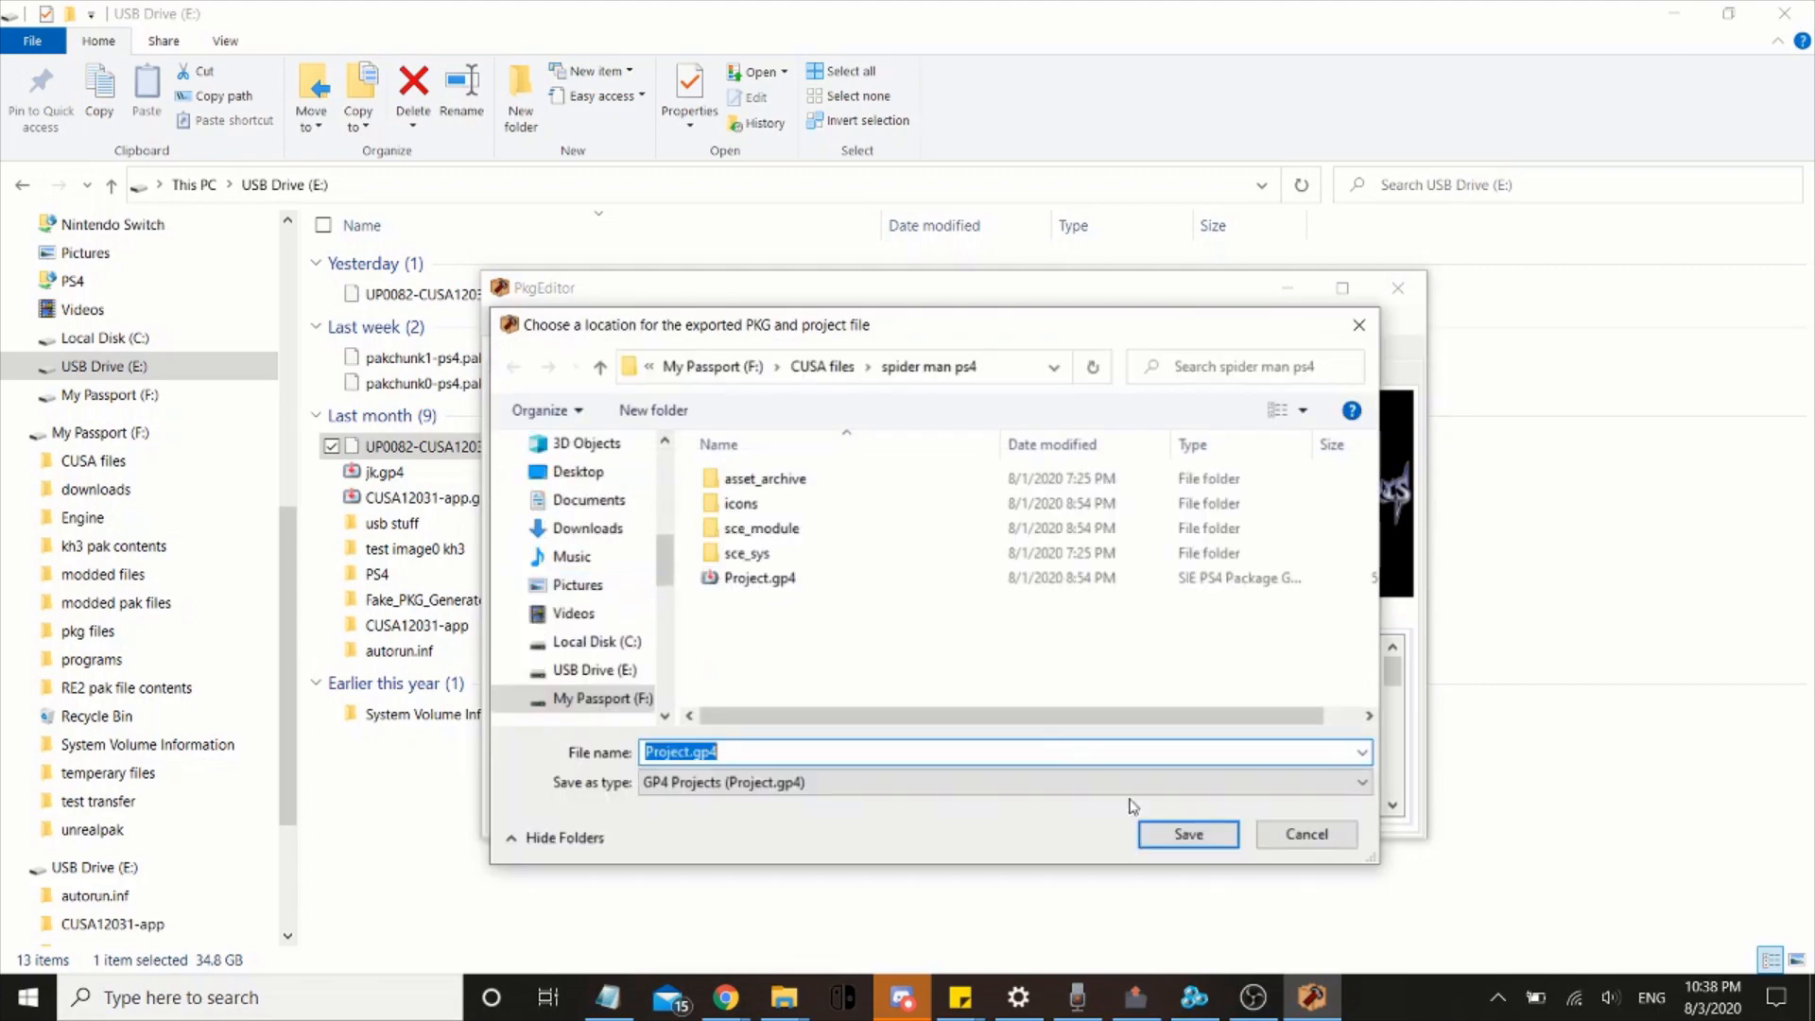
click(1187, 833)
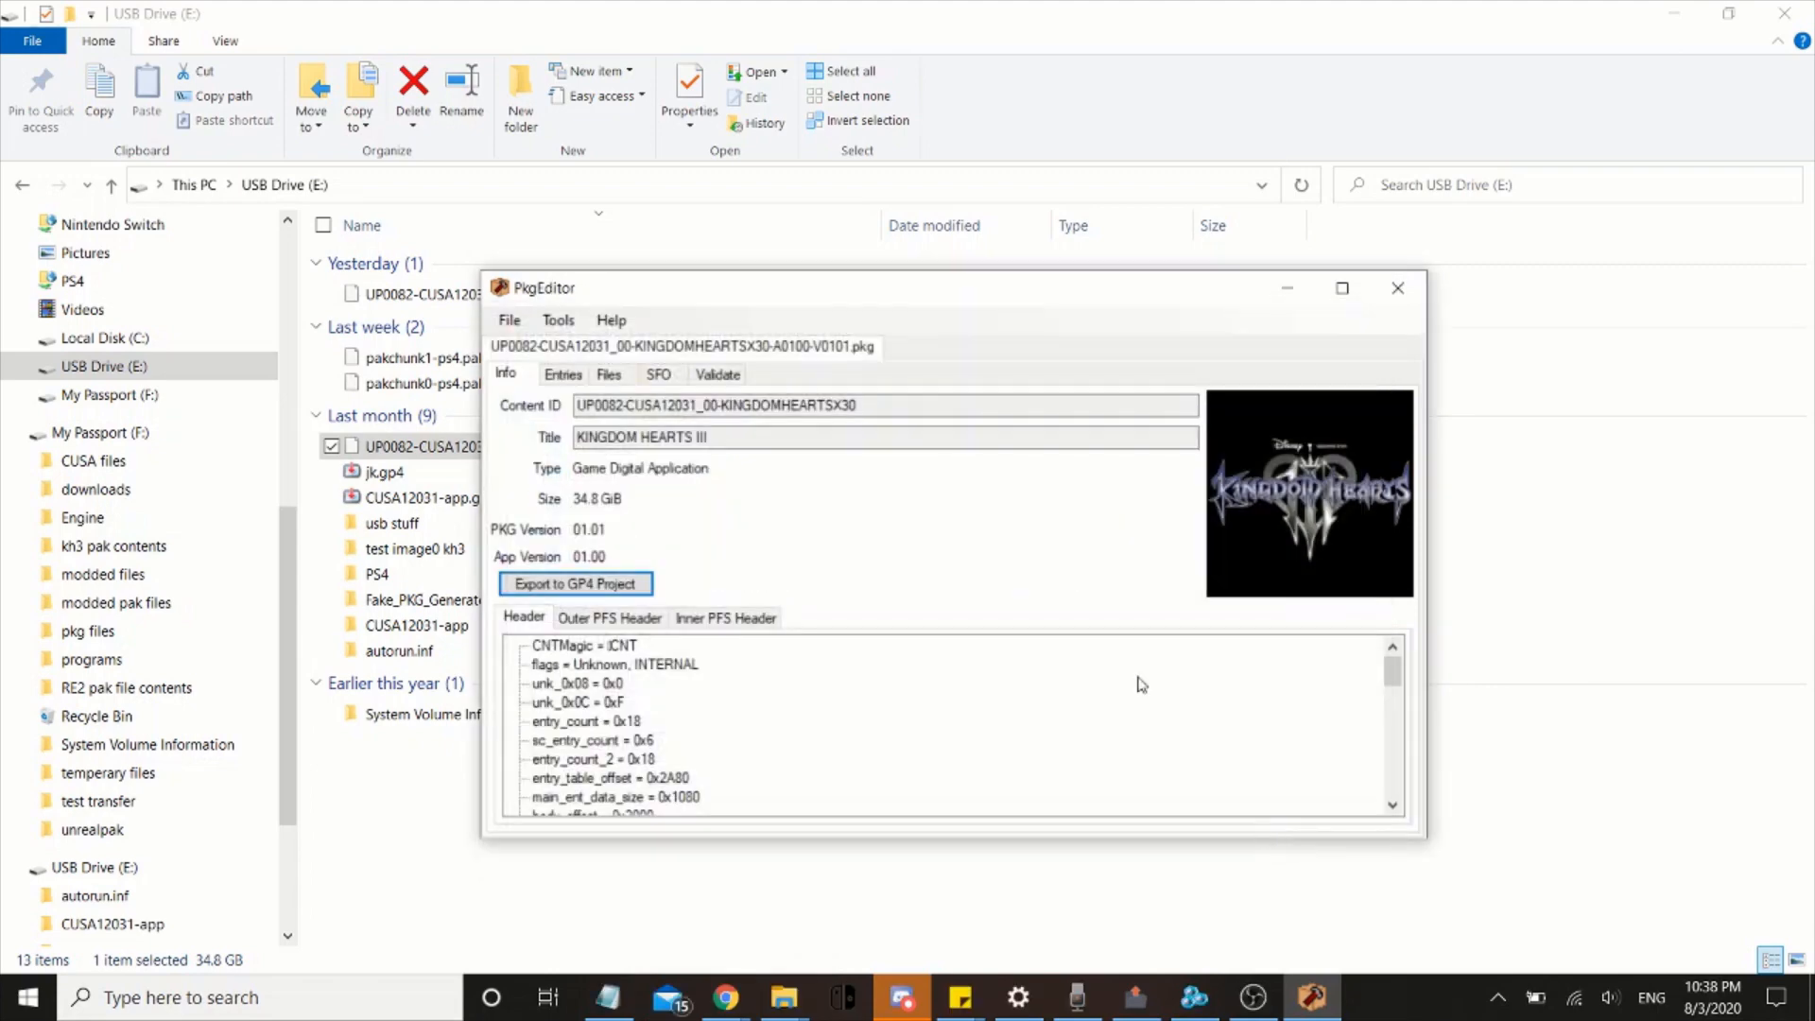
mouse_move(808, 302)
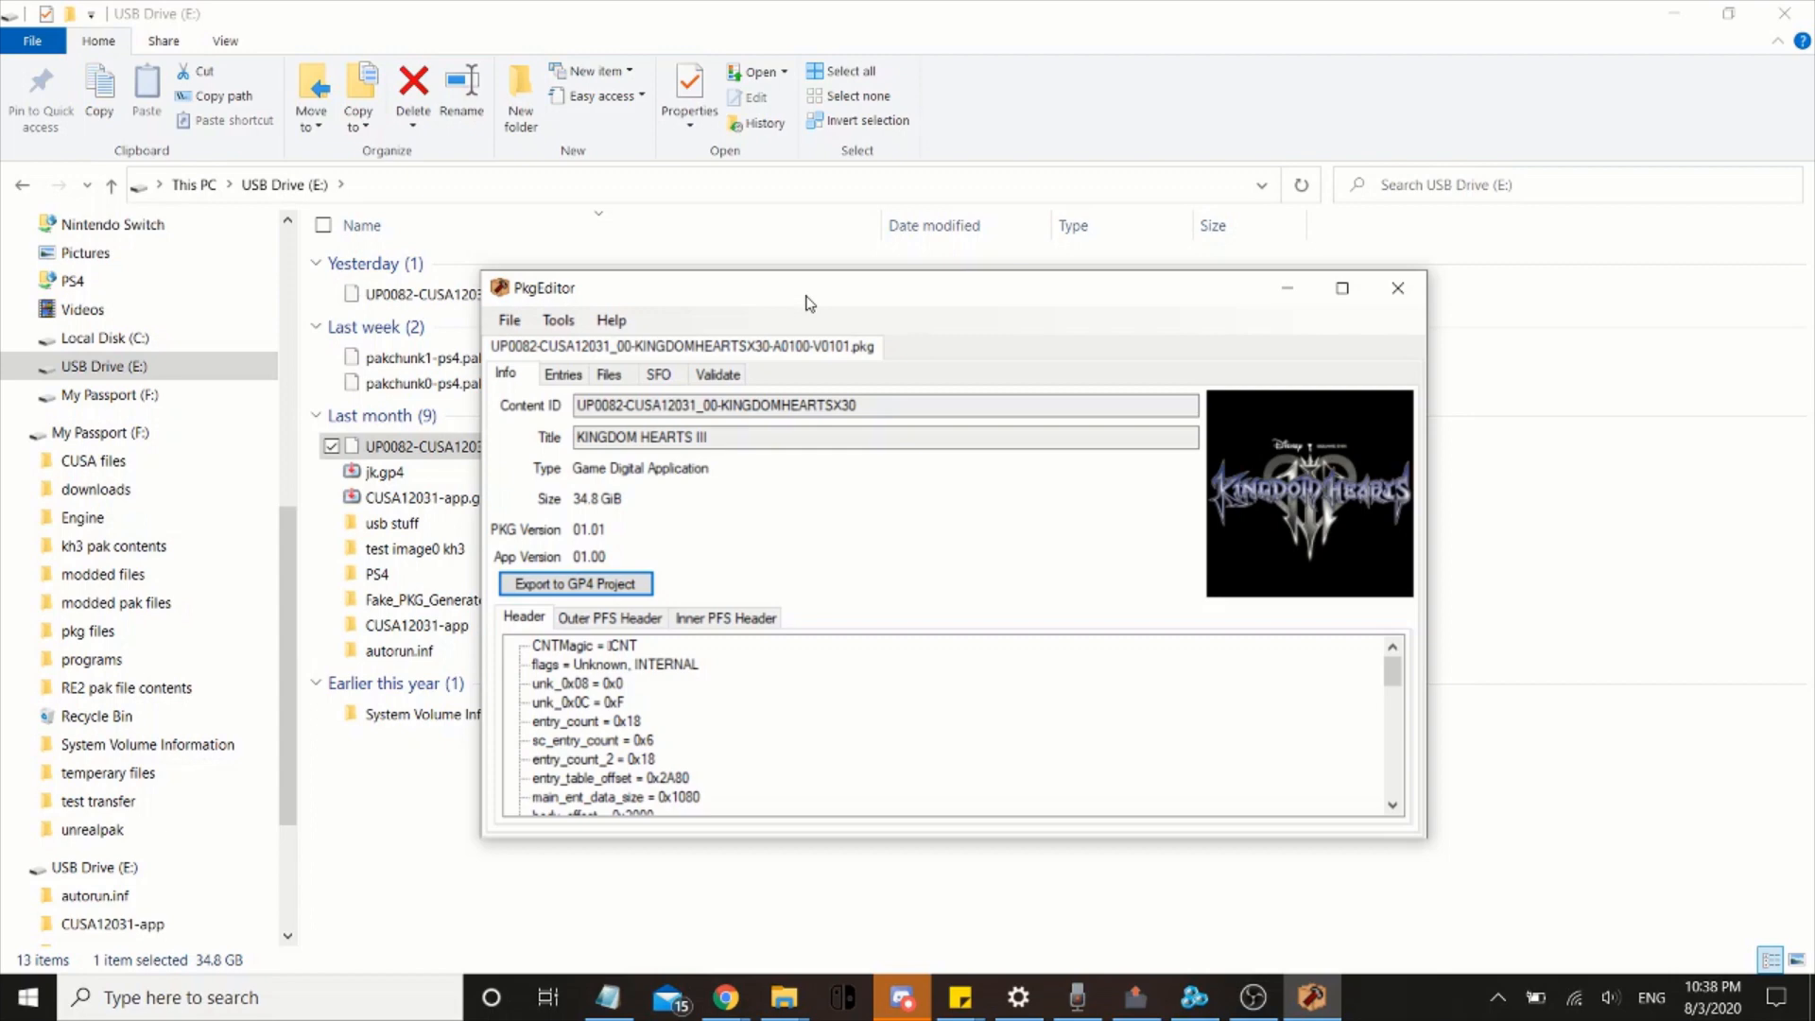
mouse_move(611, 319)
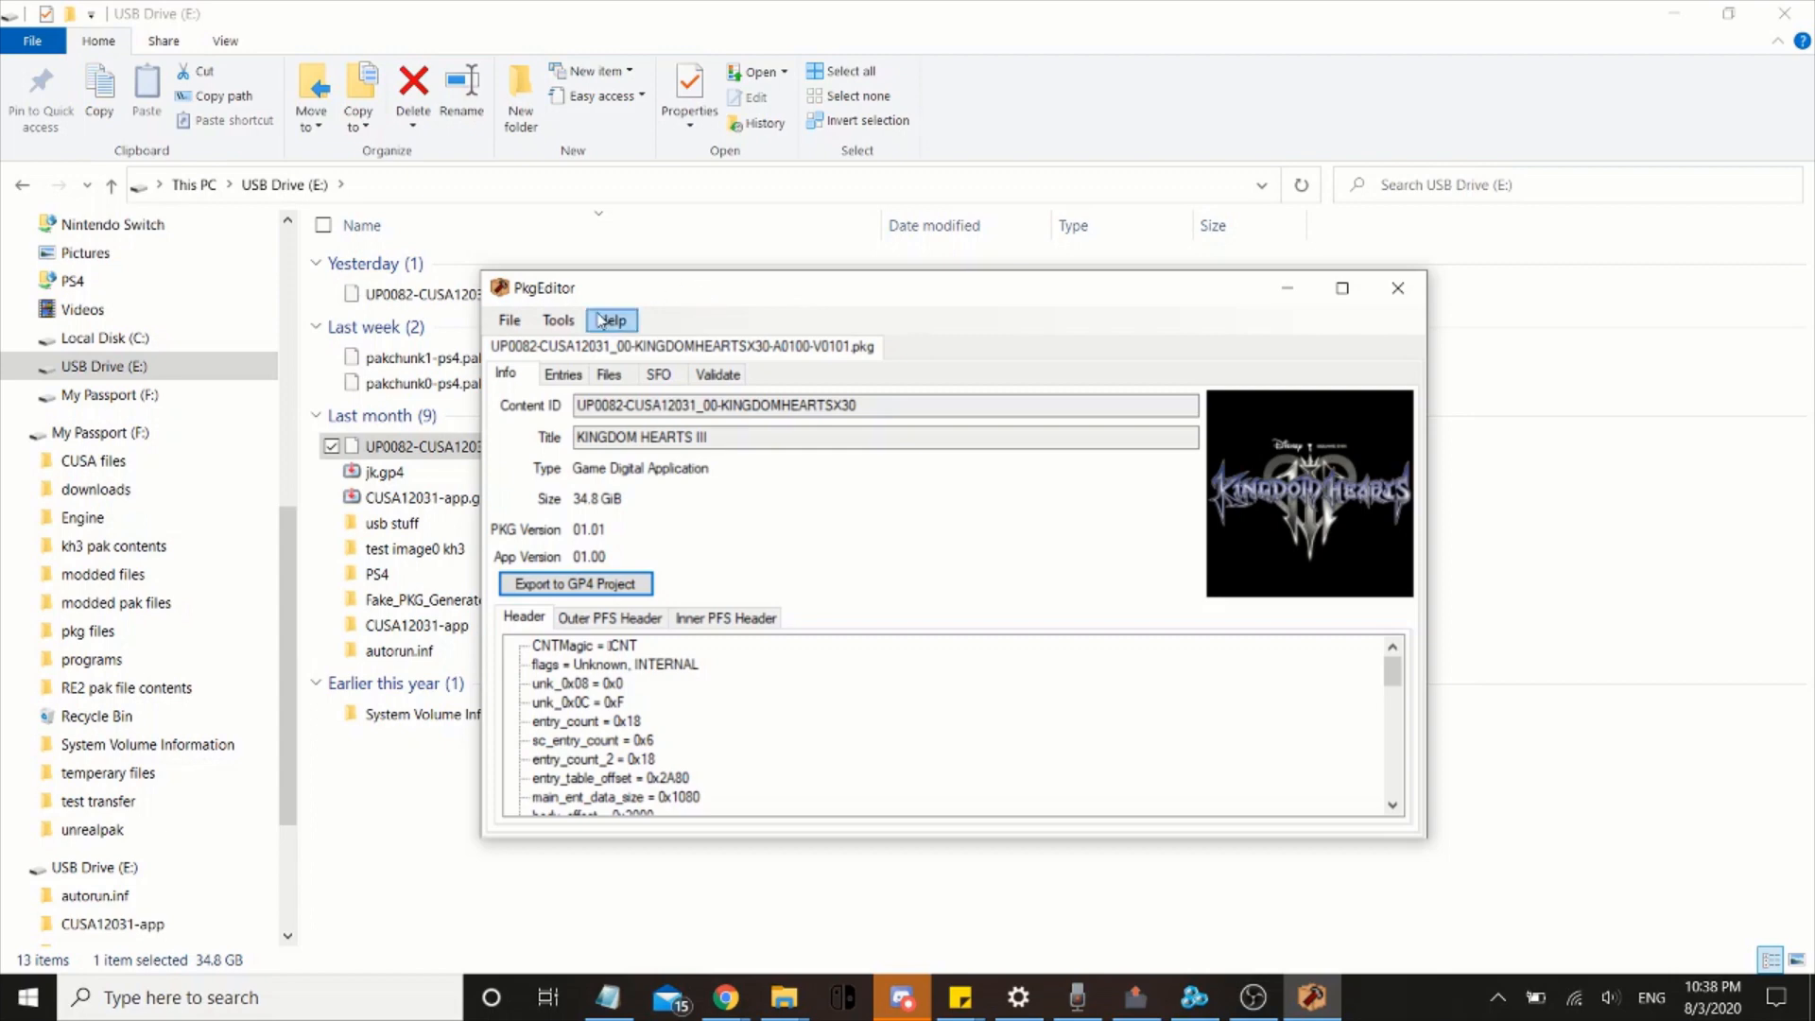
mouse_move(639, 317)
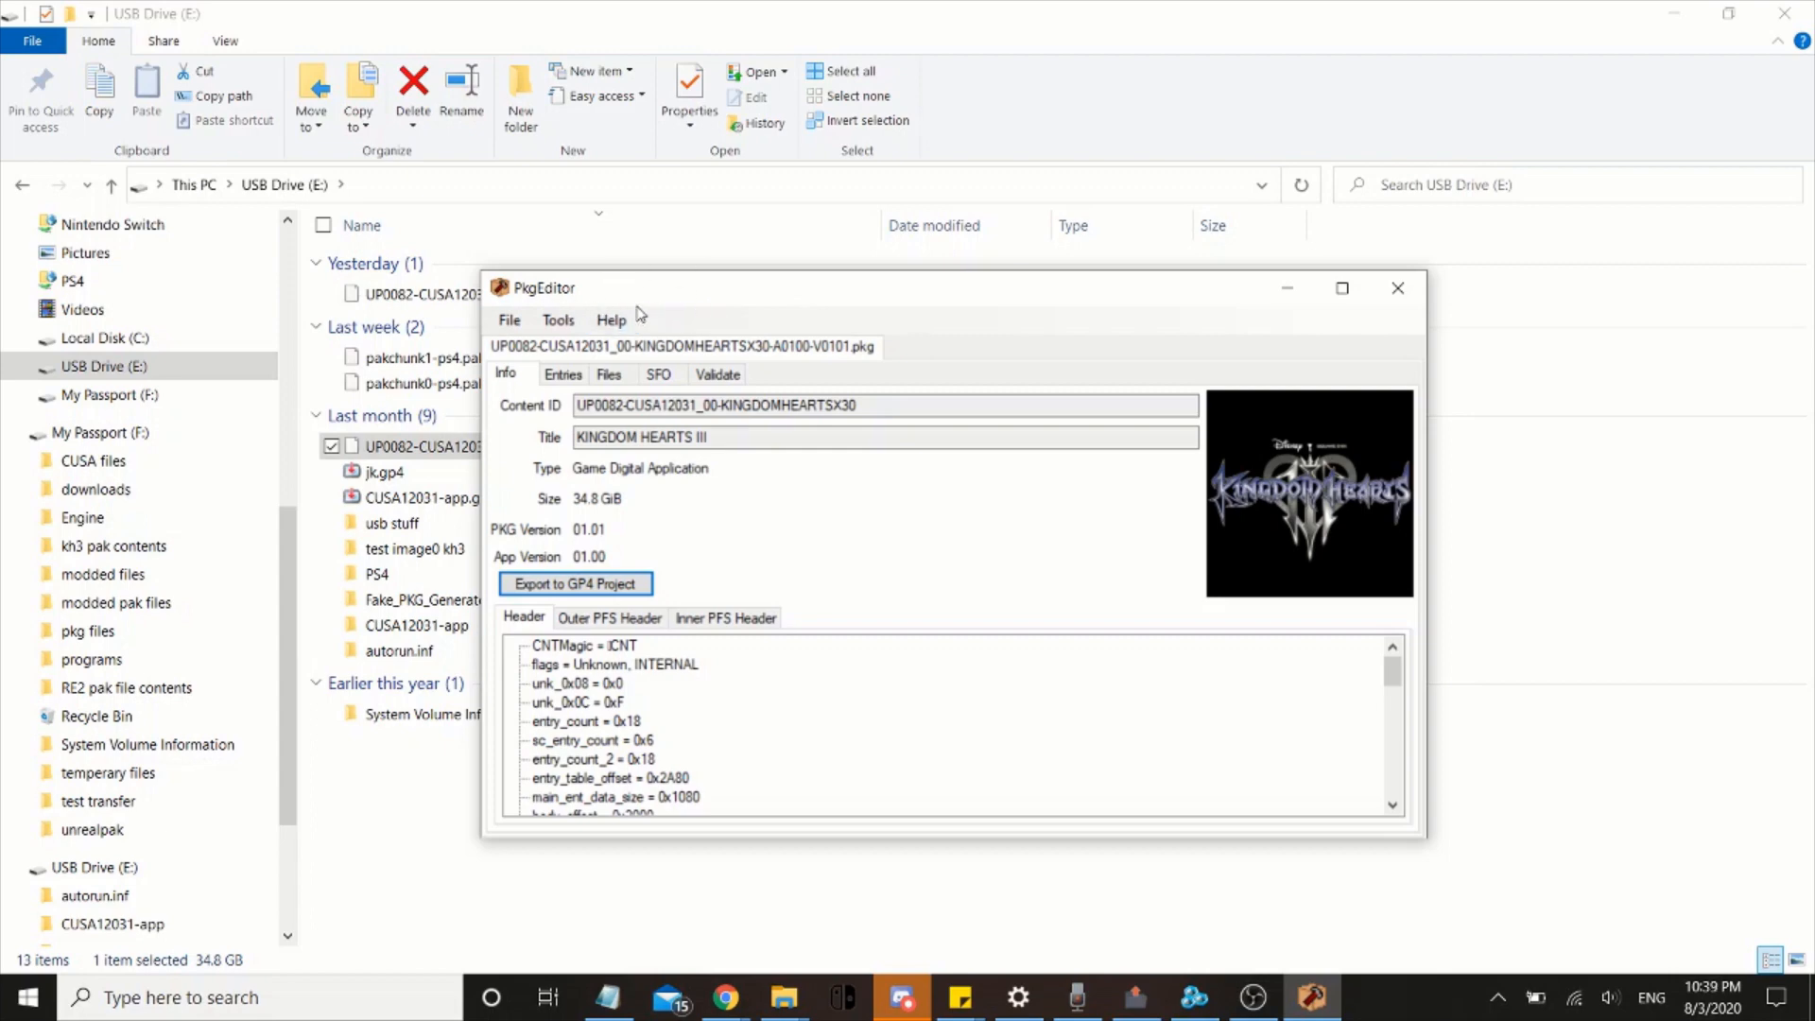
mouse_move(1398, 287)
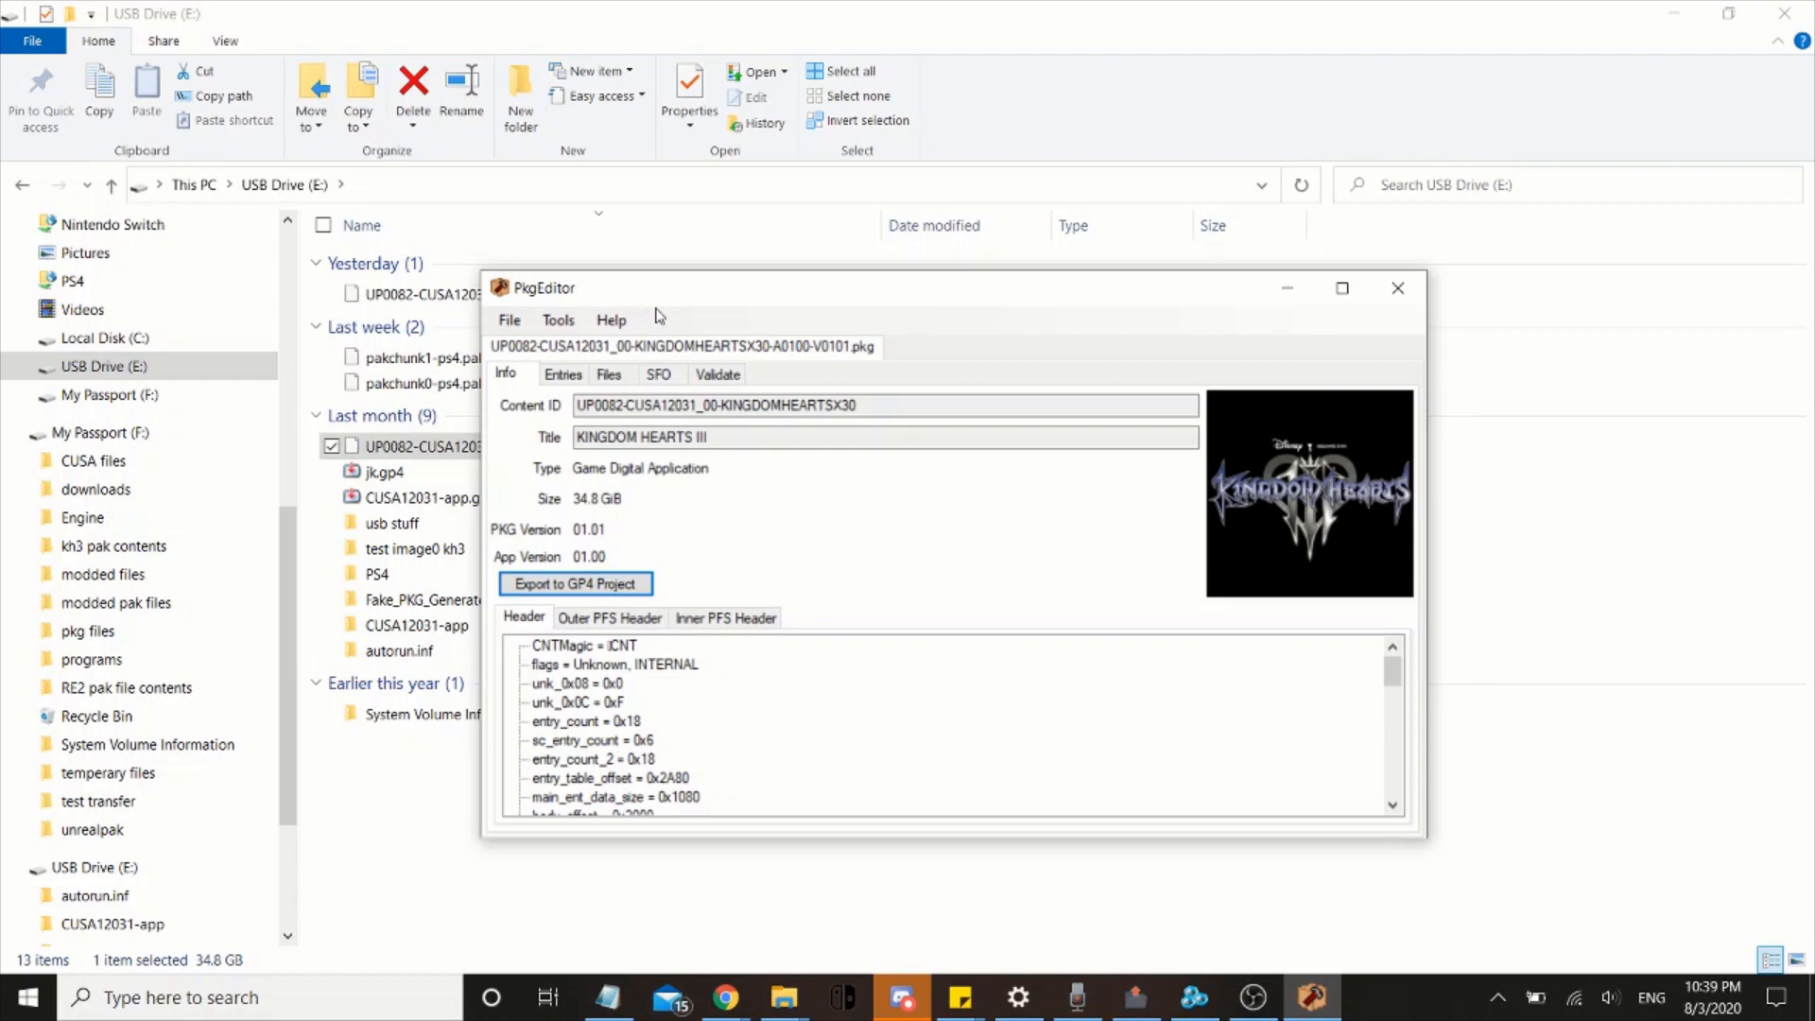
mouse_move(1113, 326)
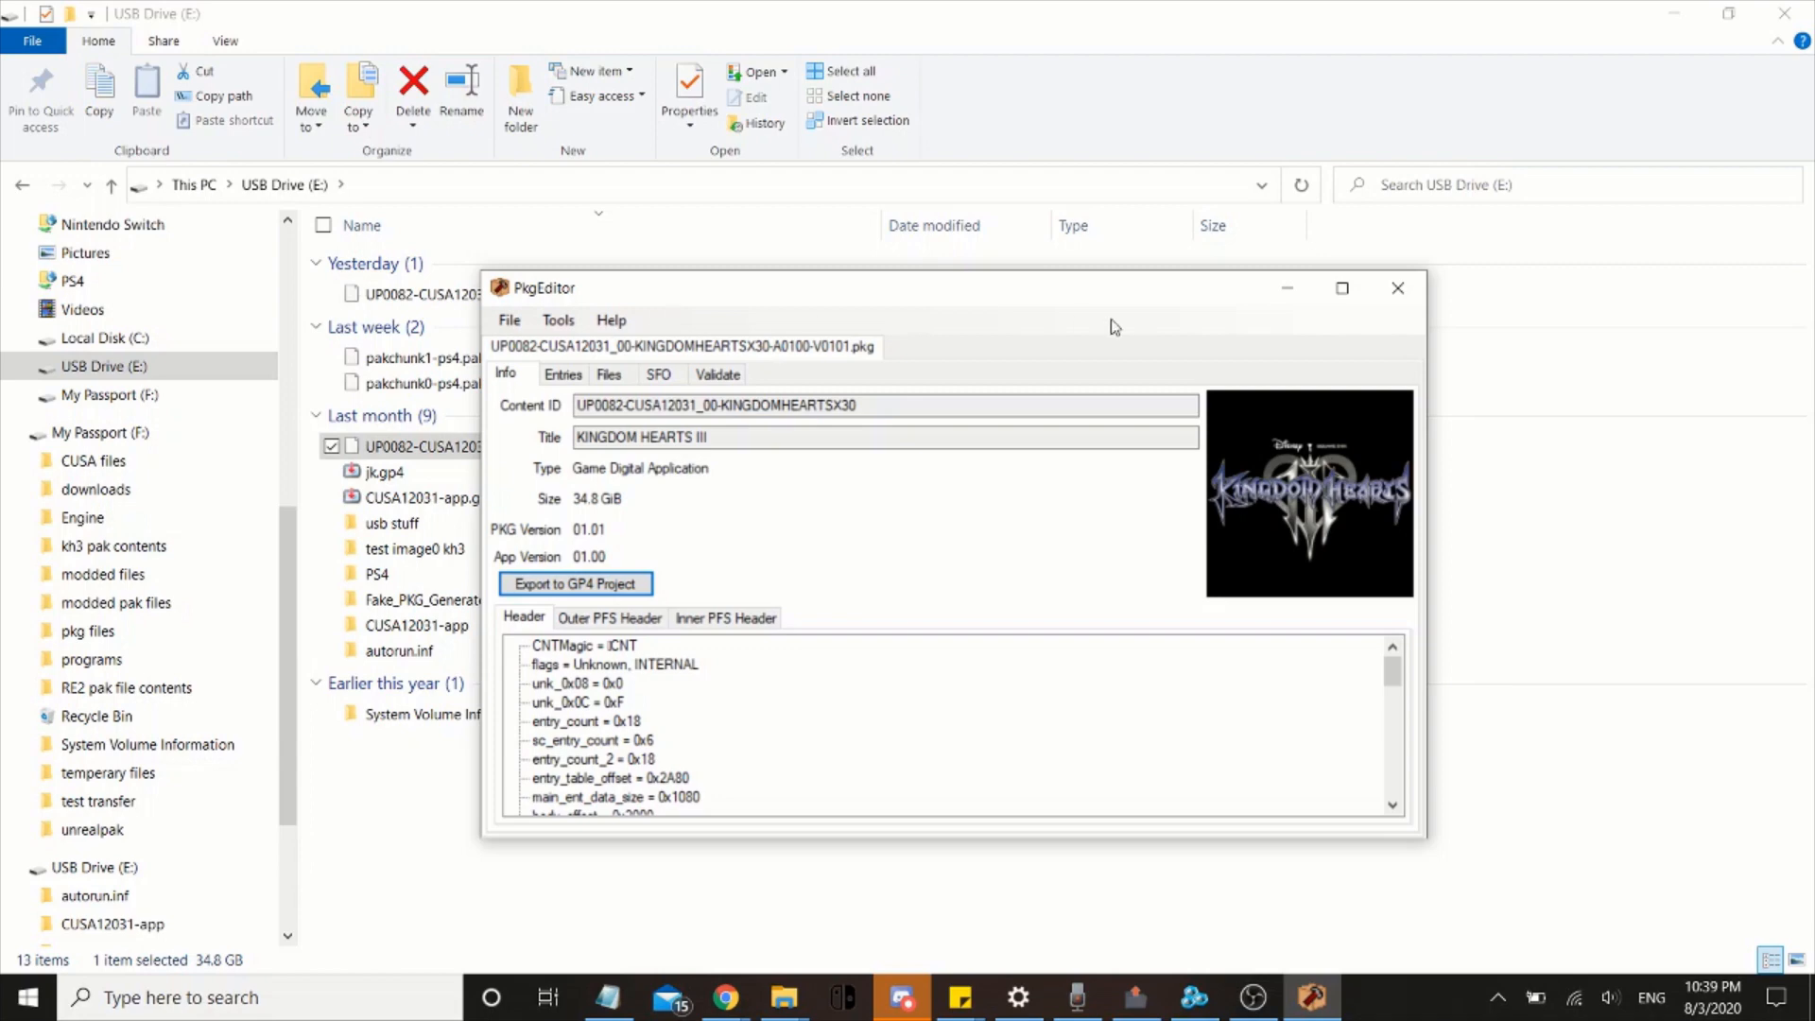
Close PkgEditor, browse to CUSA12031-app\tresgame\content\paks and select pakchunk1_s36-ps4.pak
click(1396, 288)
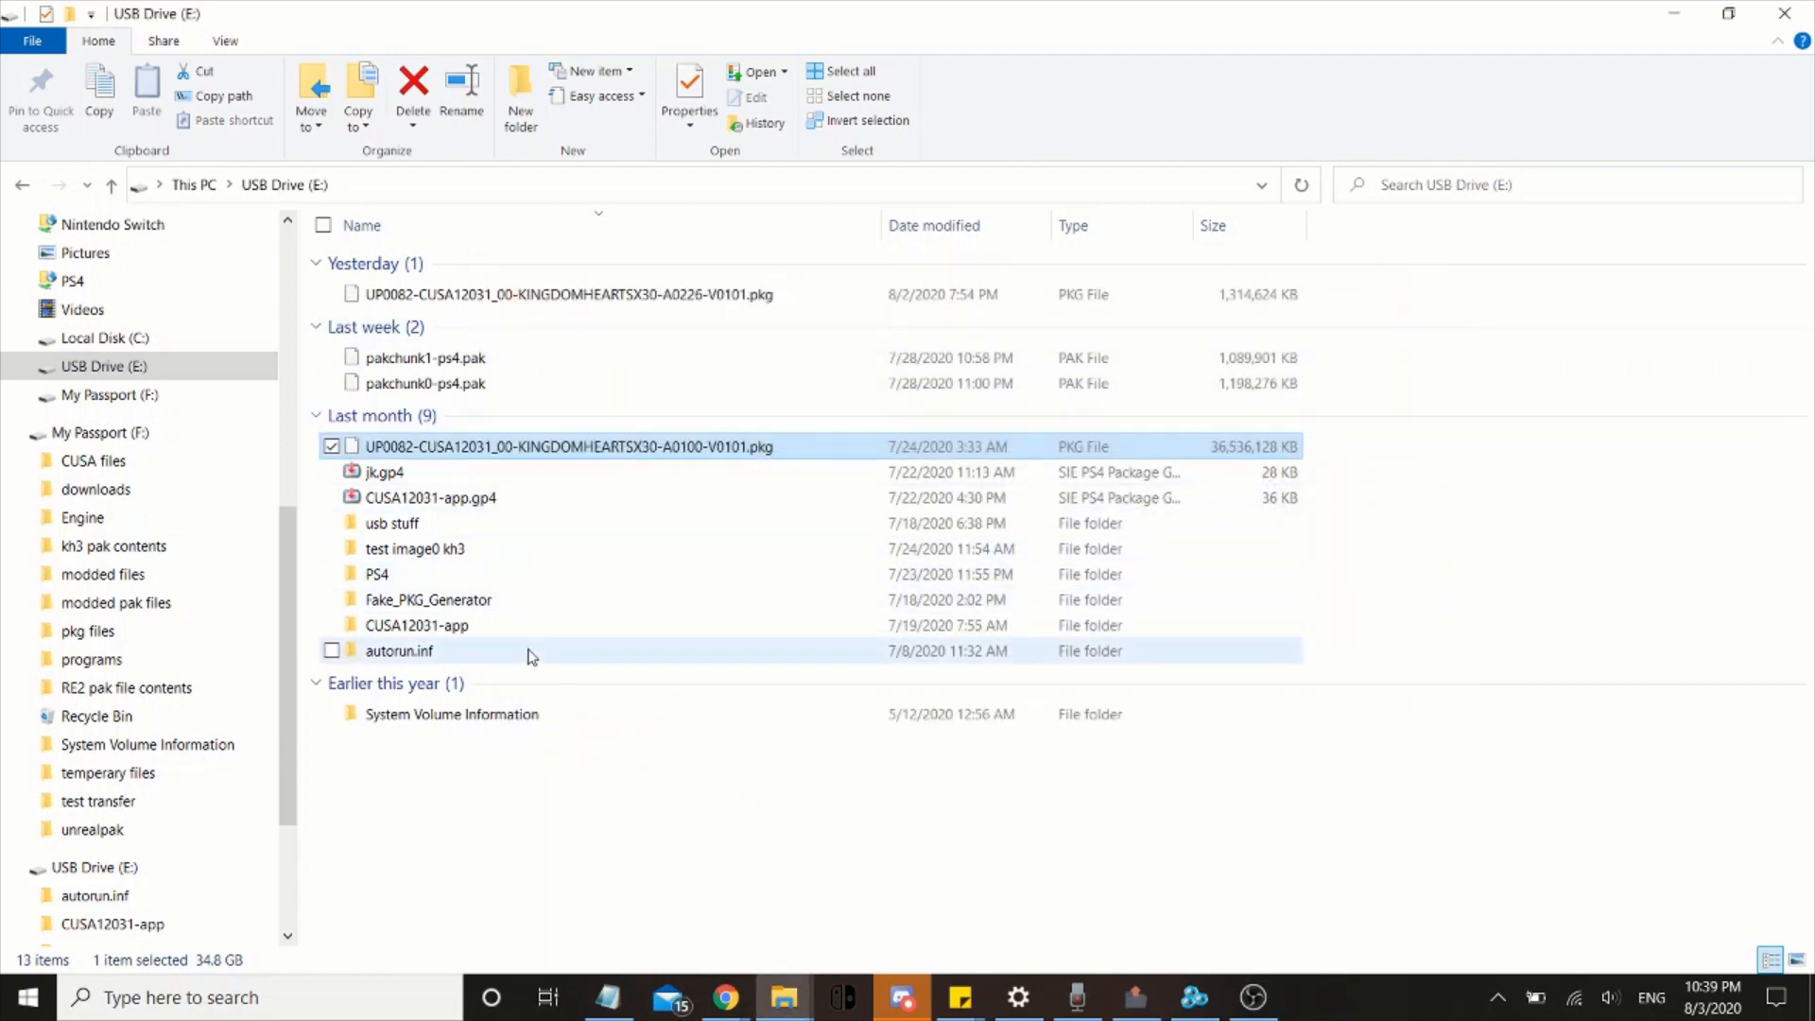
double_click(416, 625)
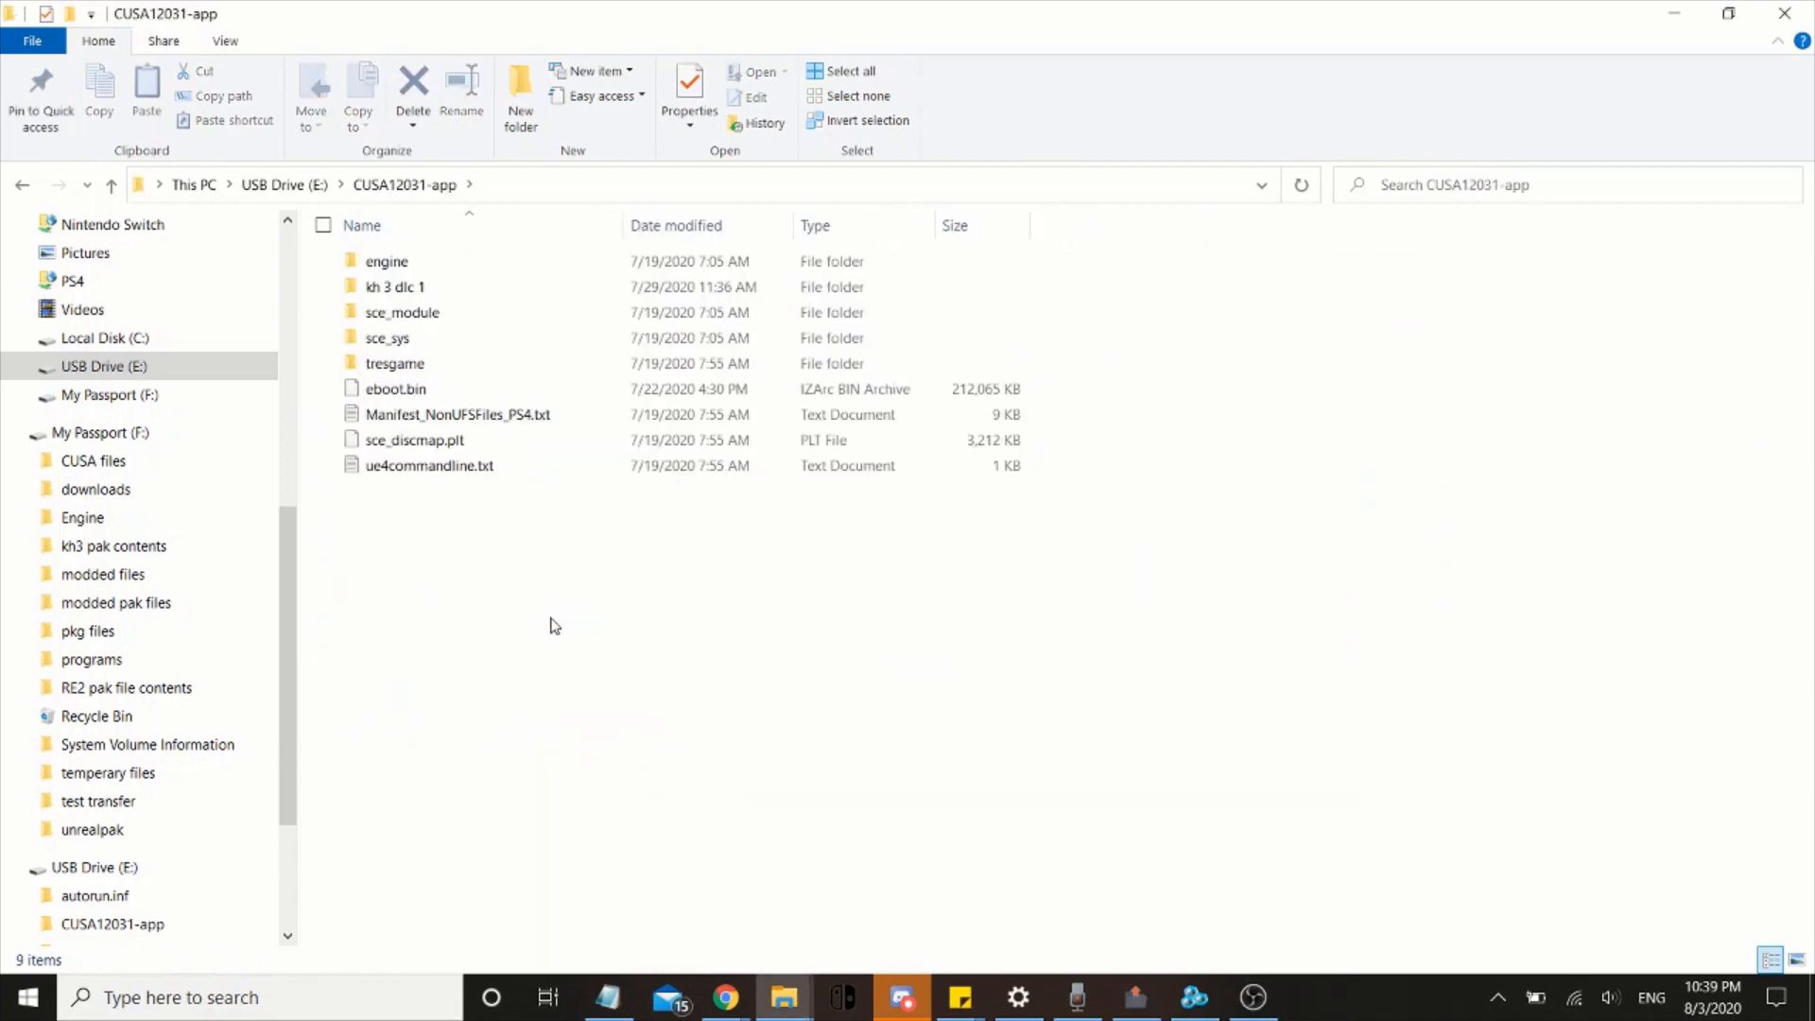
click(393, 286)
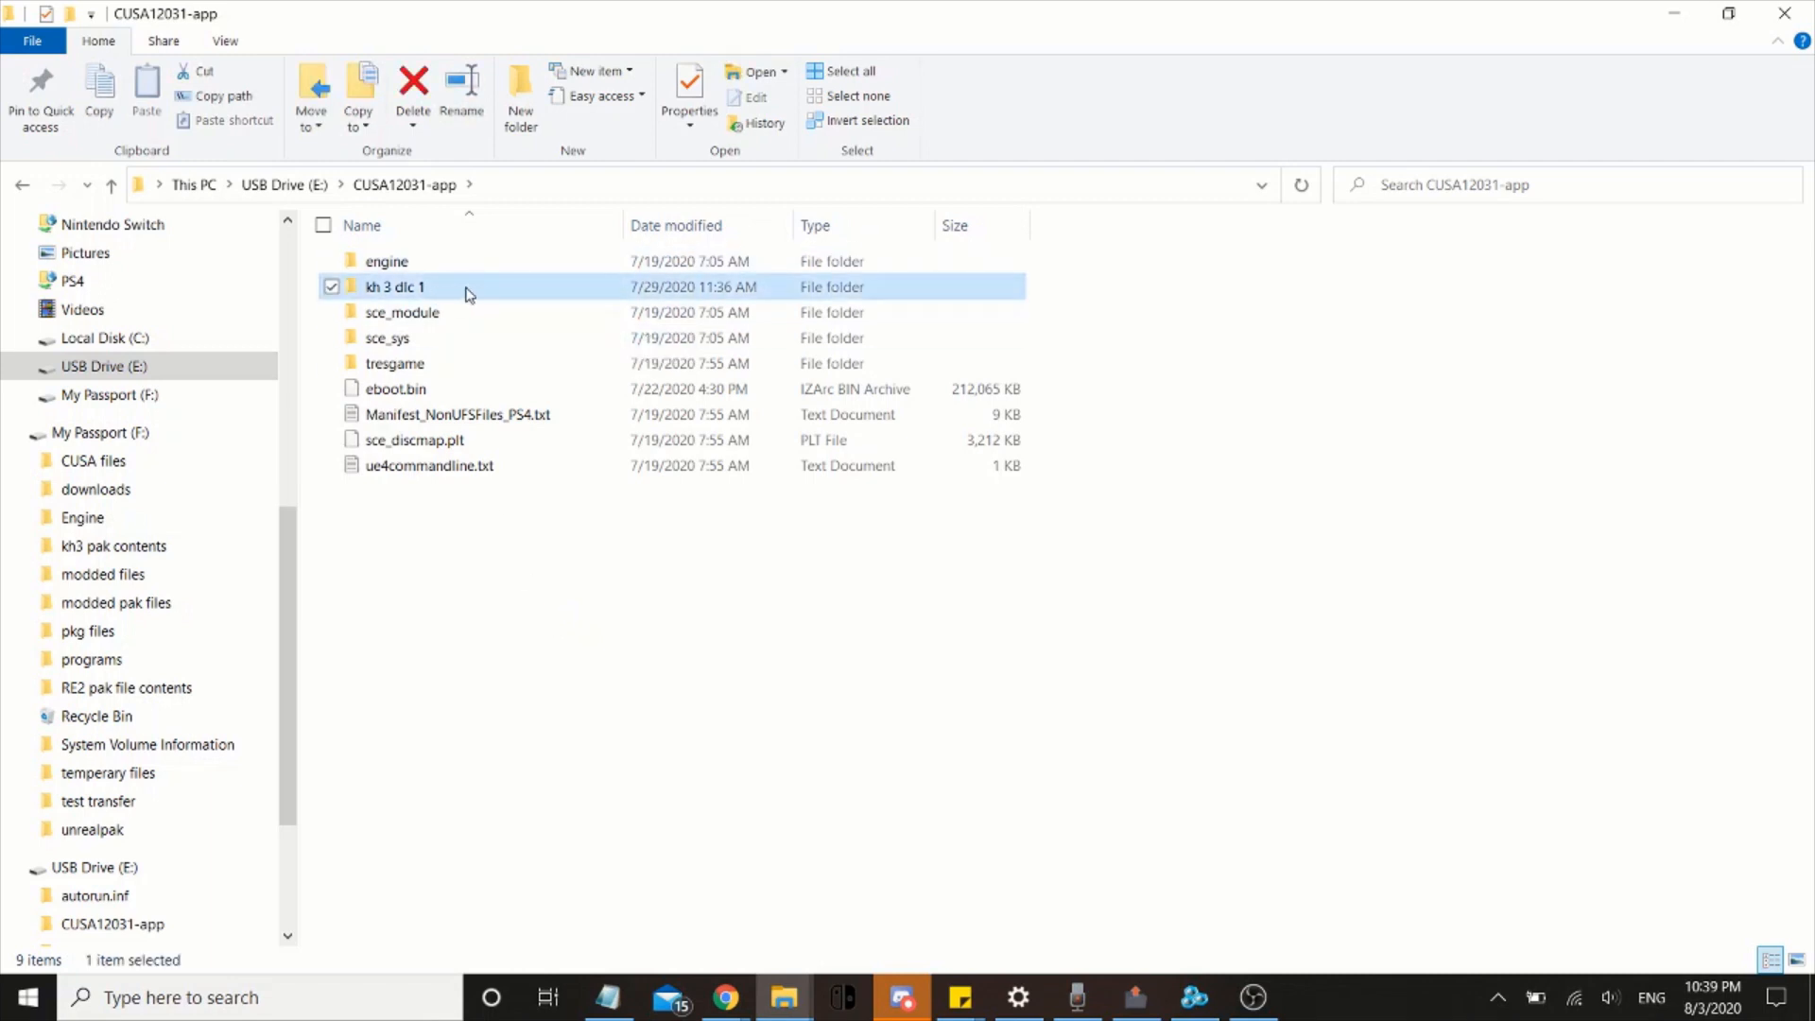
mouse_move(382, 292)
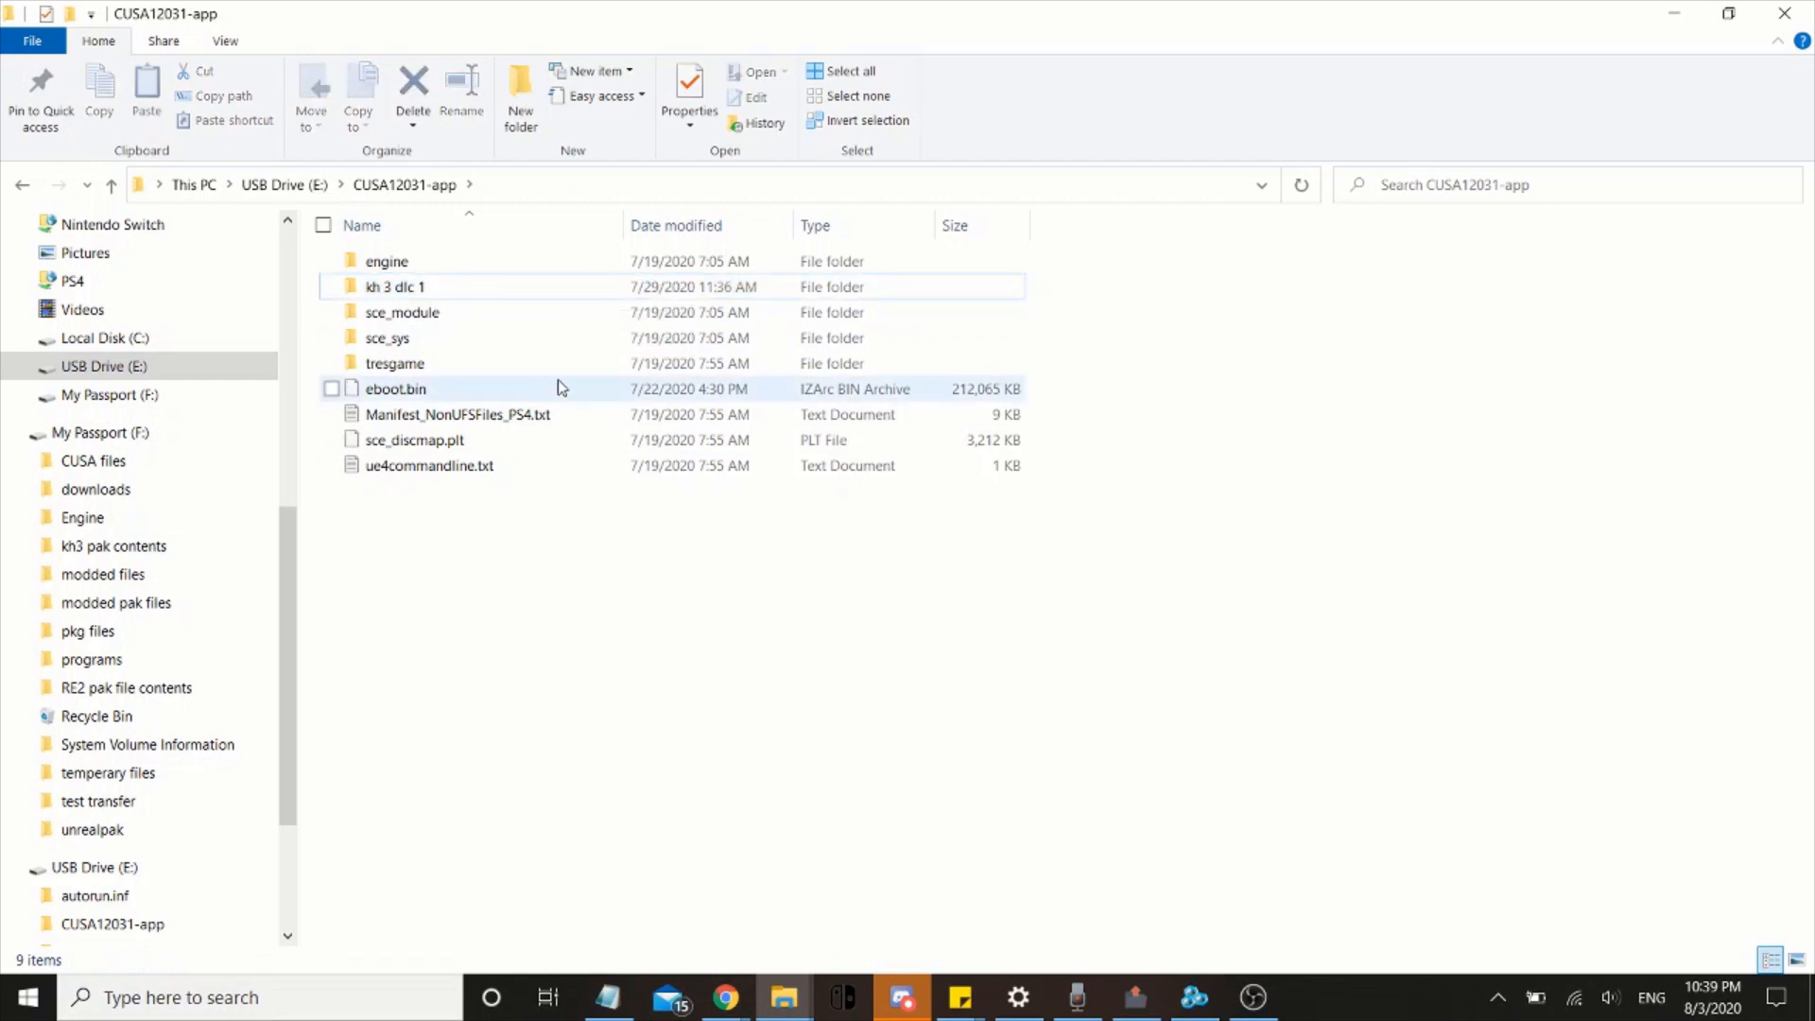
double_click(393, 362)
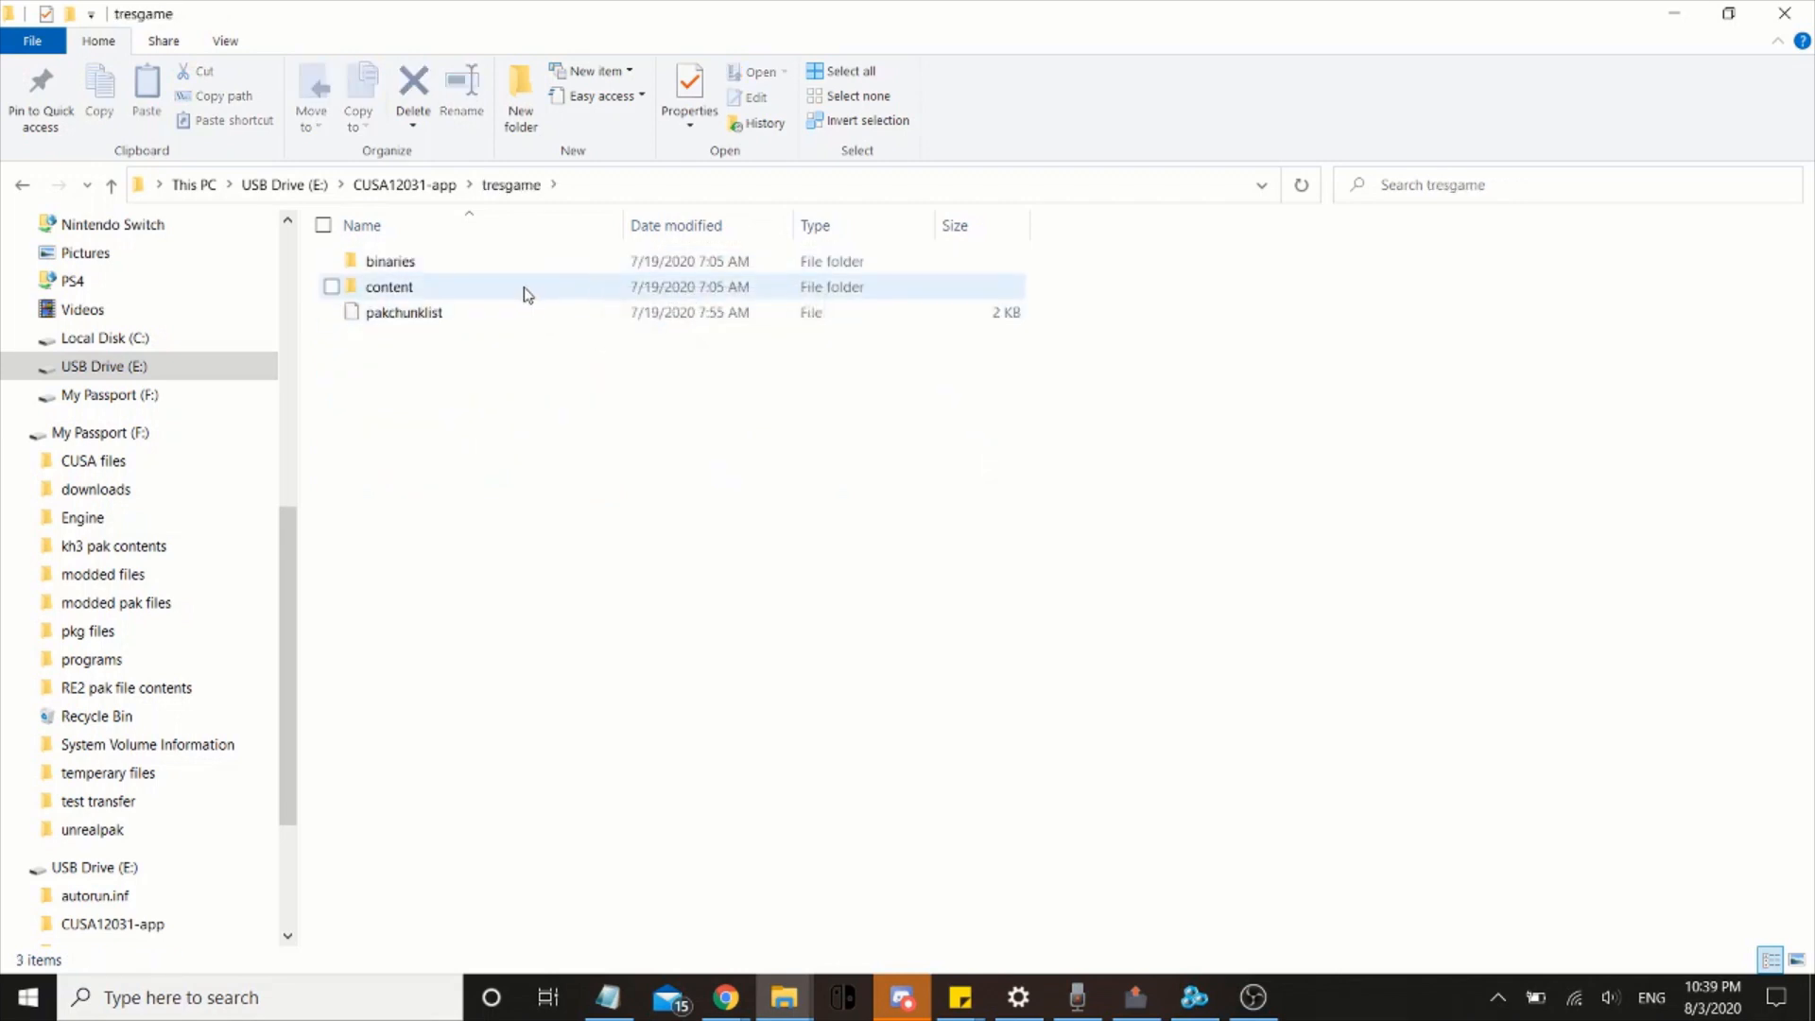
double_click(388, 285)
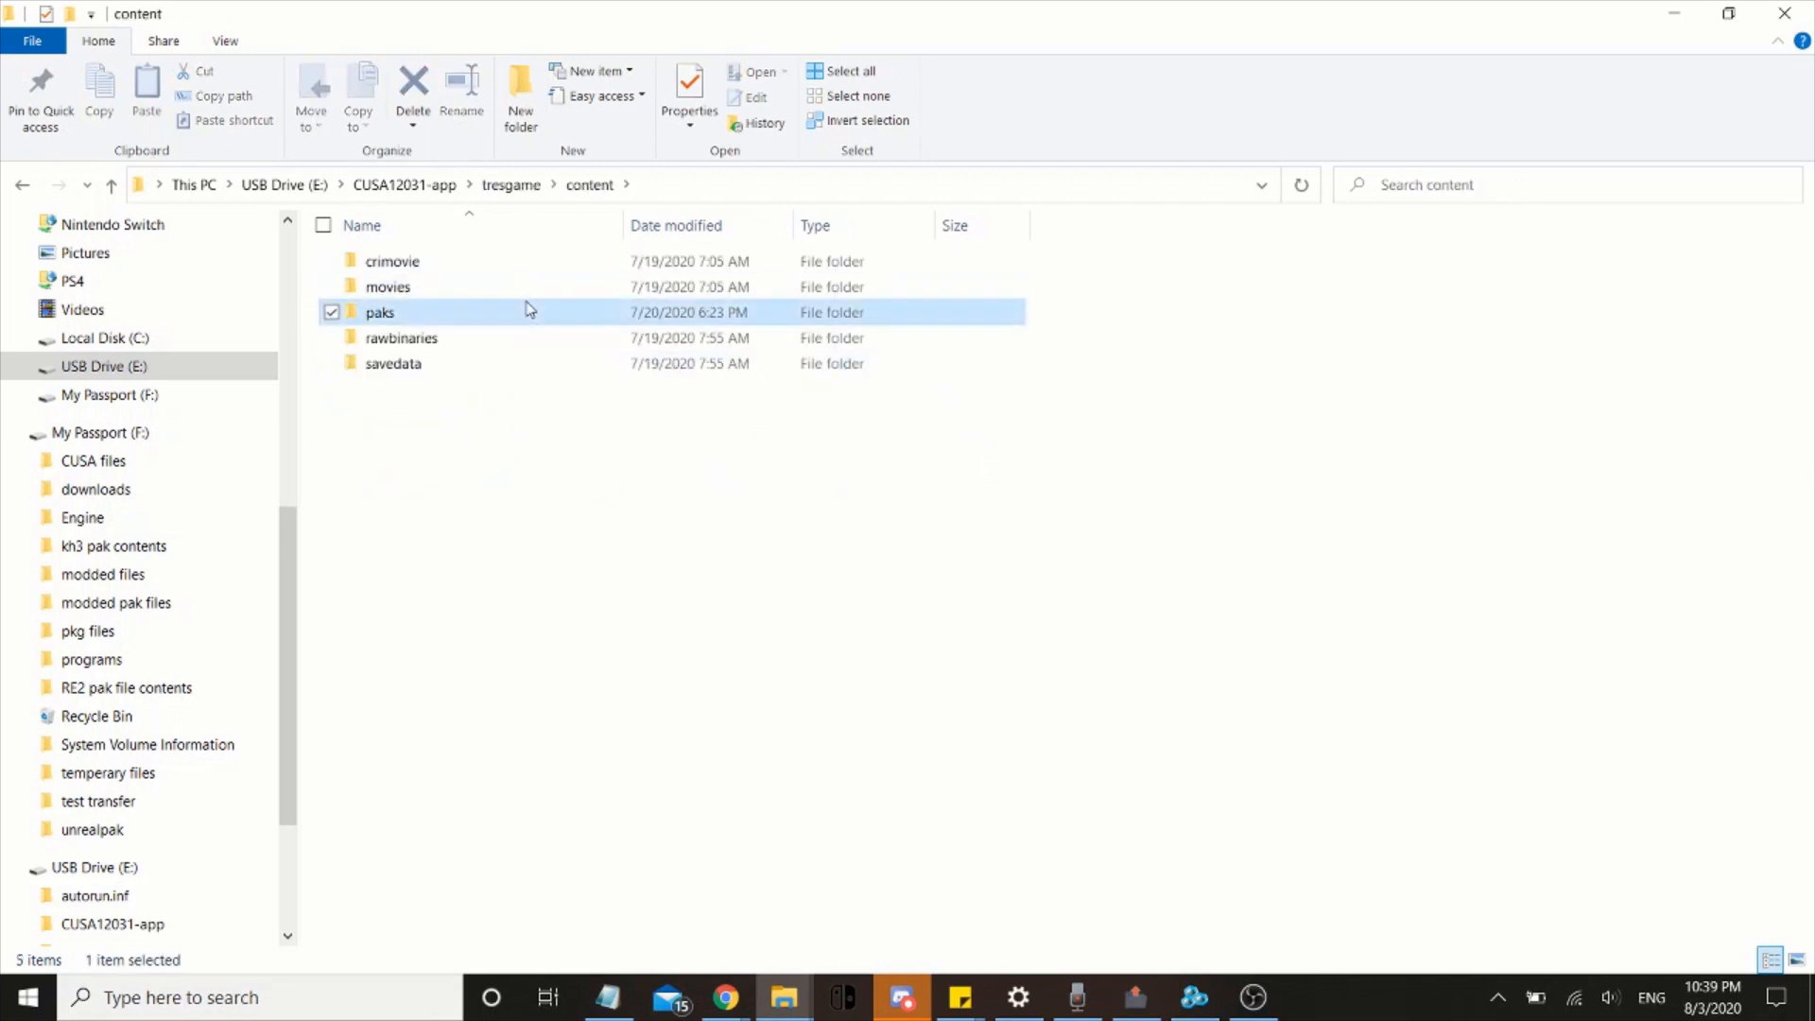
double_click(380, 313)
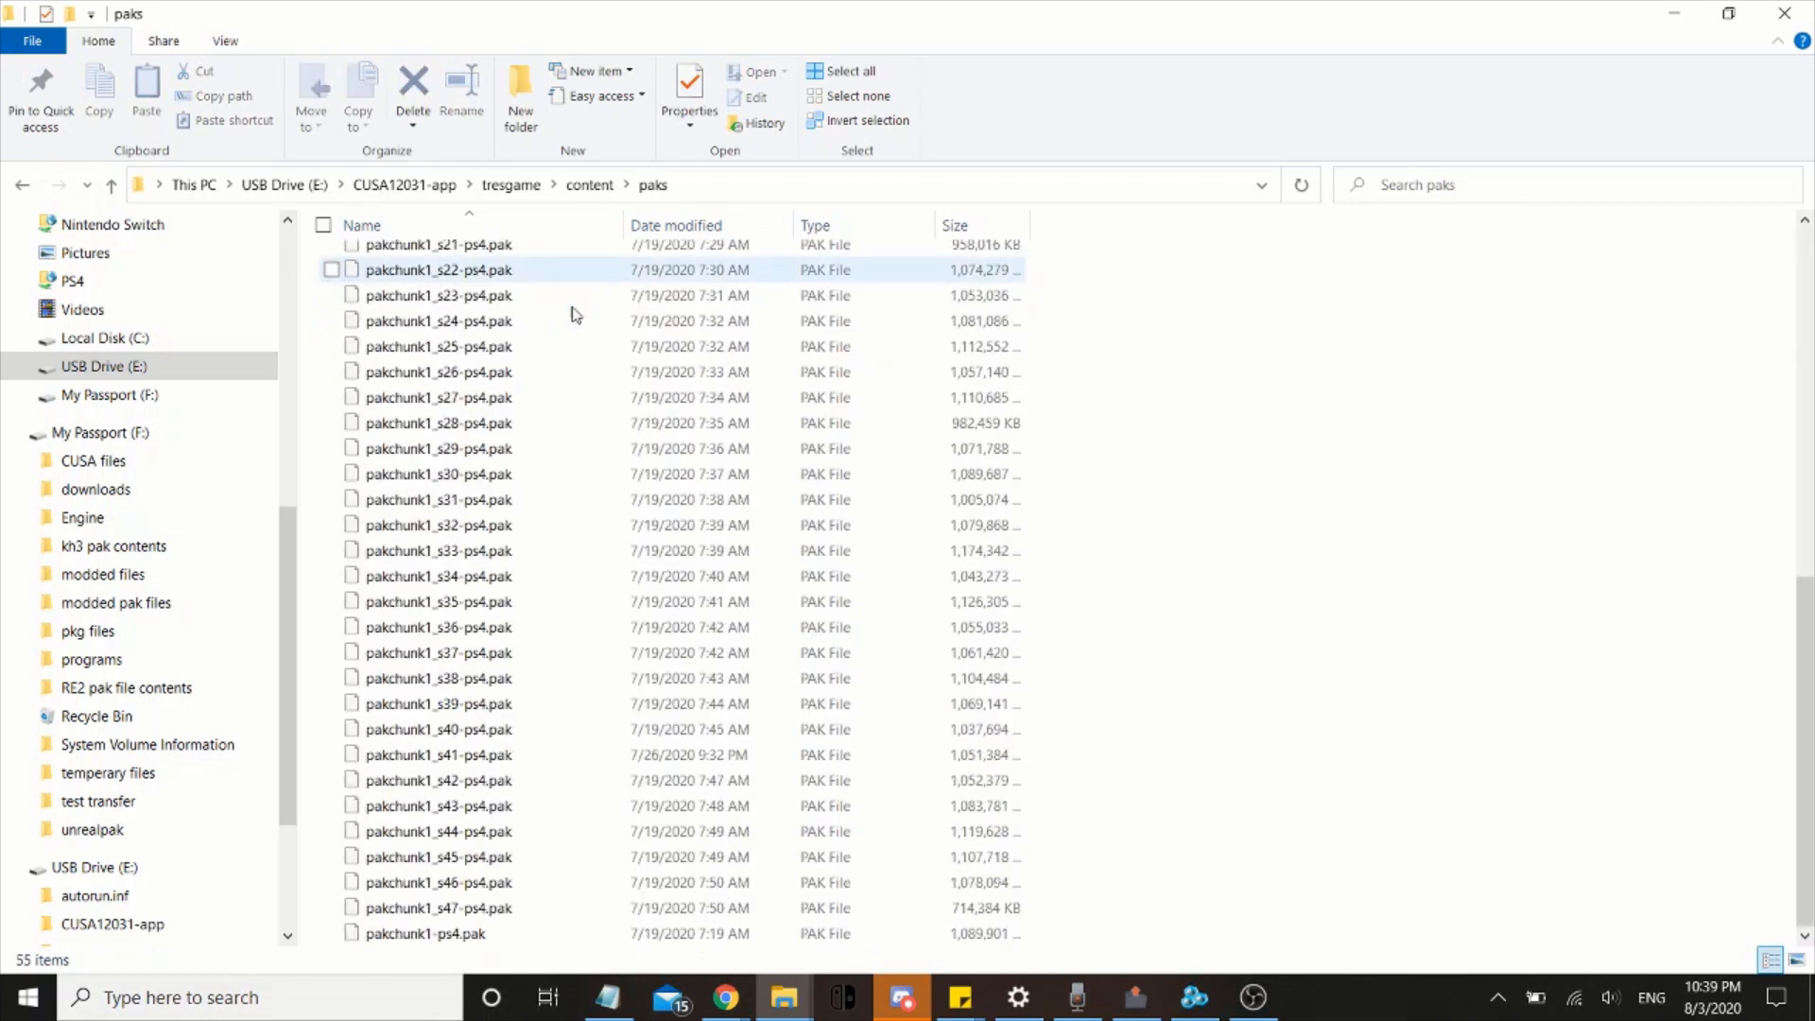
click(438, 625)
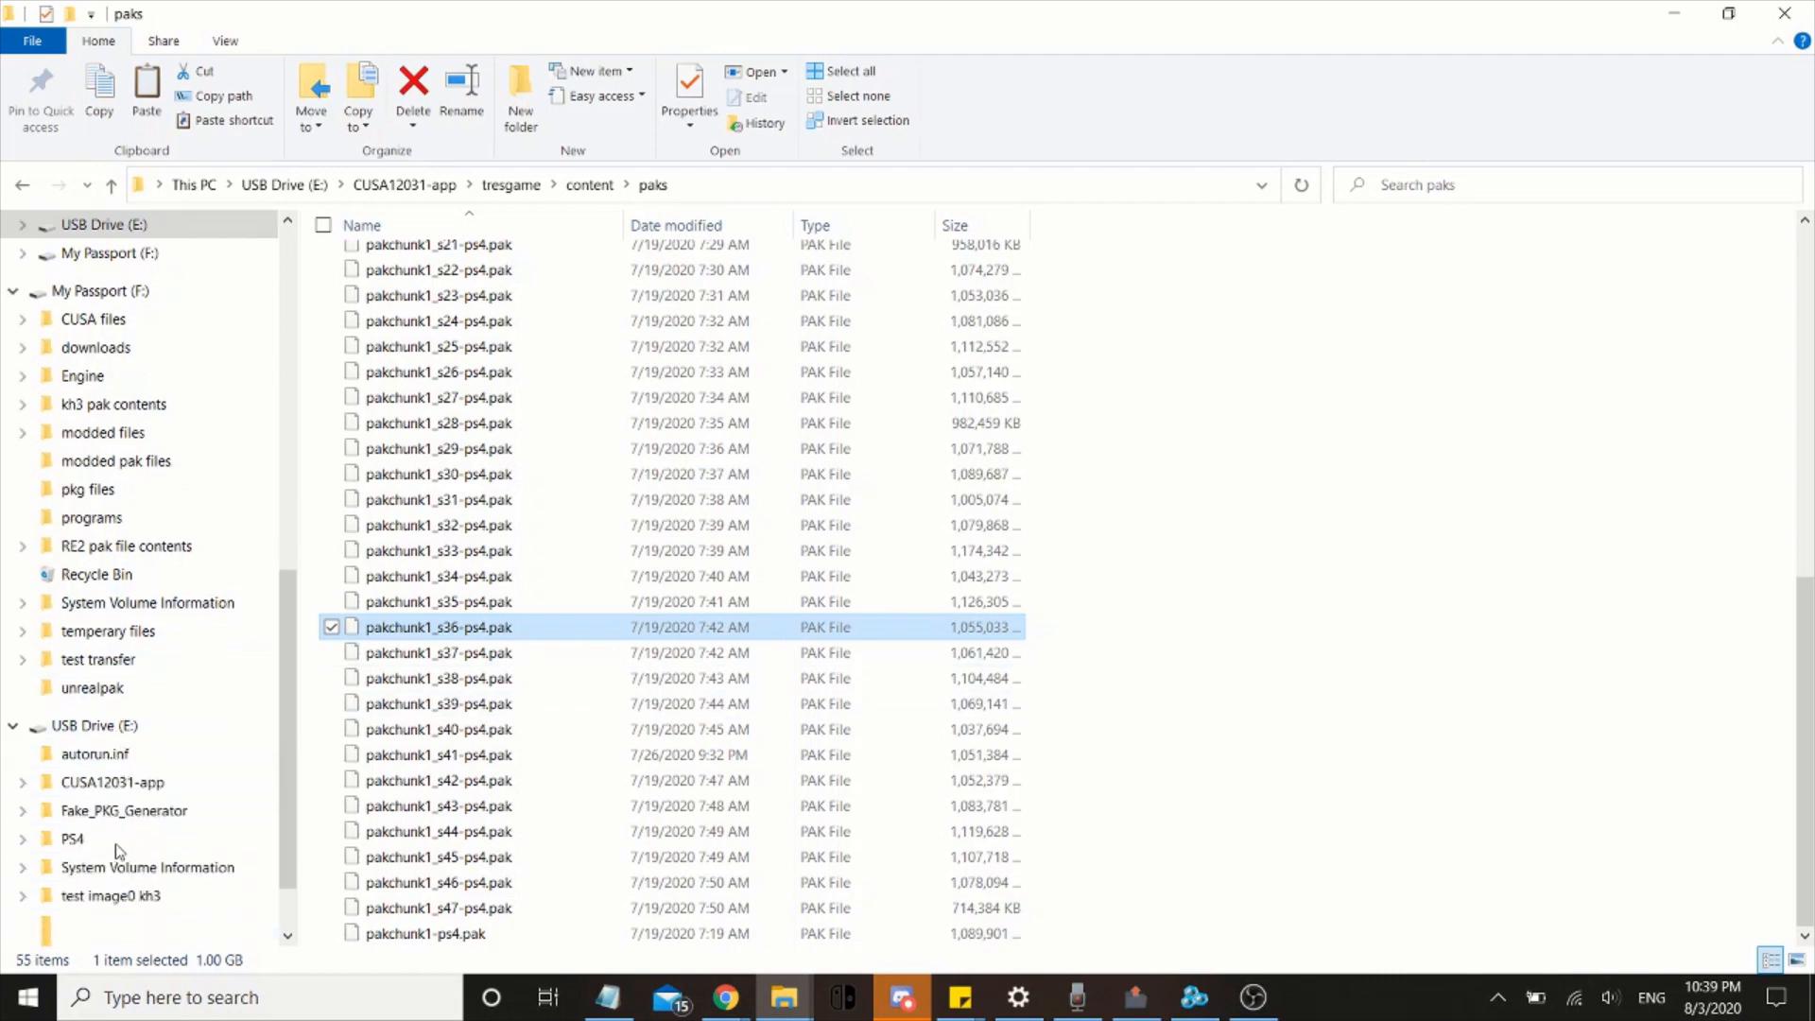
Show the USB drive's 'test image0 kh3' folder with its Image0 and Sc0 folders
click(111, 838)
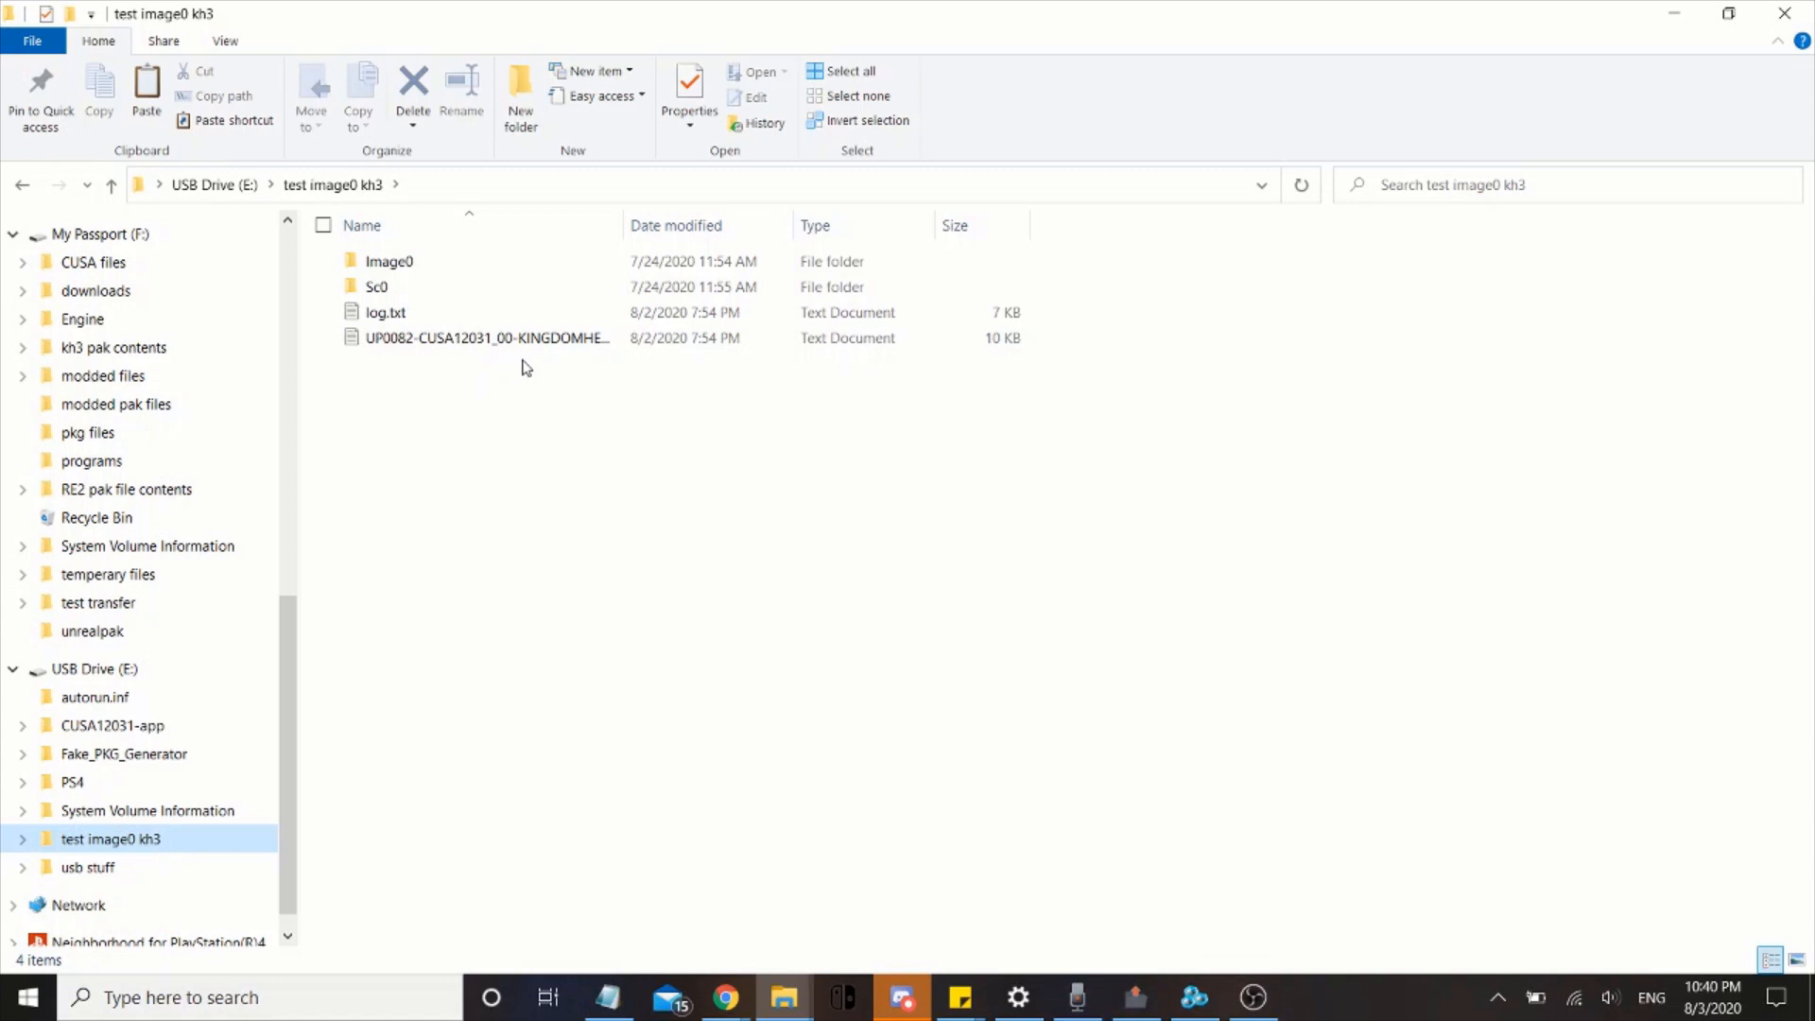
mouse_move(515, 359)
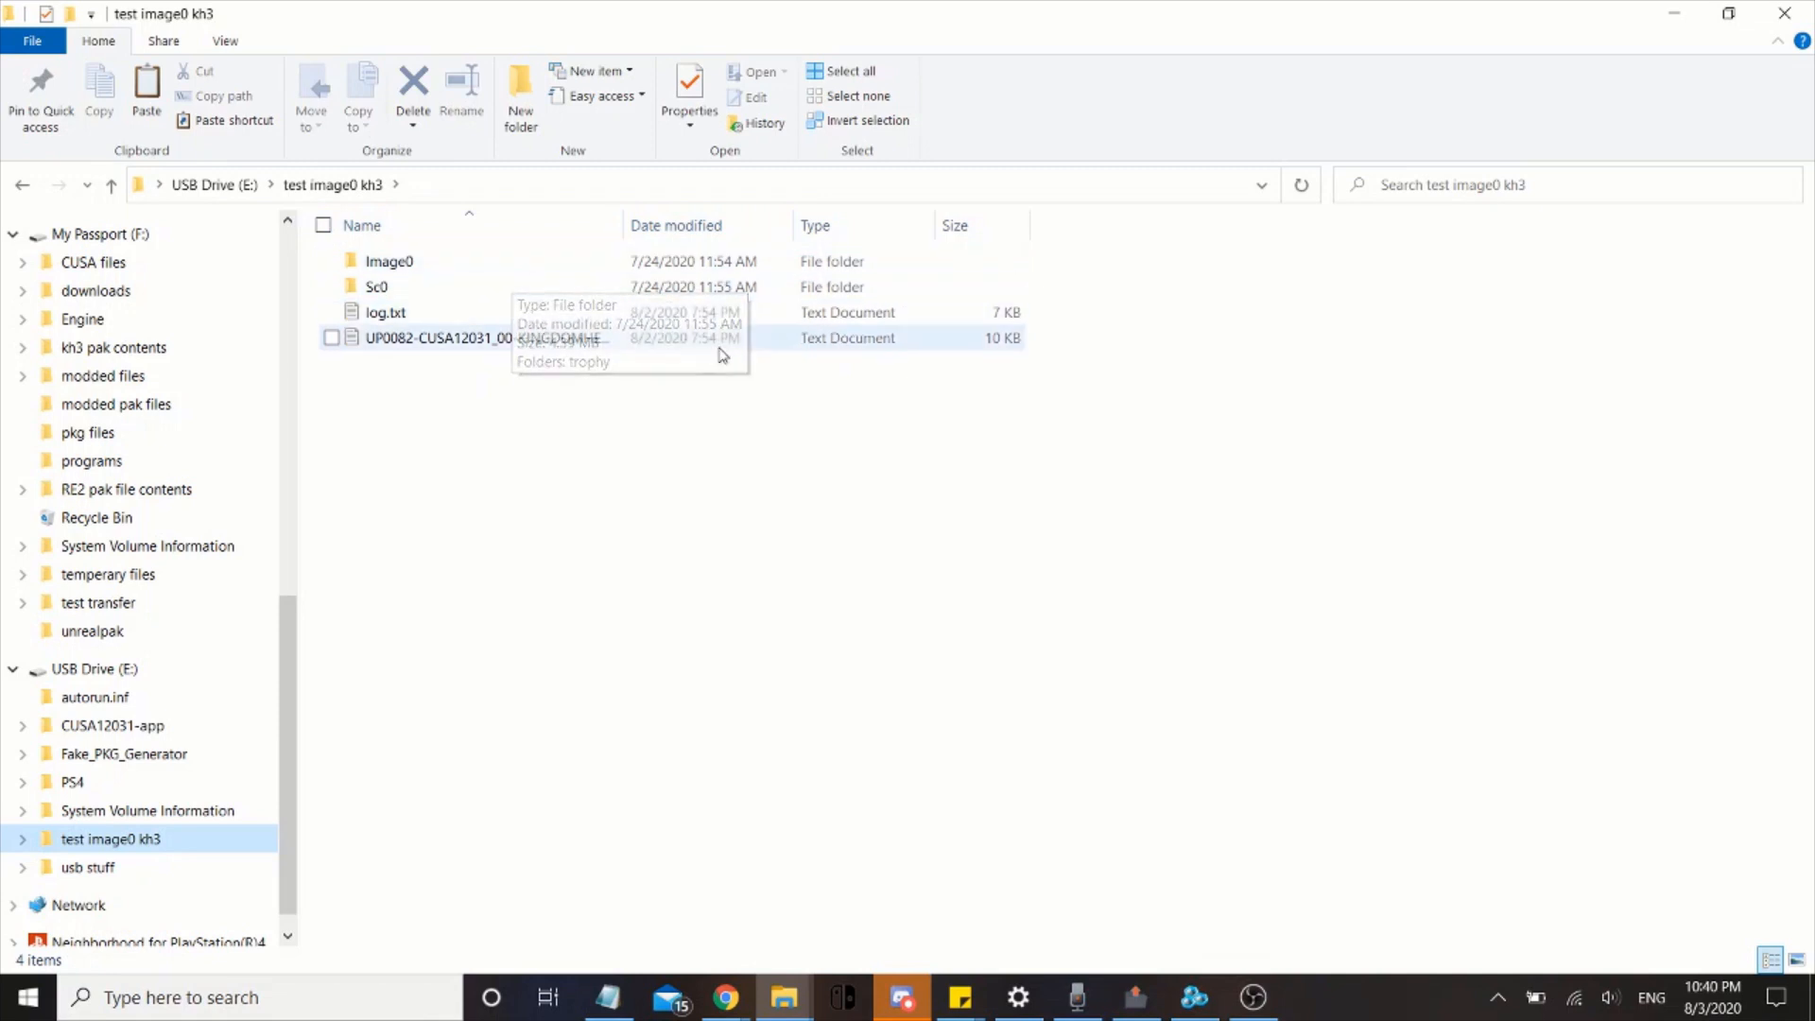
mouse_move(649, 386)
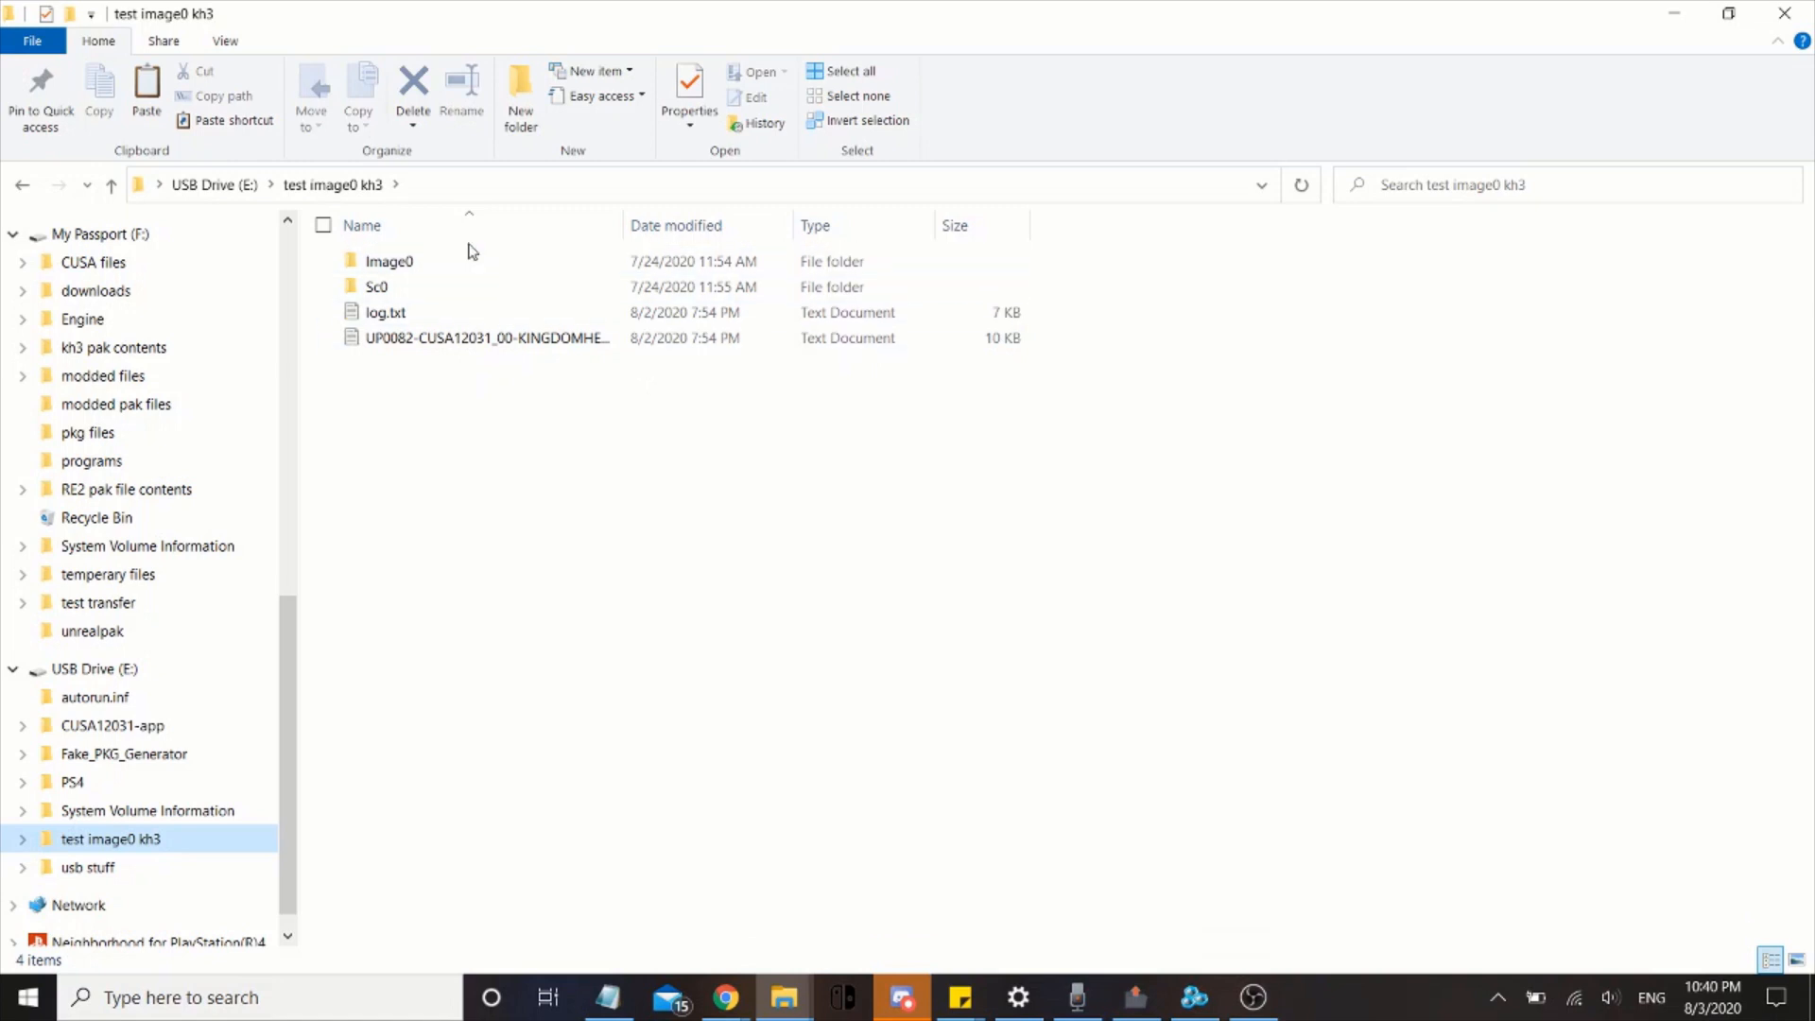
Copy pakchunk1_s36-ps4.pak into Image0\tresgame\content\paks using standard Windows copy
double_click(388, 261)
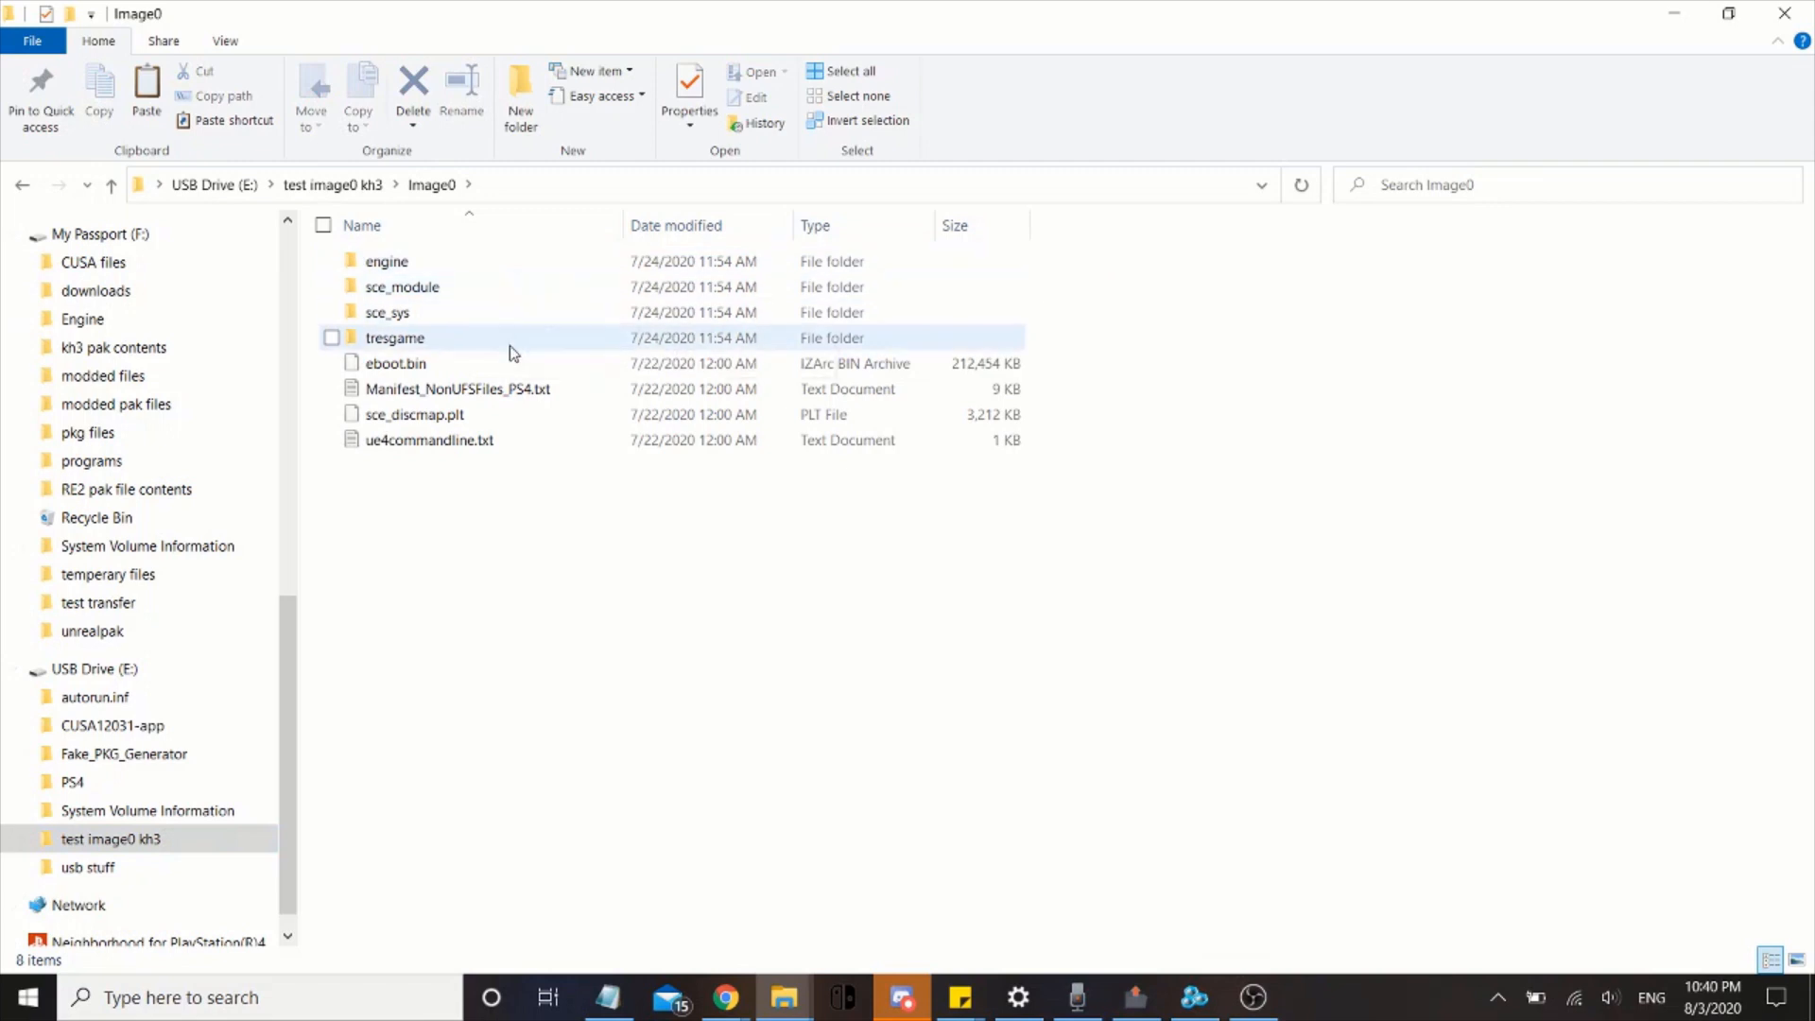
double_click(395, 336)
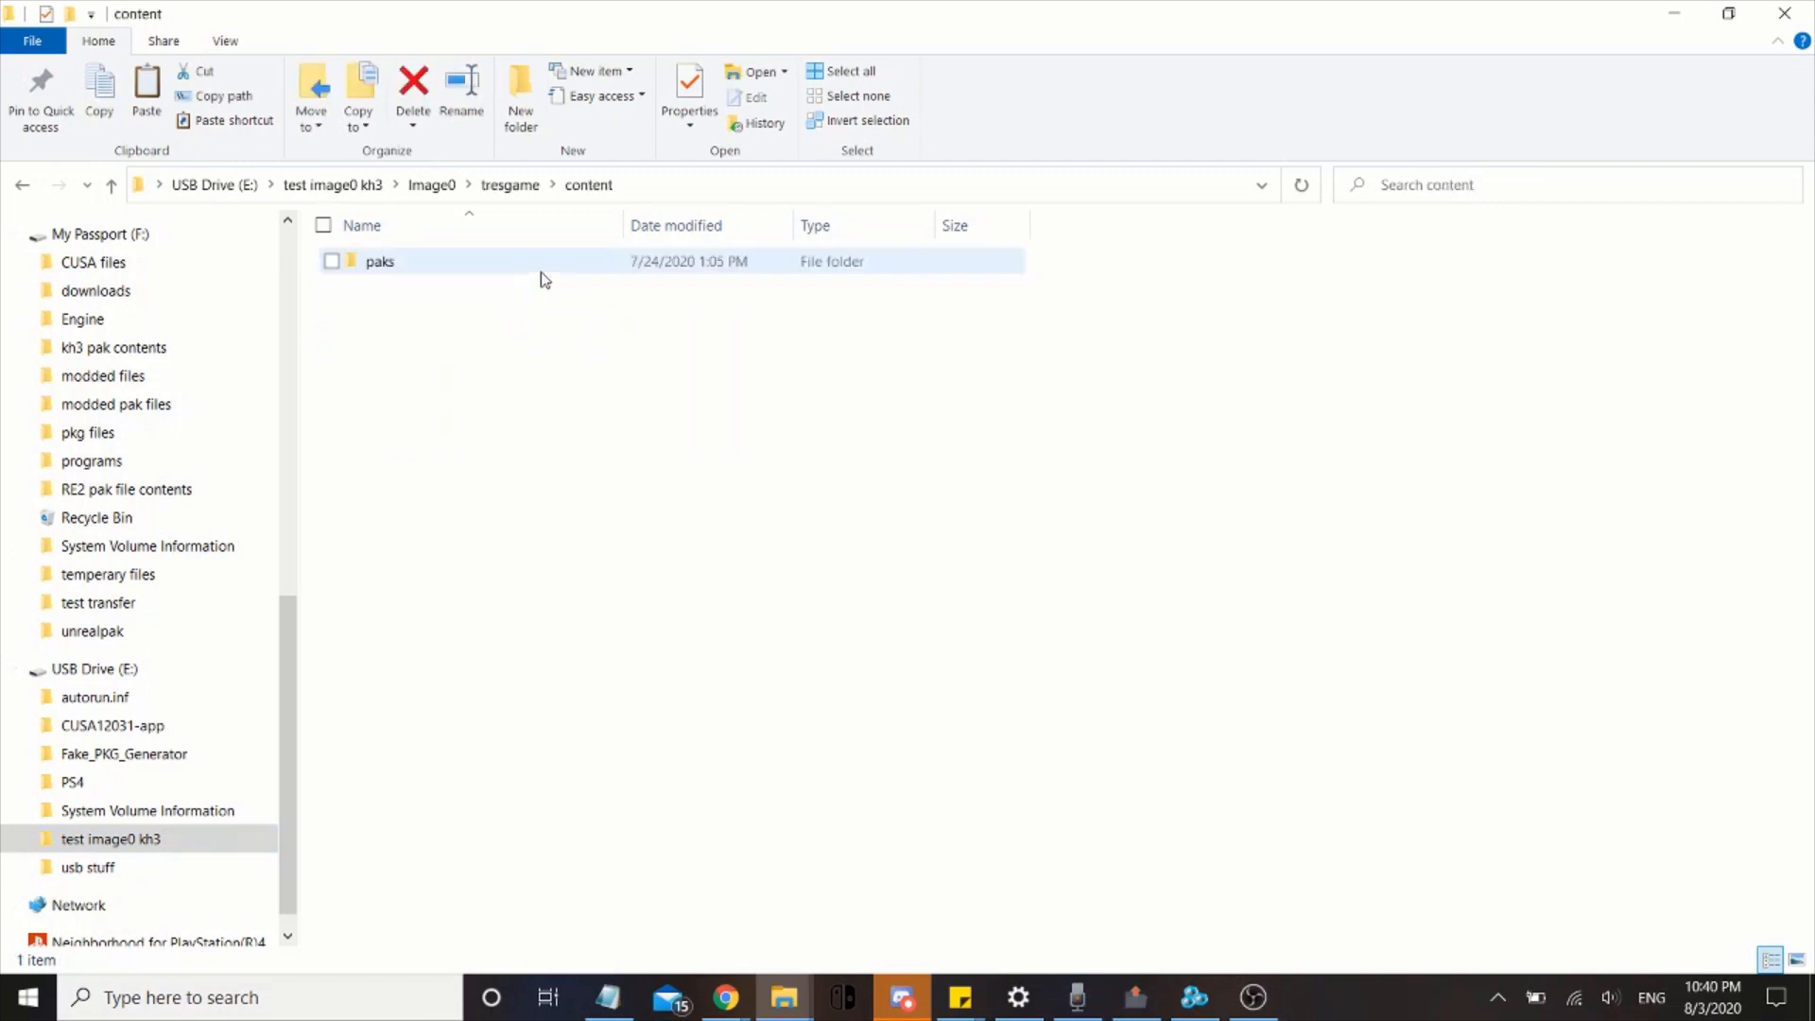
double_click(380, 261)
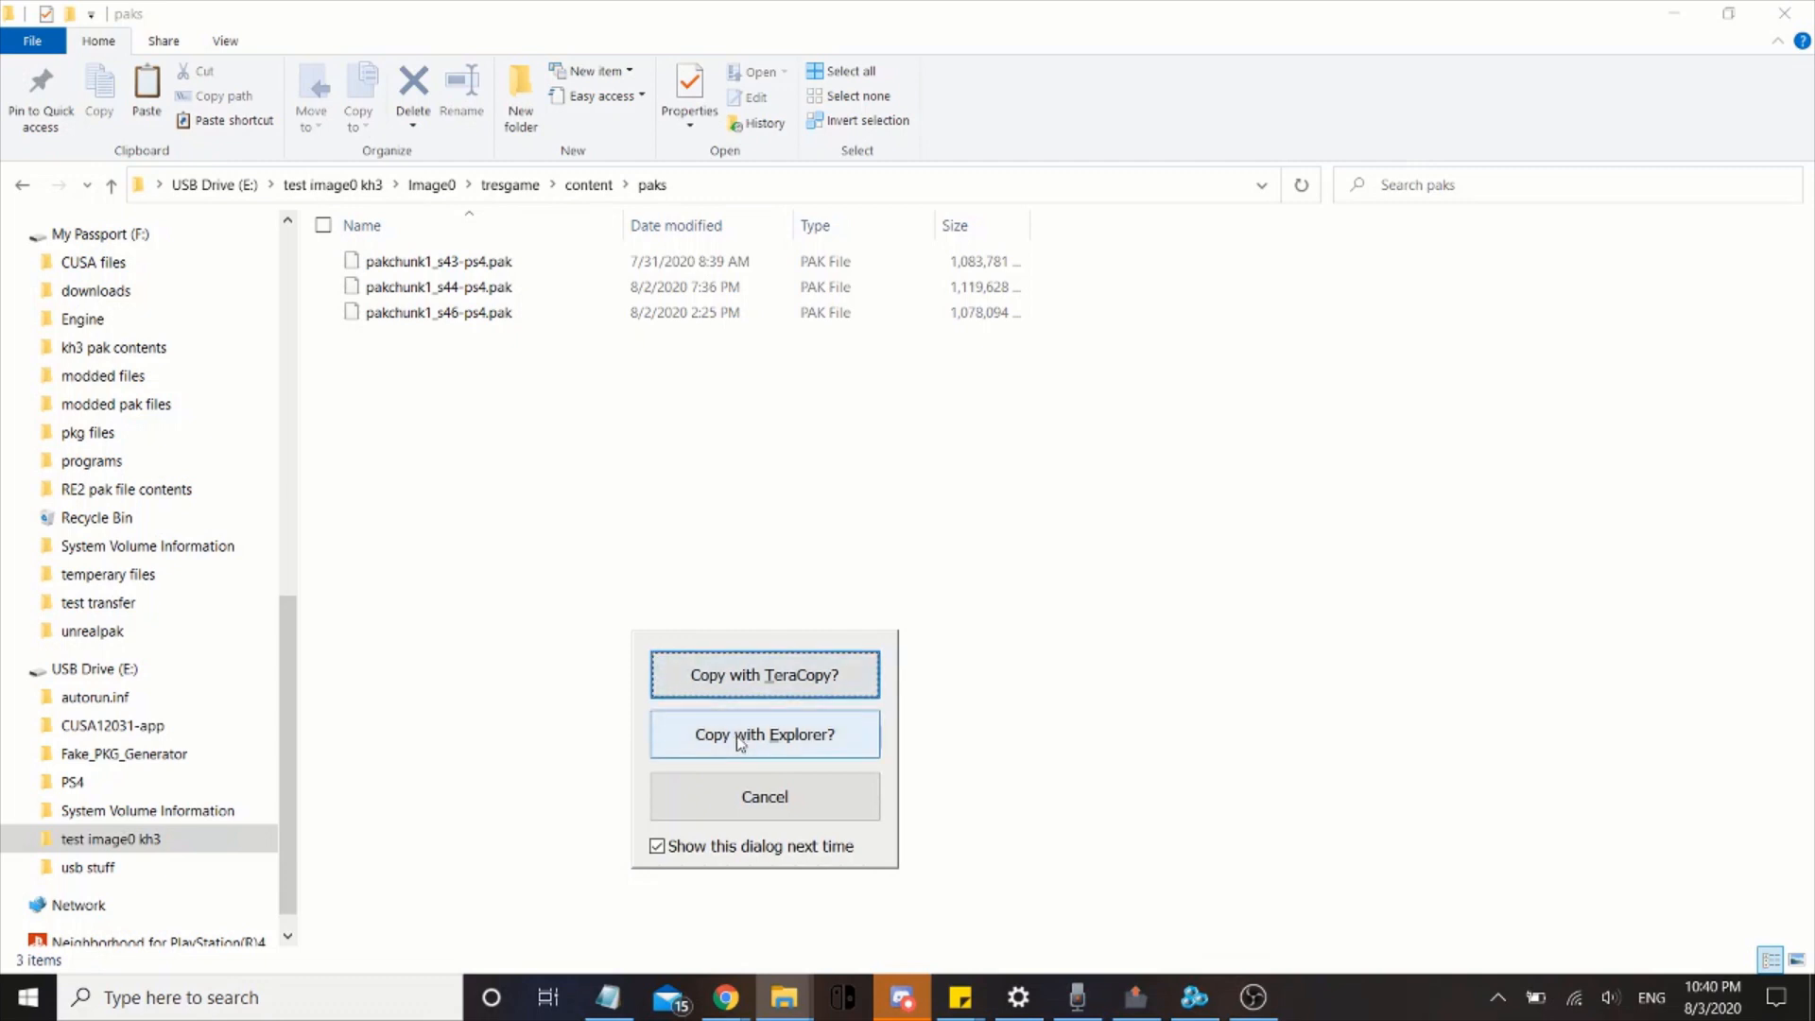
click(764, 733)
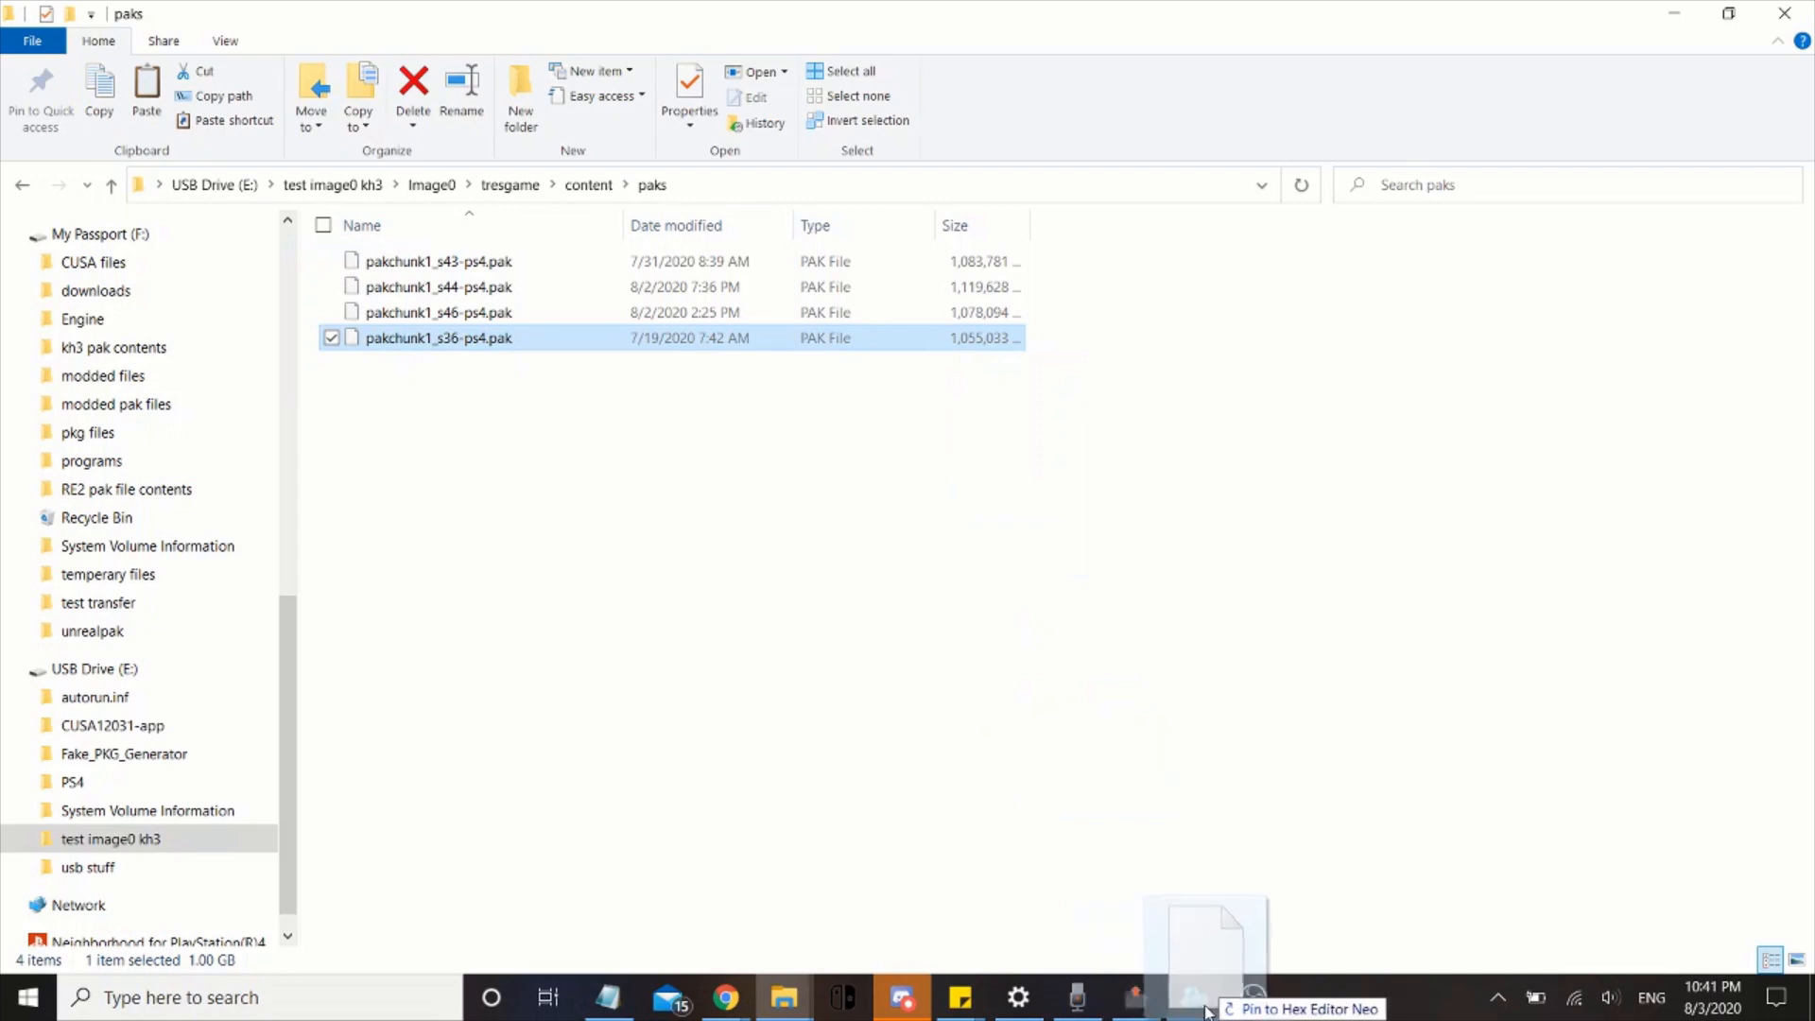
In Hex Editor Neo, open the containing folder of the mi_01_enemy_04.uexp tab
click(1192, 997)
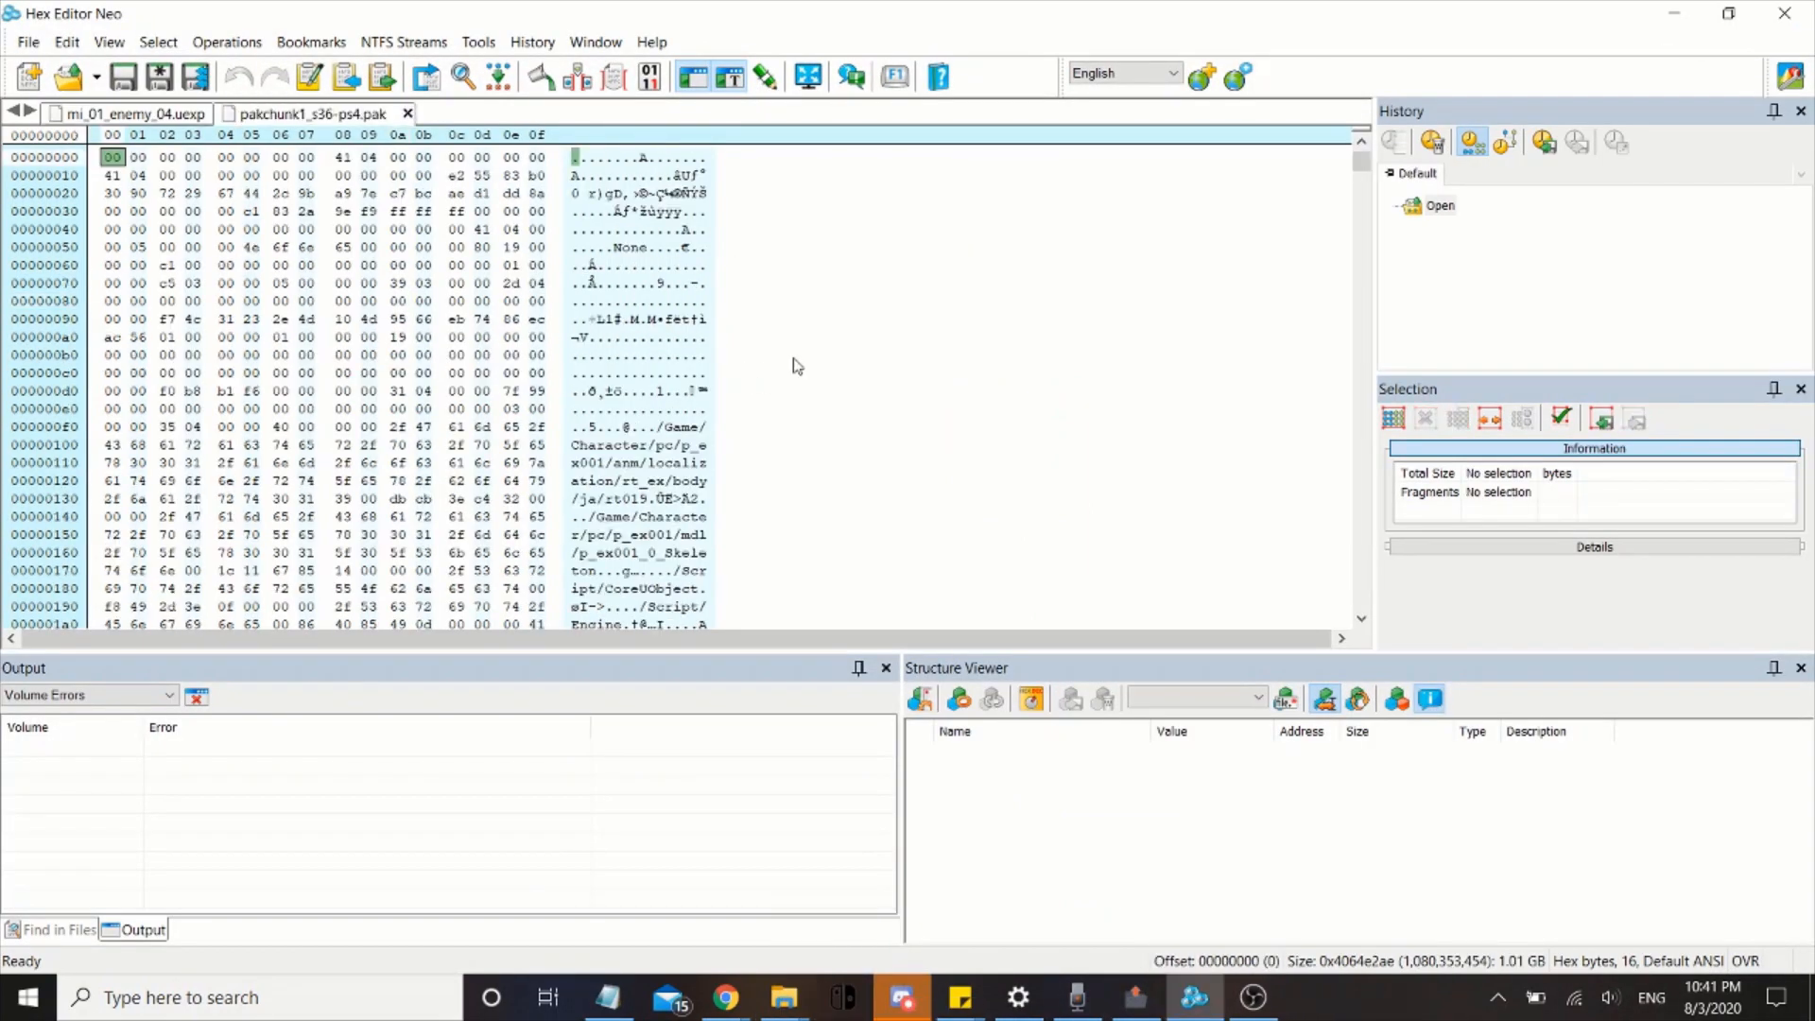
mouse_move(239, 412)
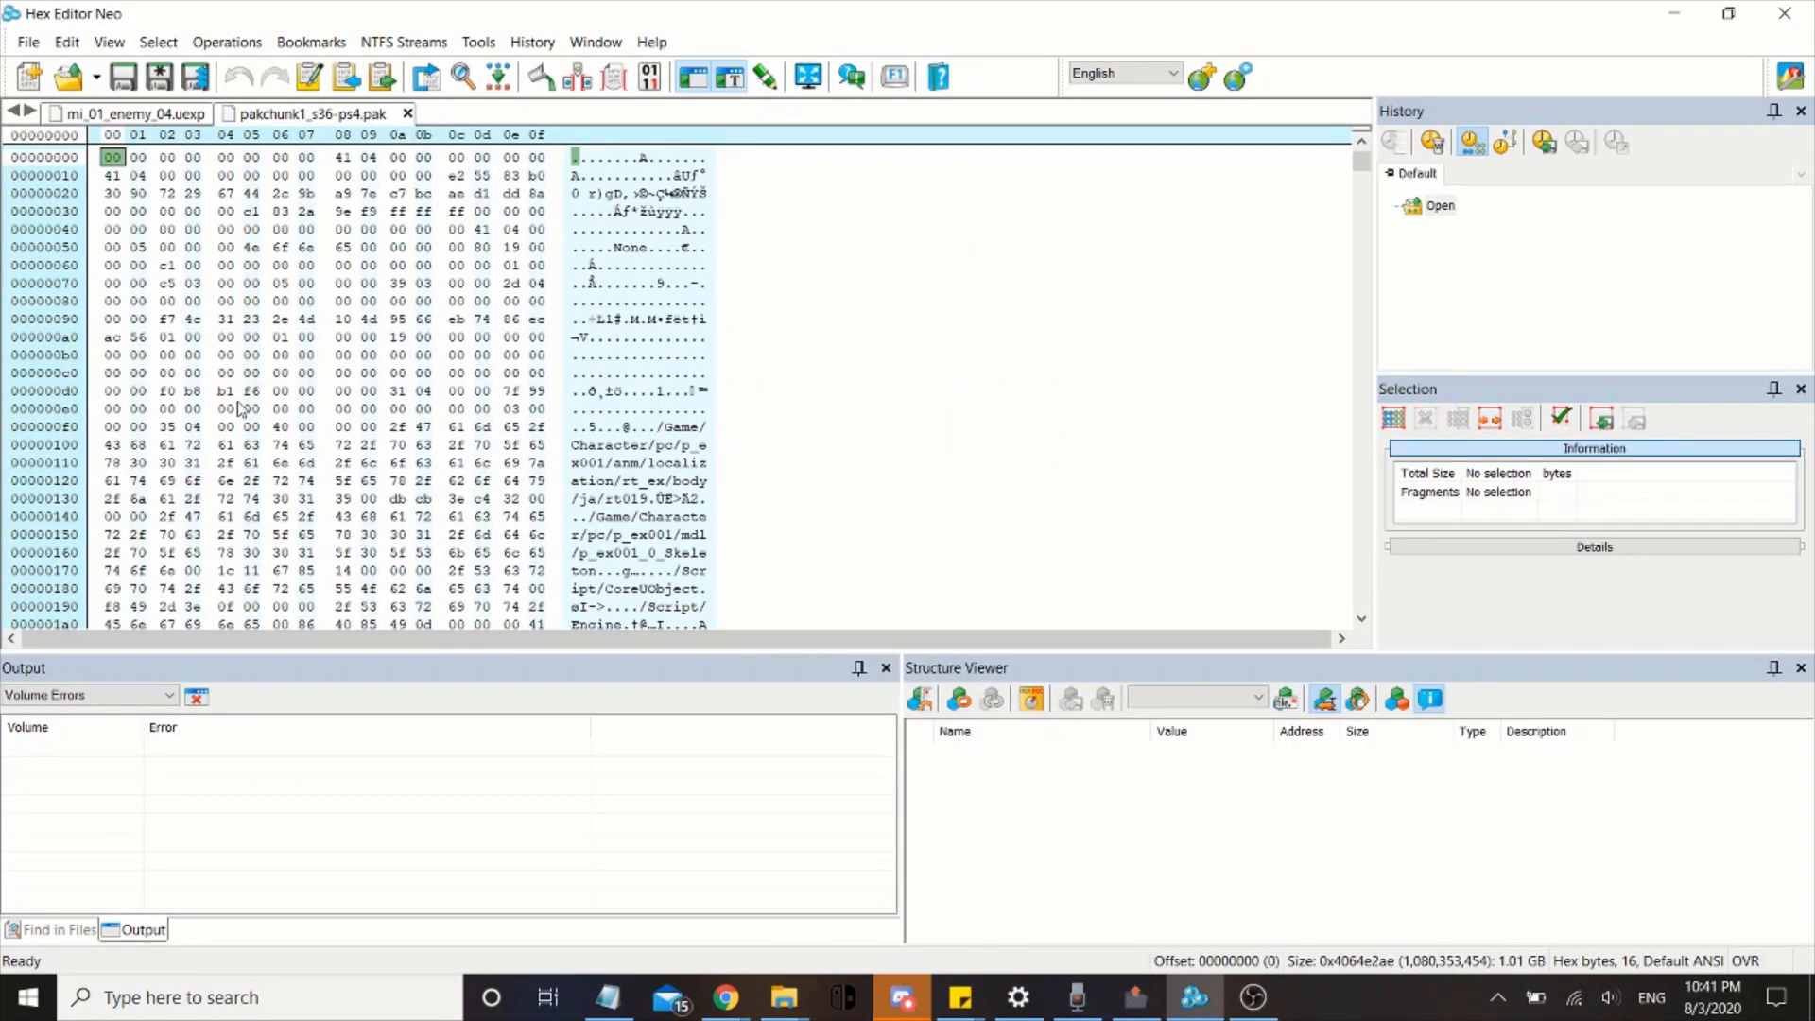
click(124, 113)
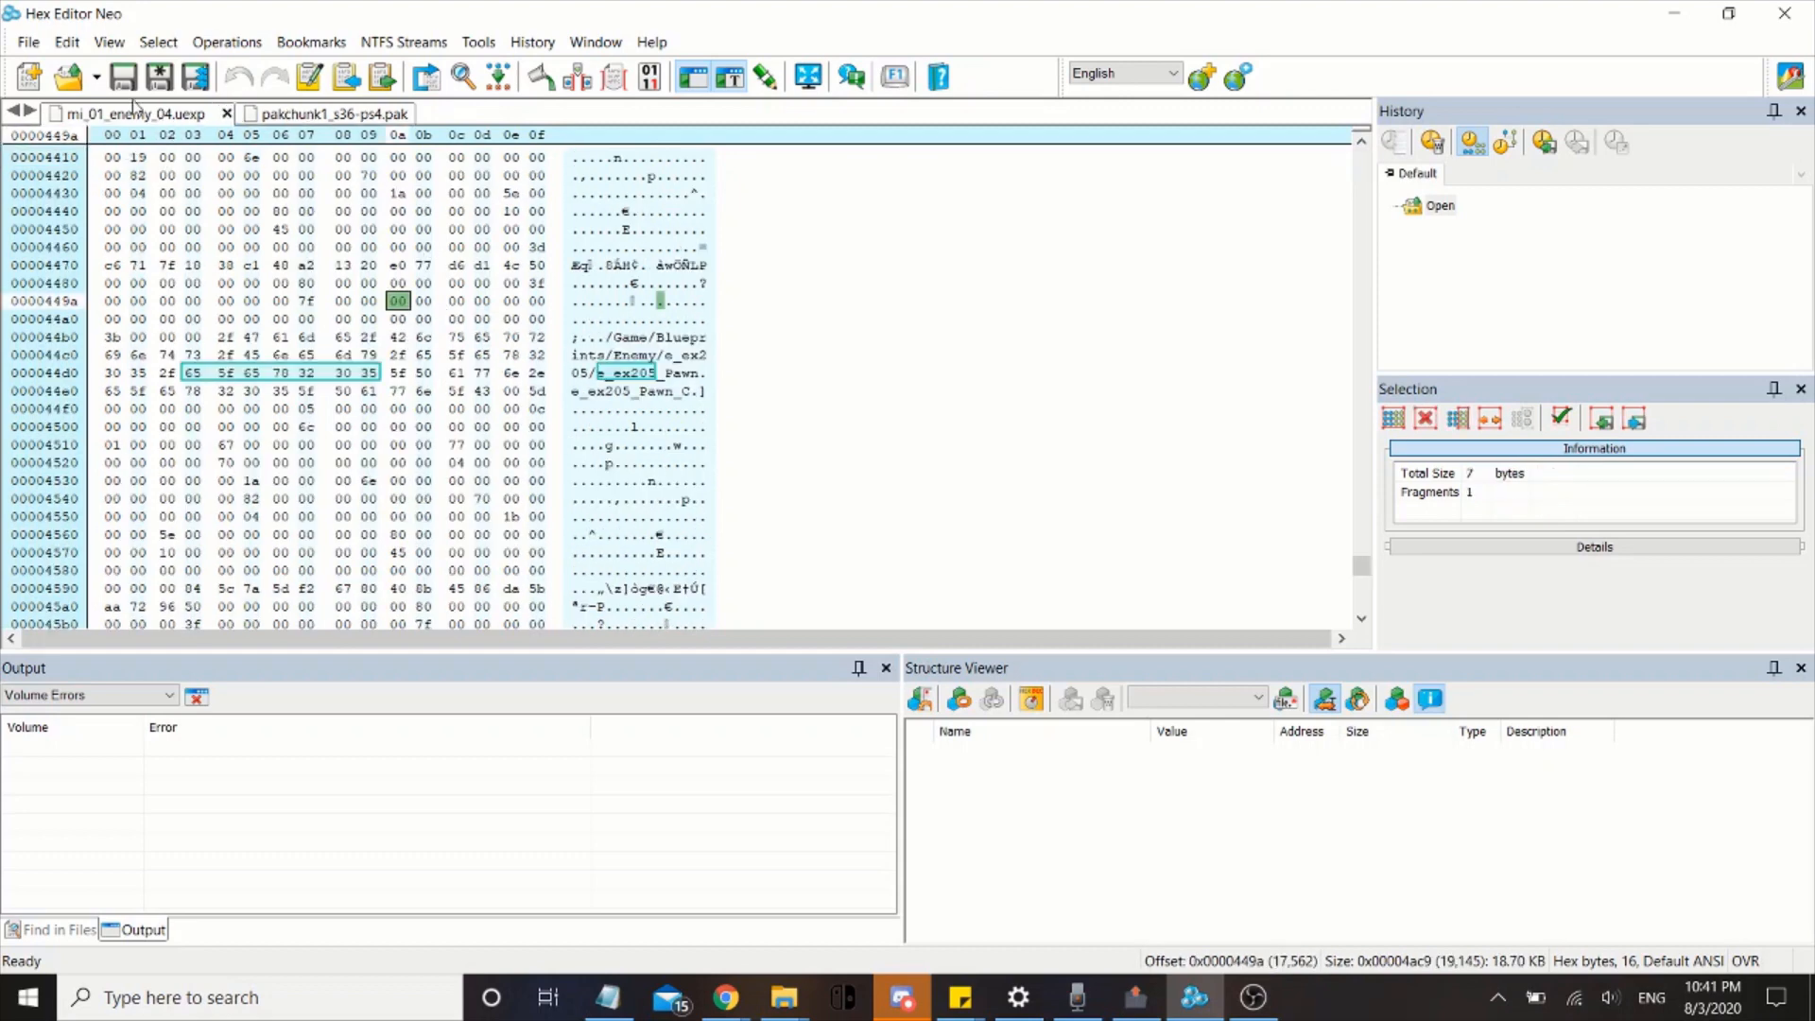
right_click(127, 113)
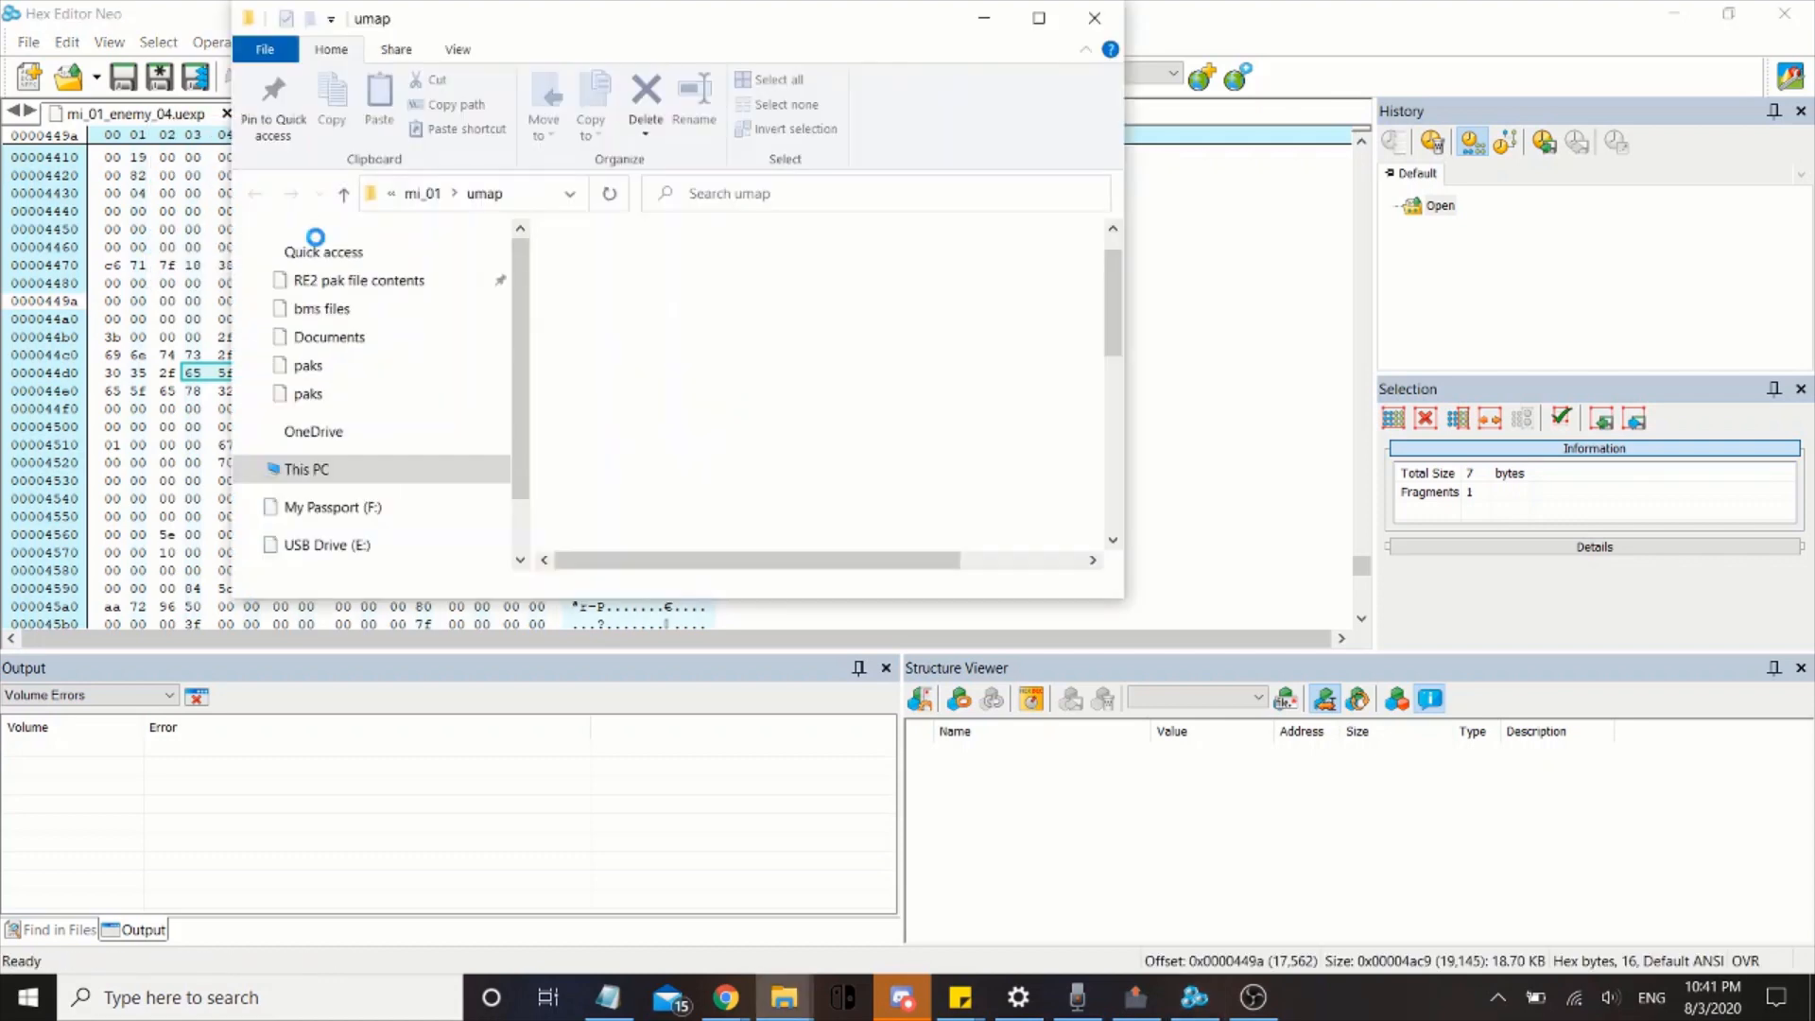
View the full Levels\mi\mi_01\umap path, then return to Hex Editor Neo
click(667, 537)
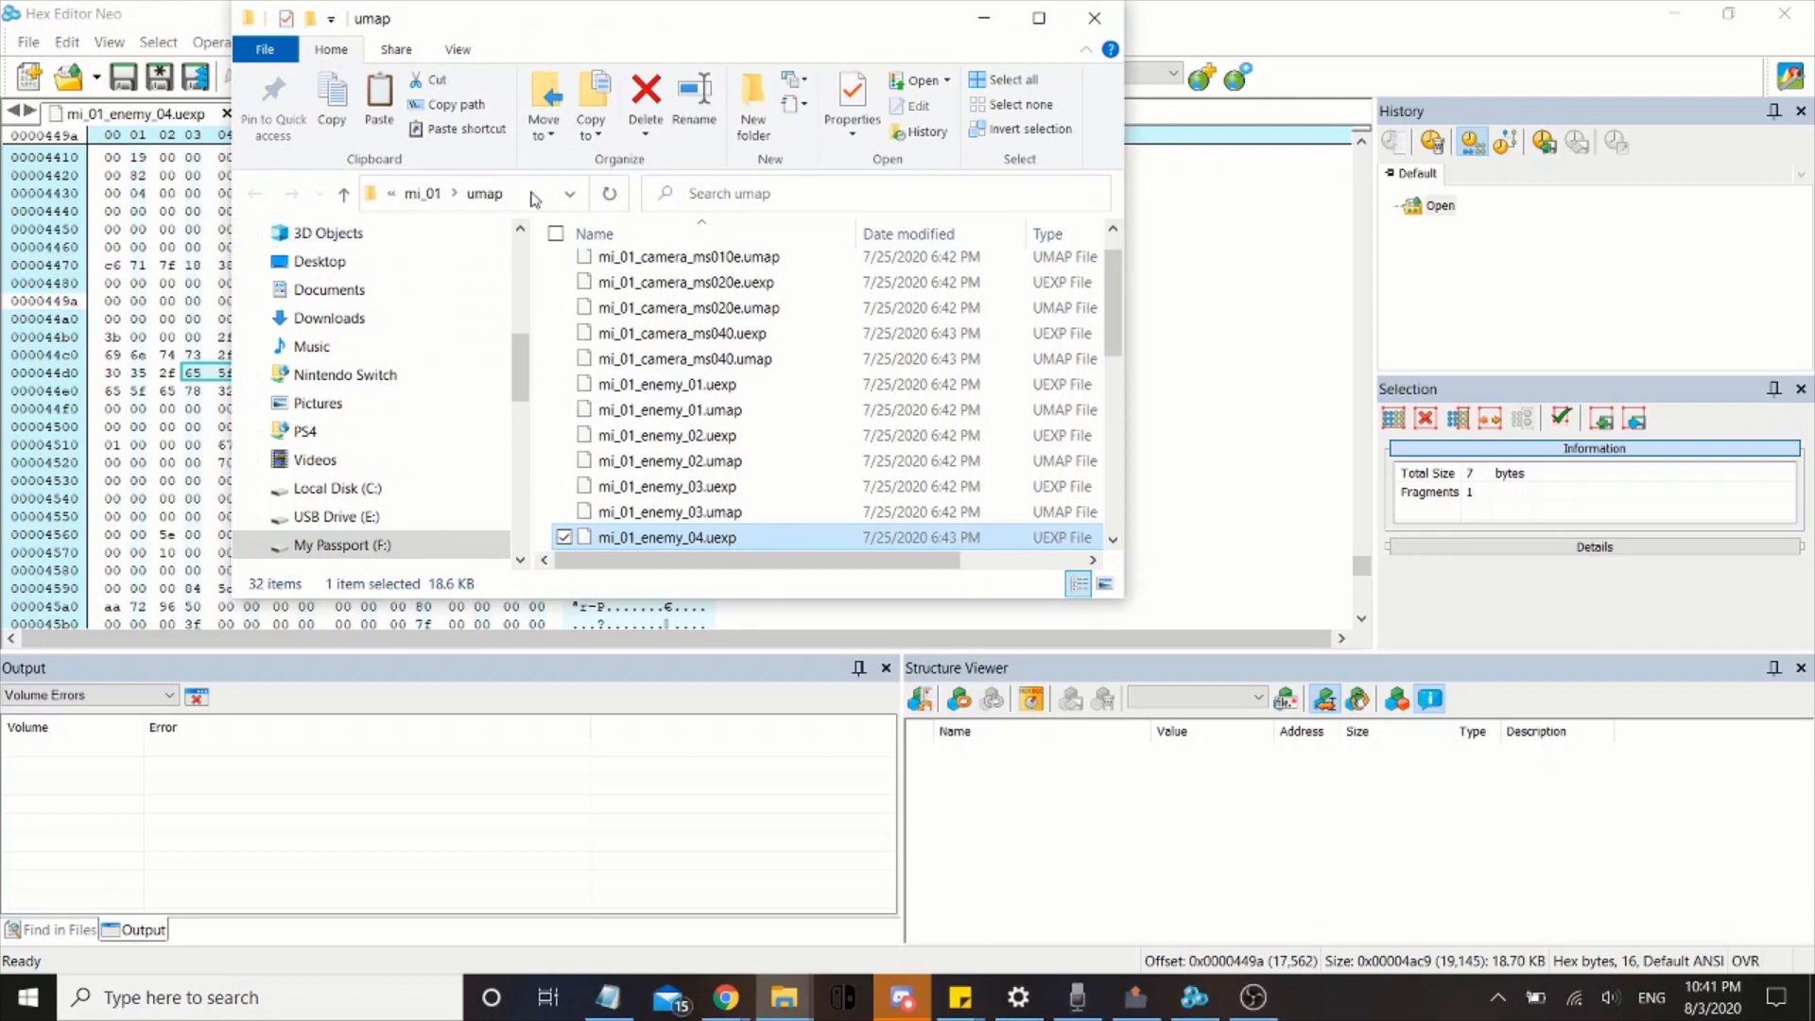
click(521, 191)
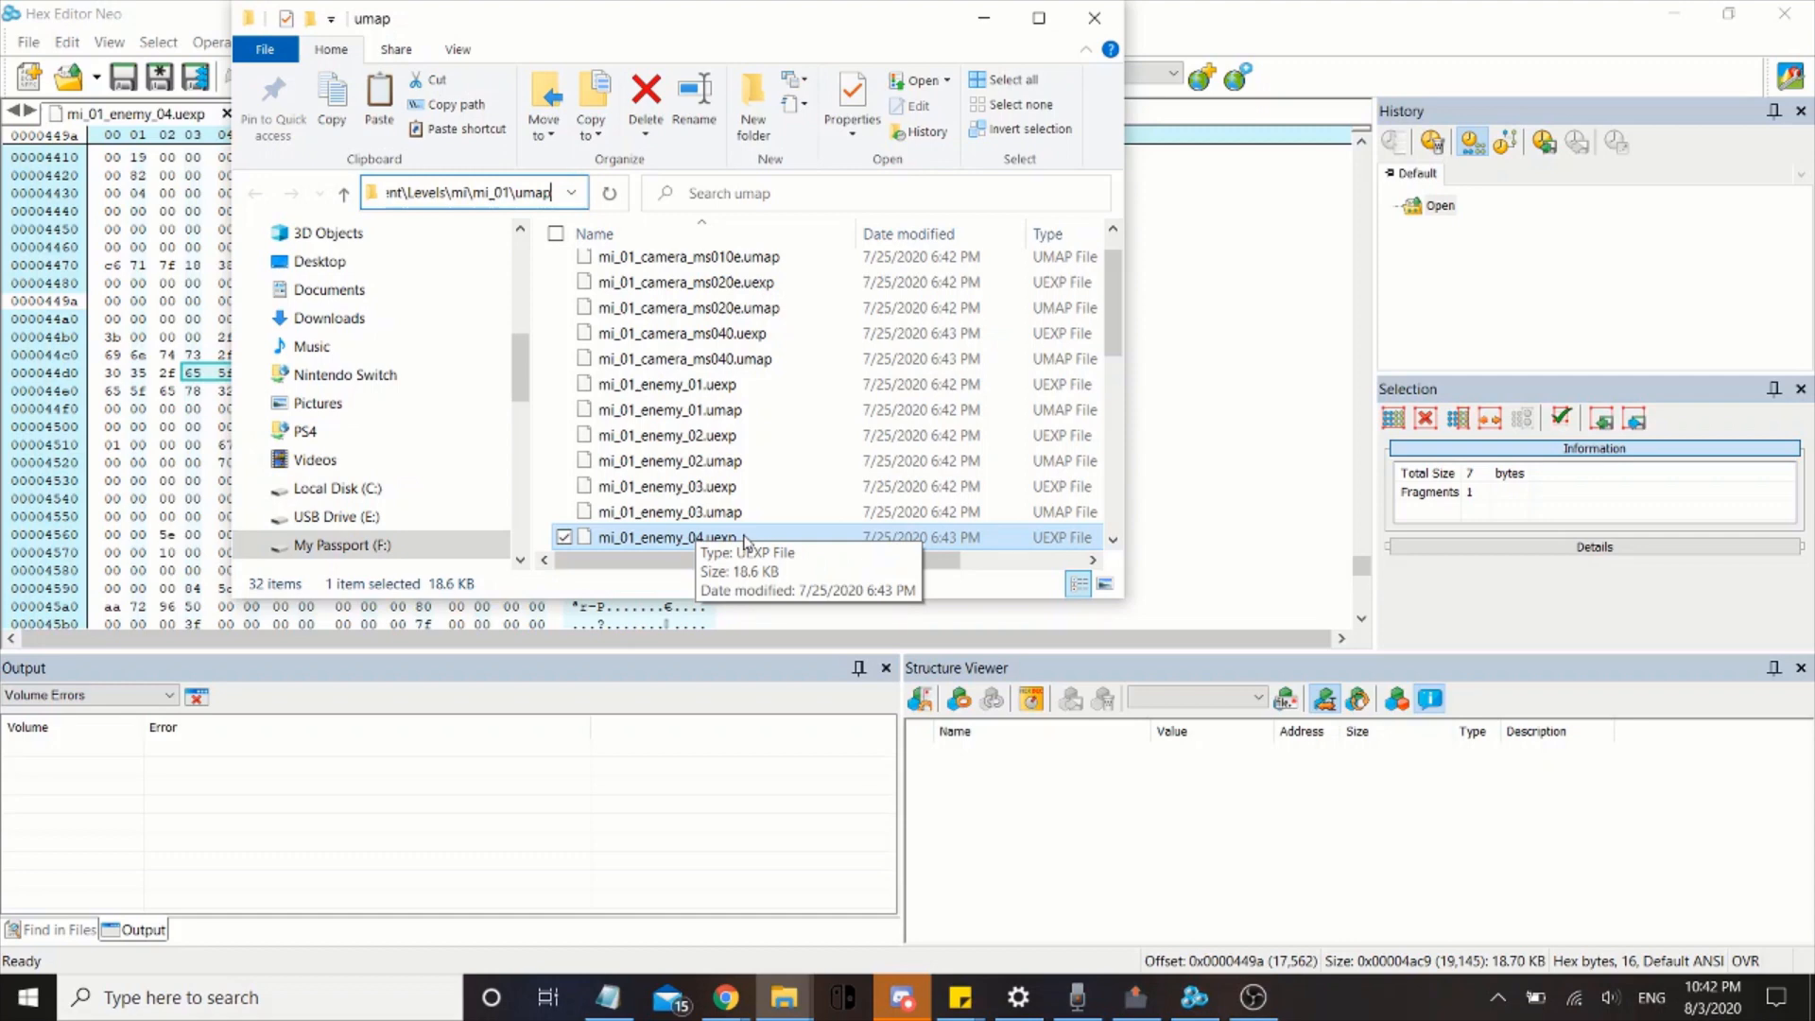
mouse_move(753, 551)
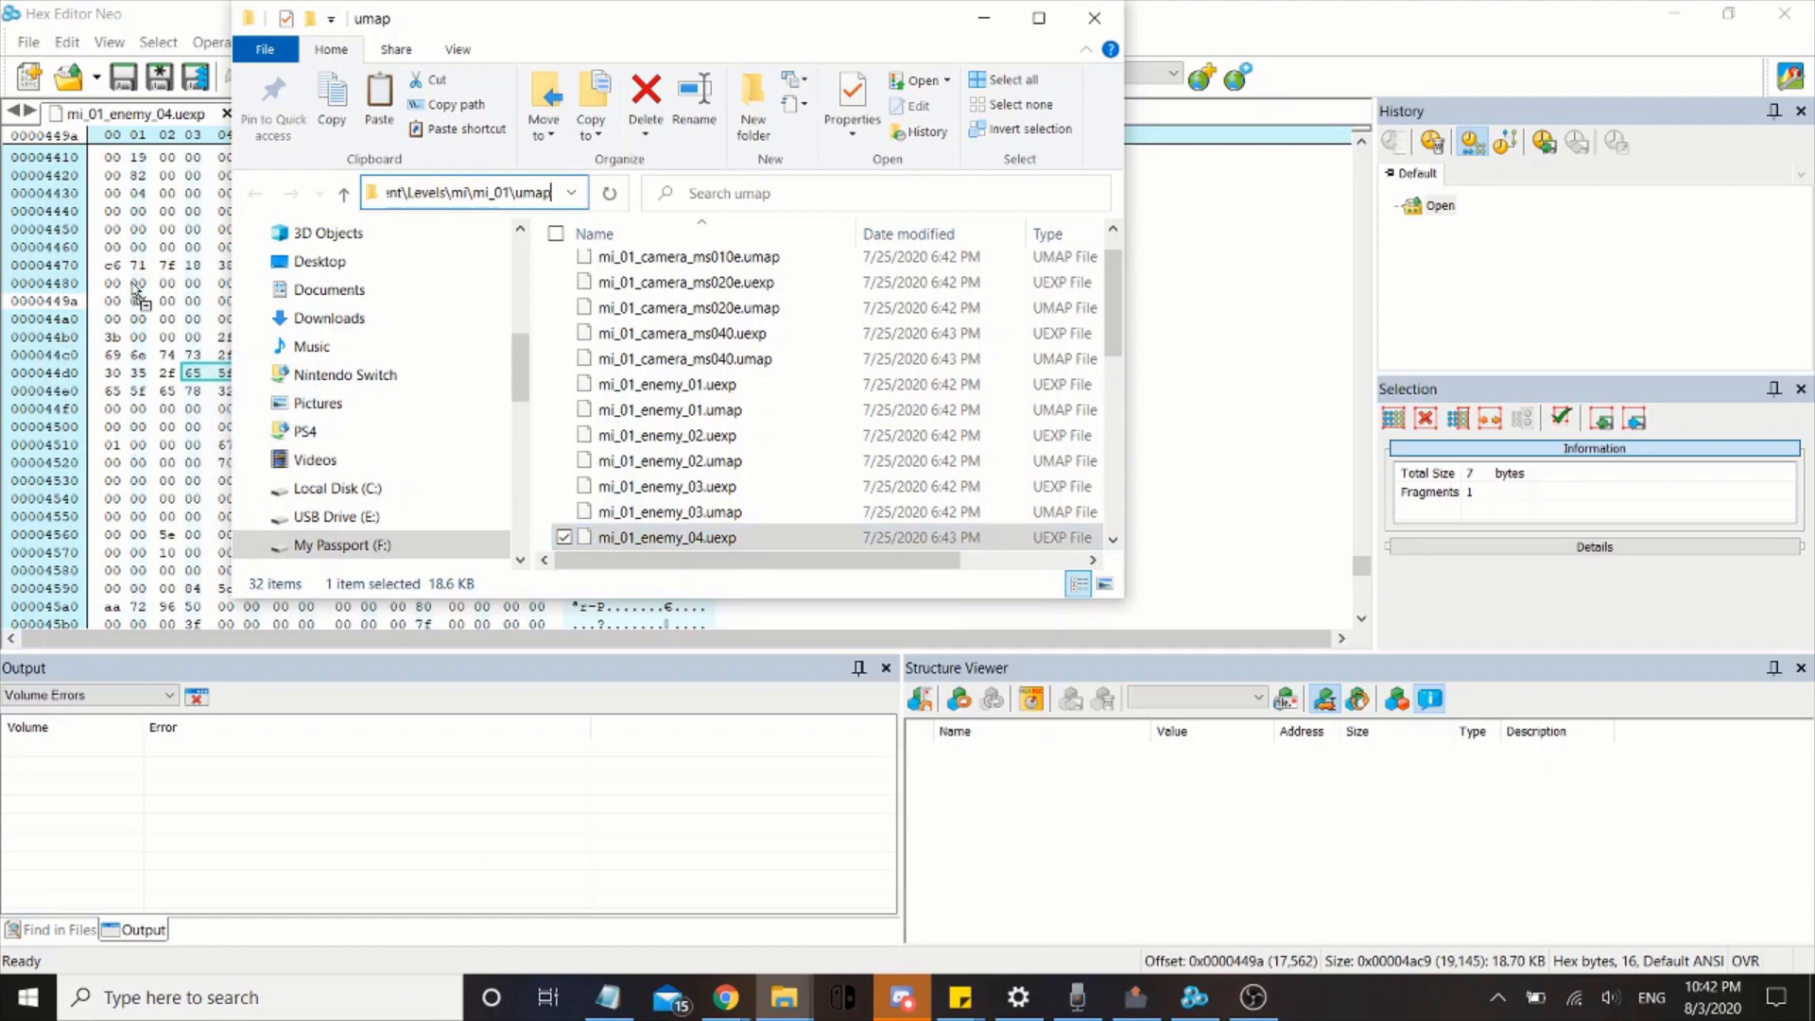
scroll(down, 3)
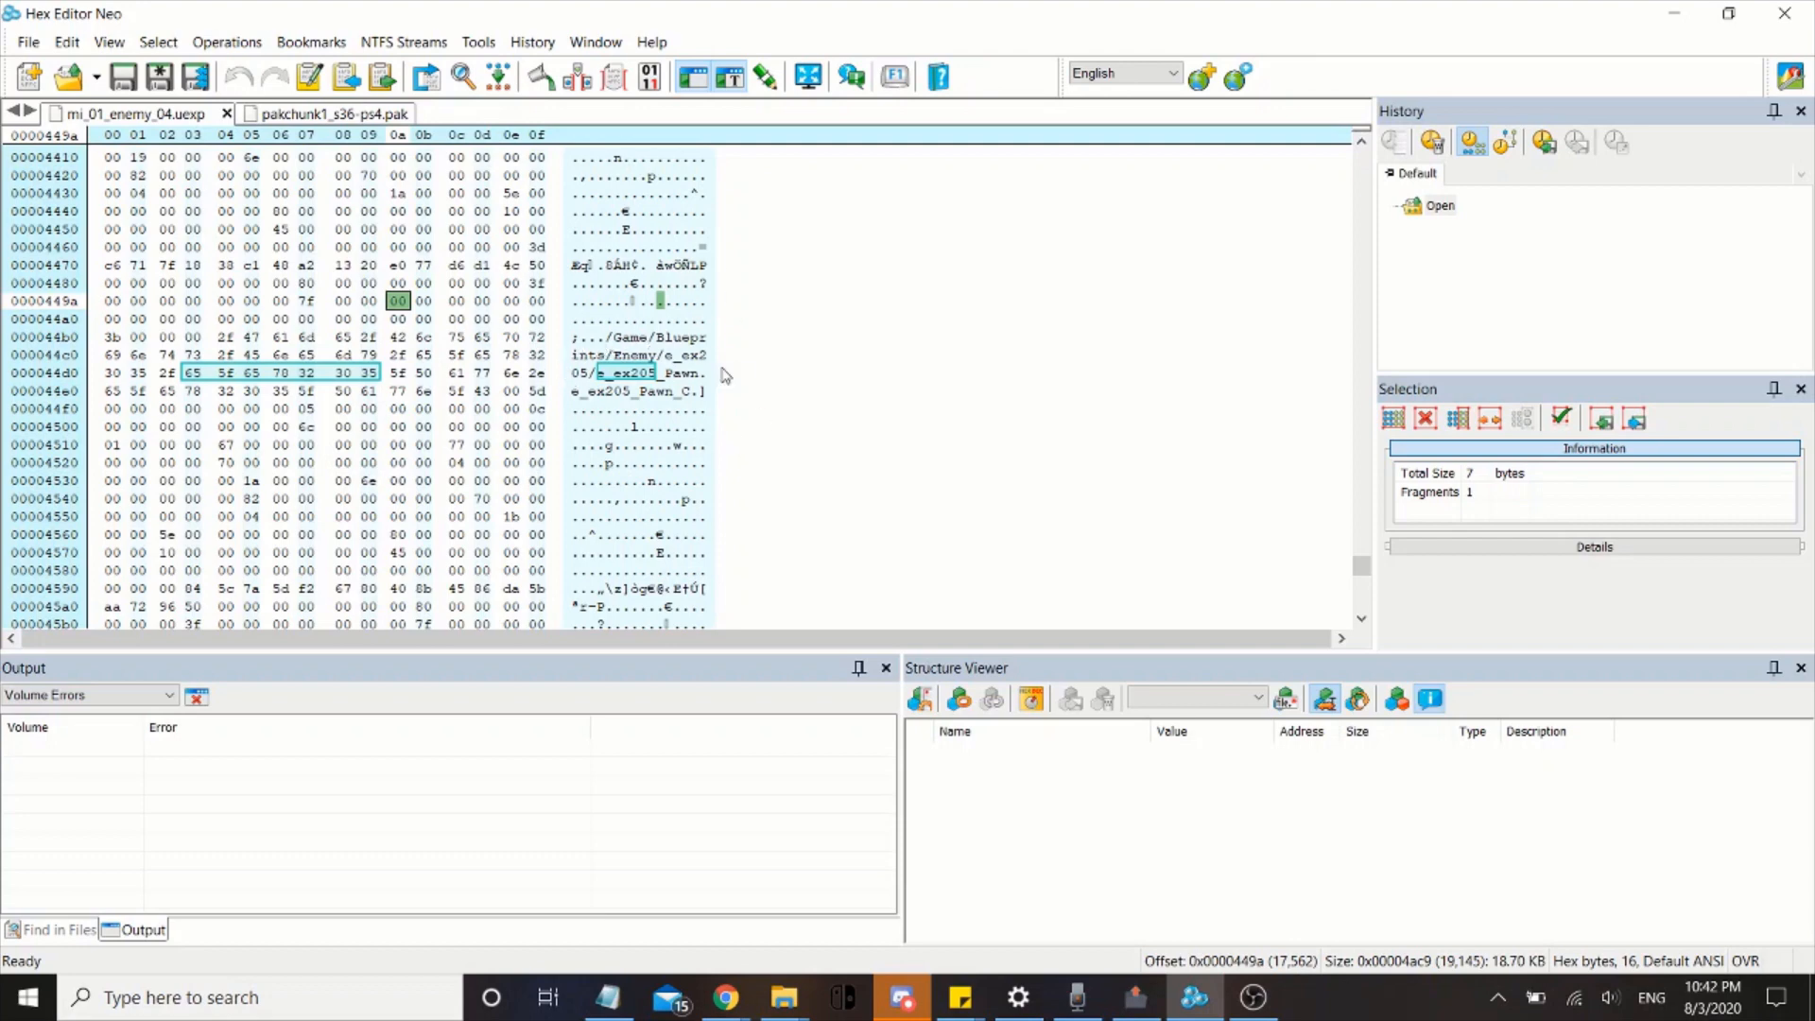
mouse_move(728, 419)
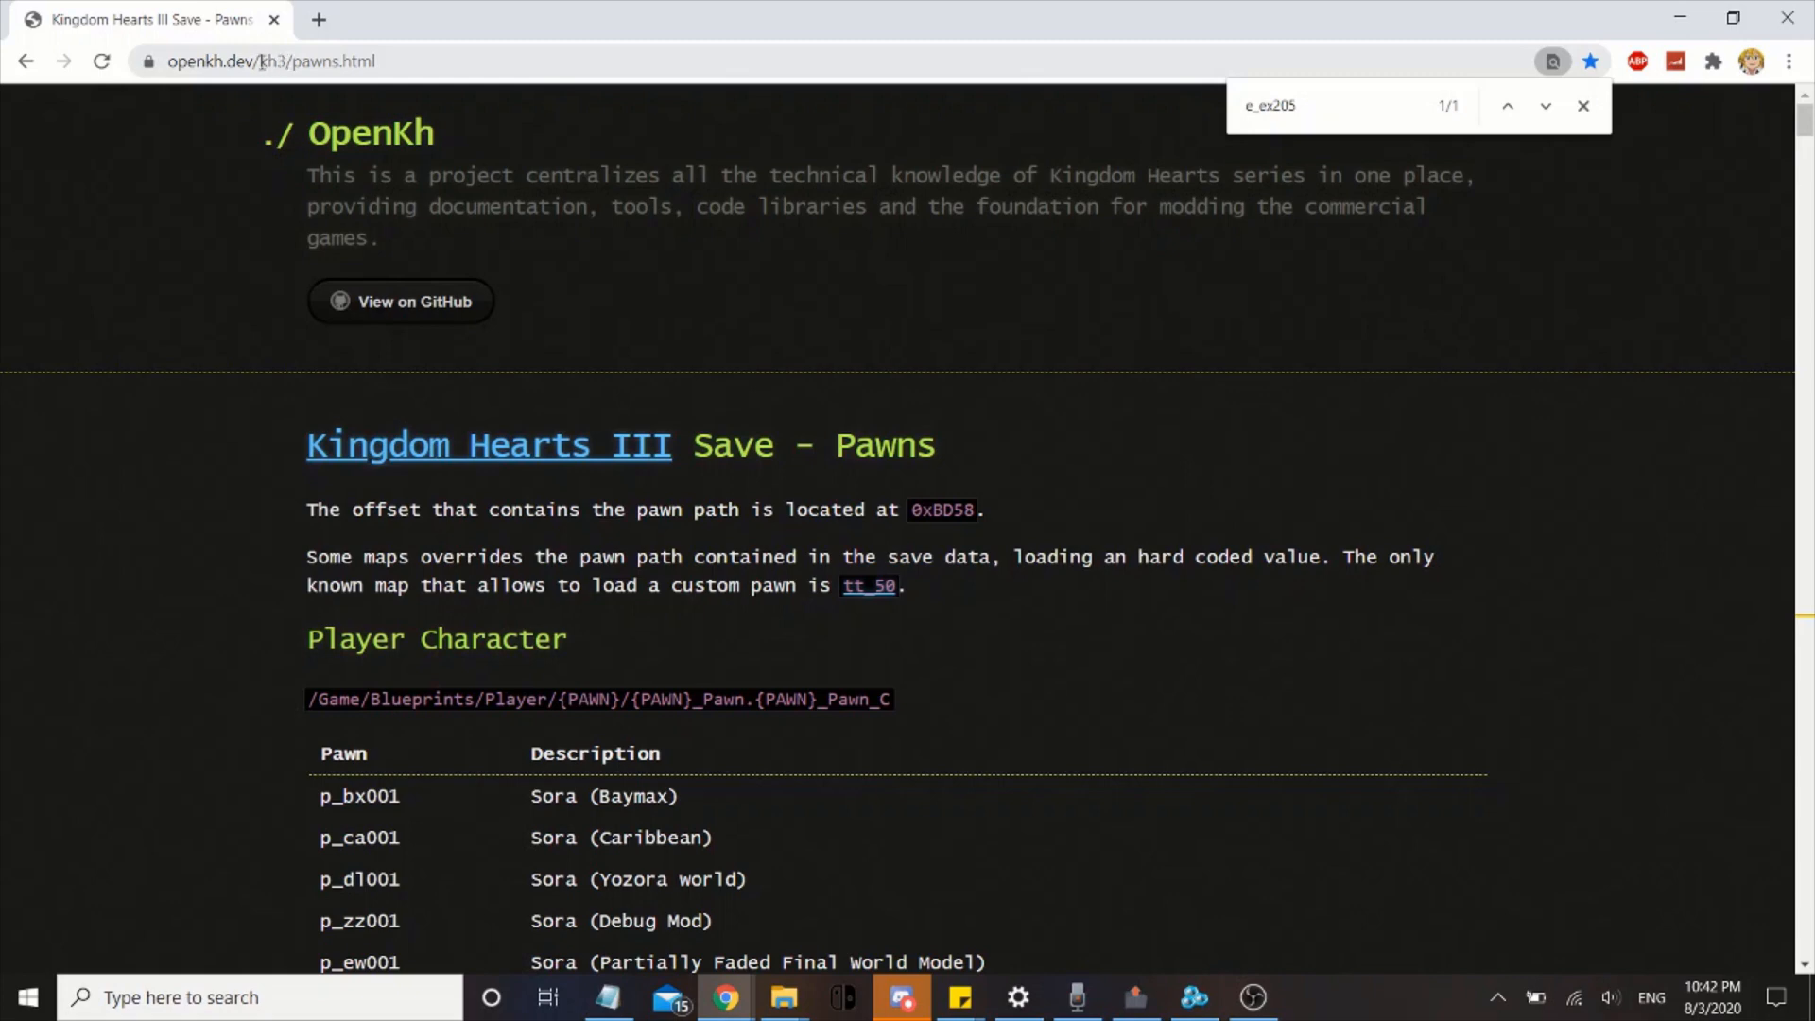
mouse_move(550, 49)
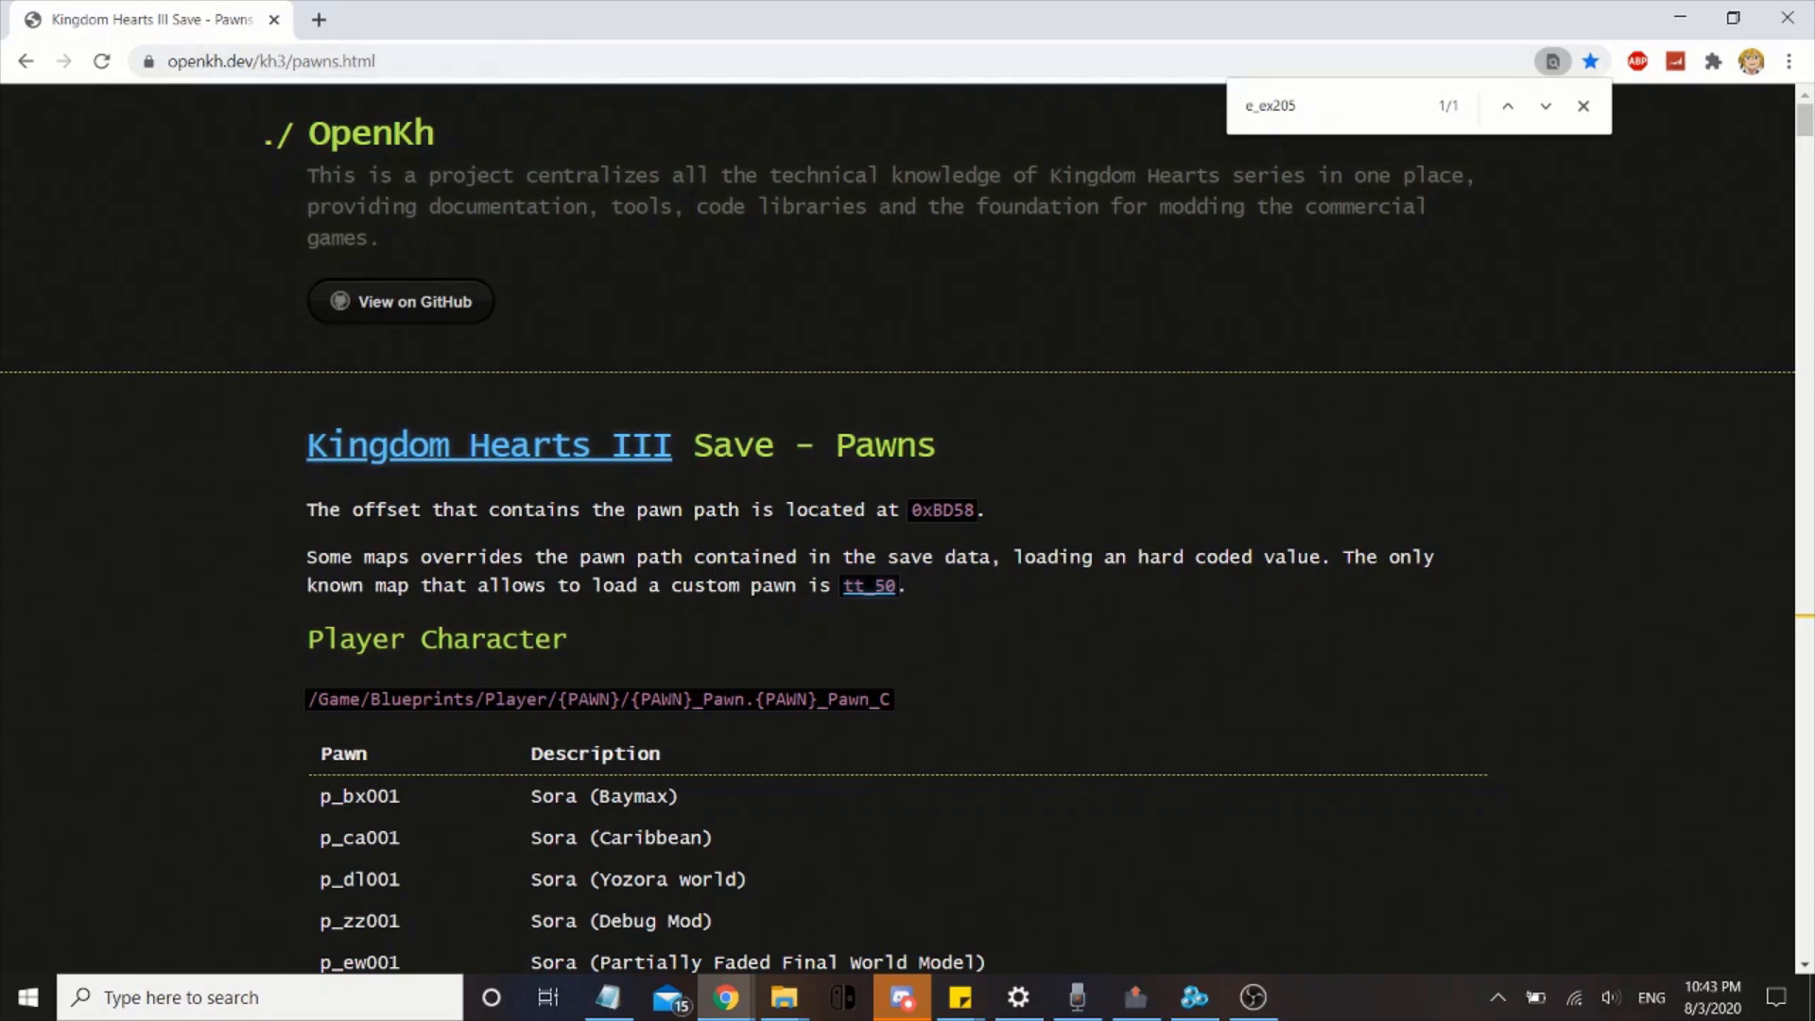
Scroll the OpenKH pawn table and pick the e_ex313 Riku Replica pawn id
scroll(down, 3)
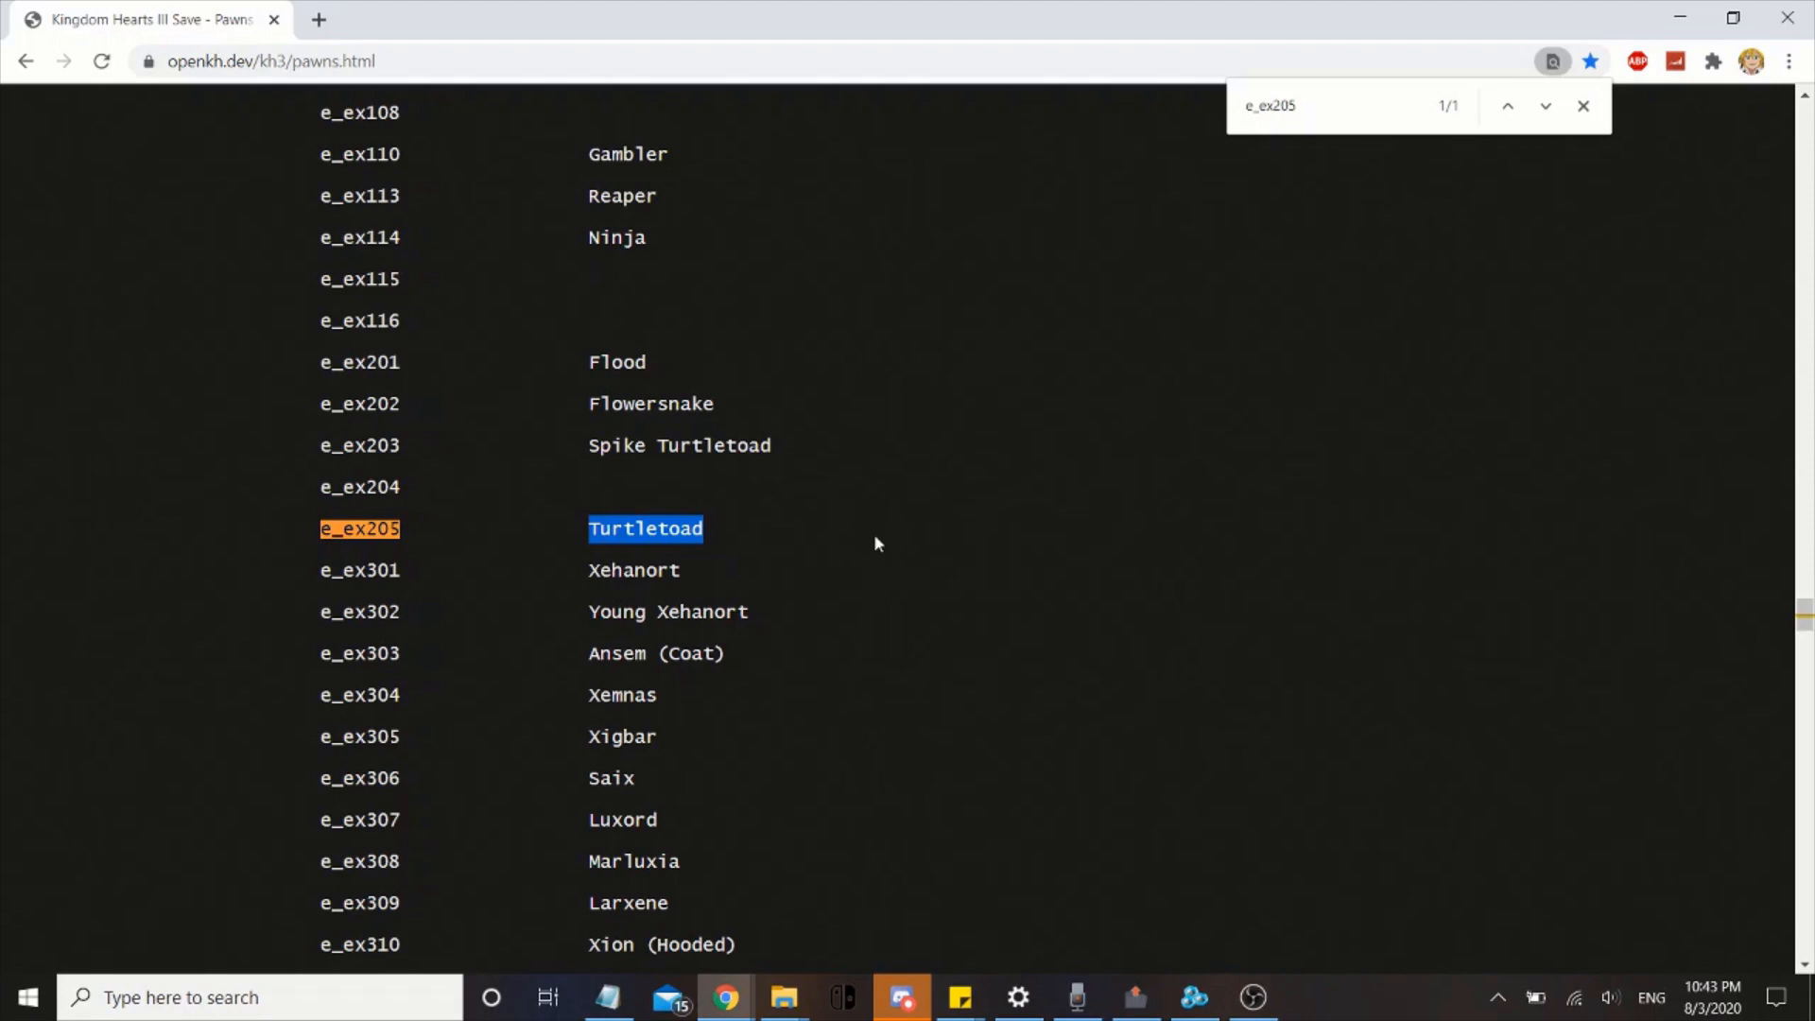
scroll(down, 3)
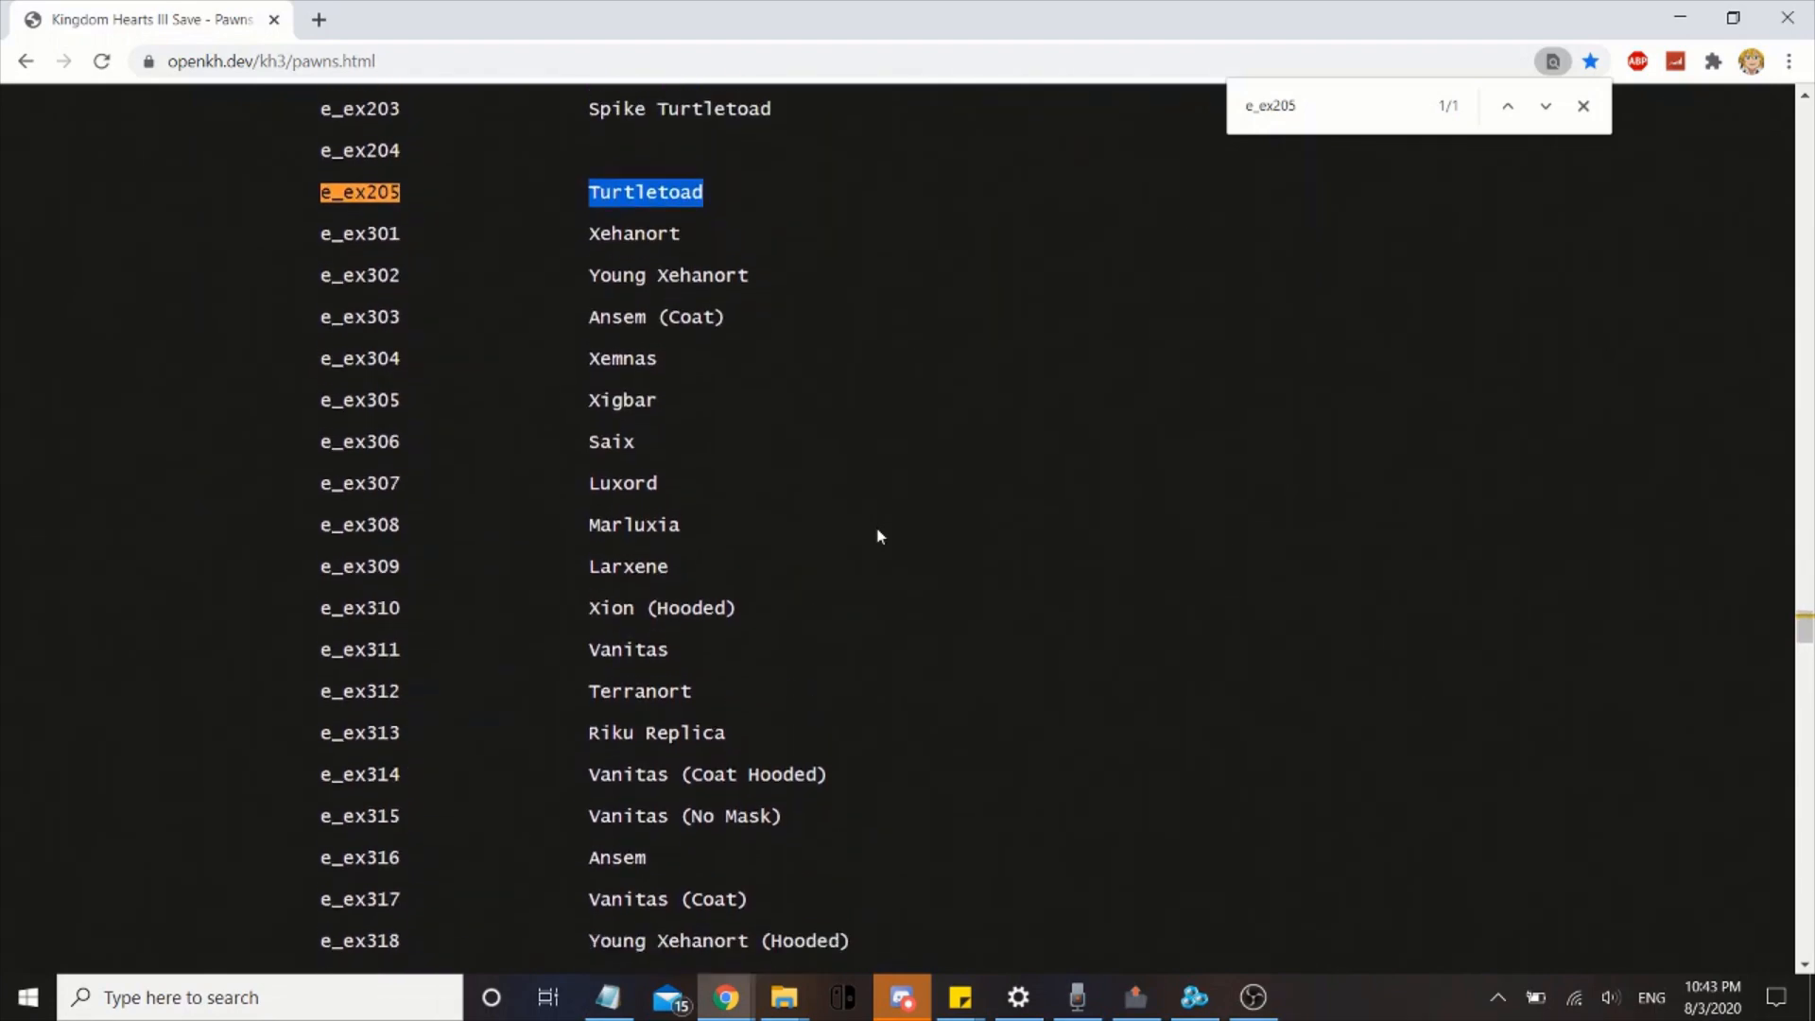
scroll(down, 3)
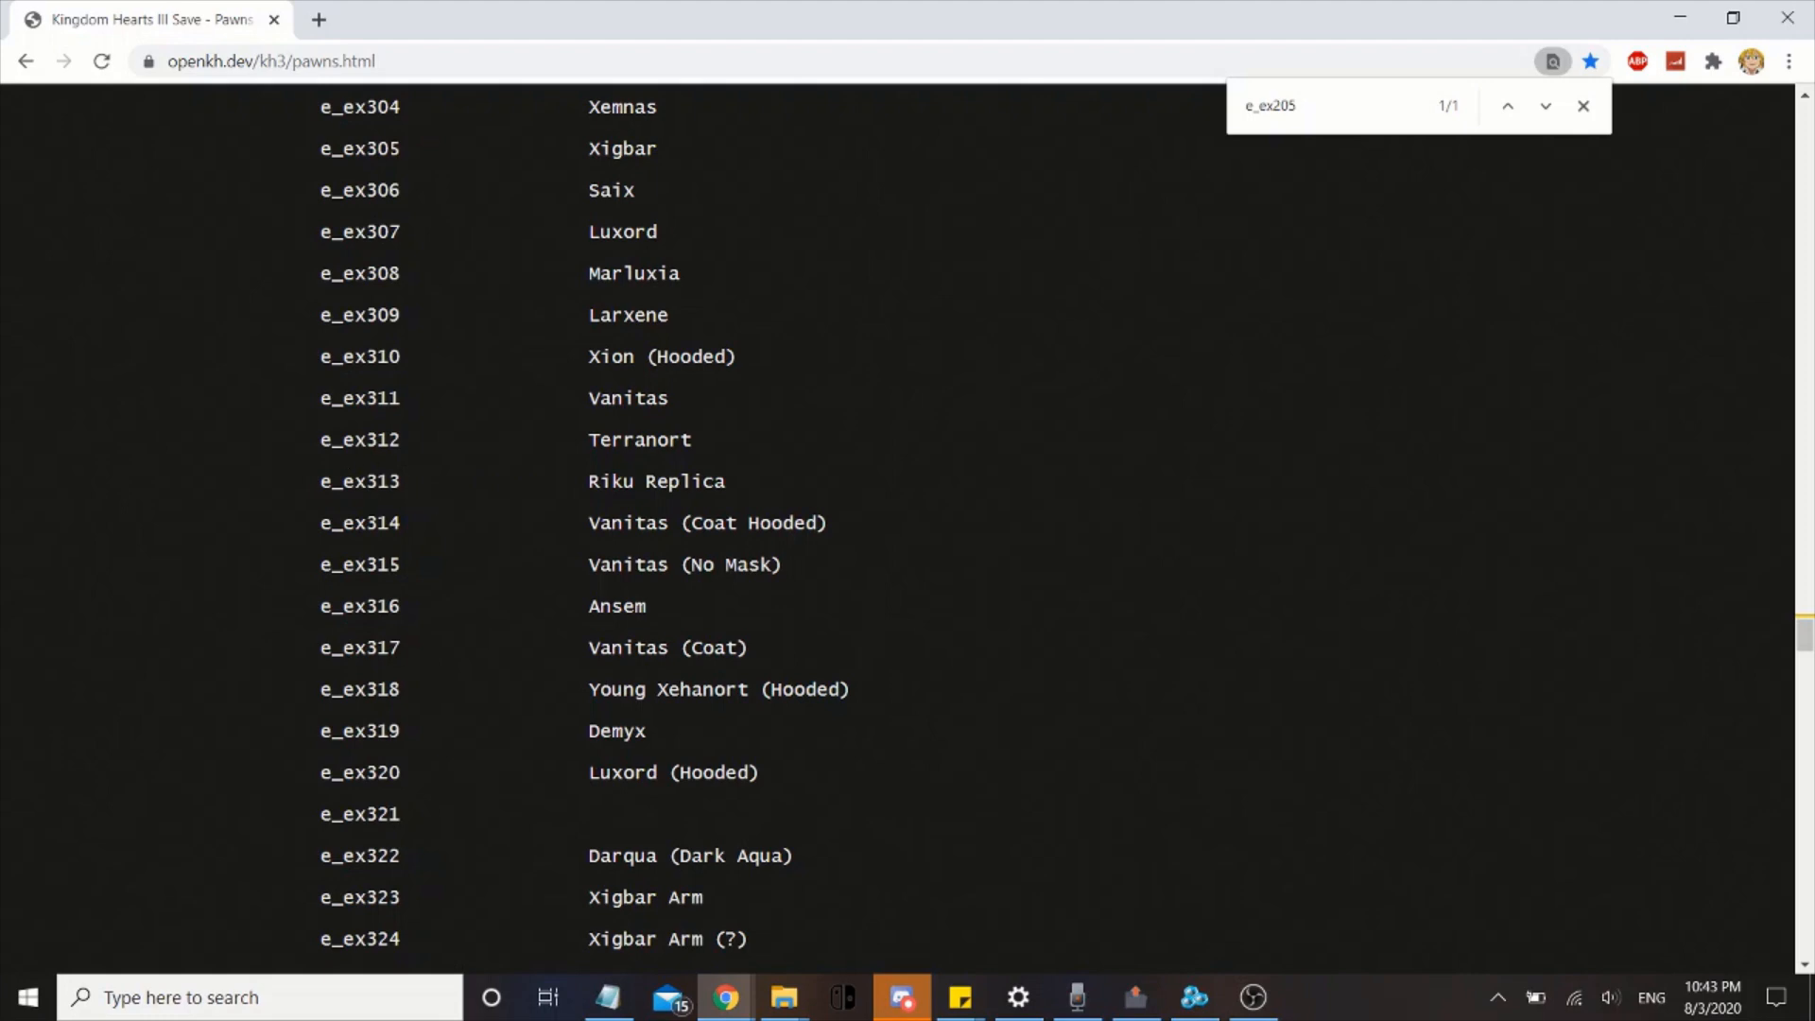
double_click(361, 481)
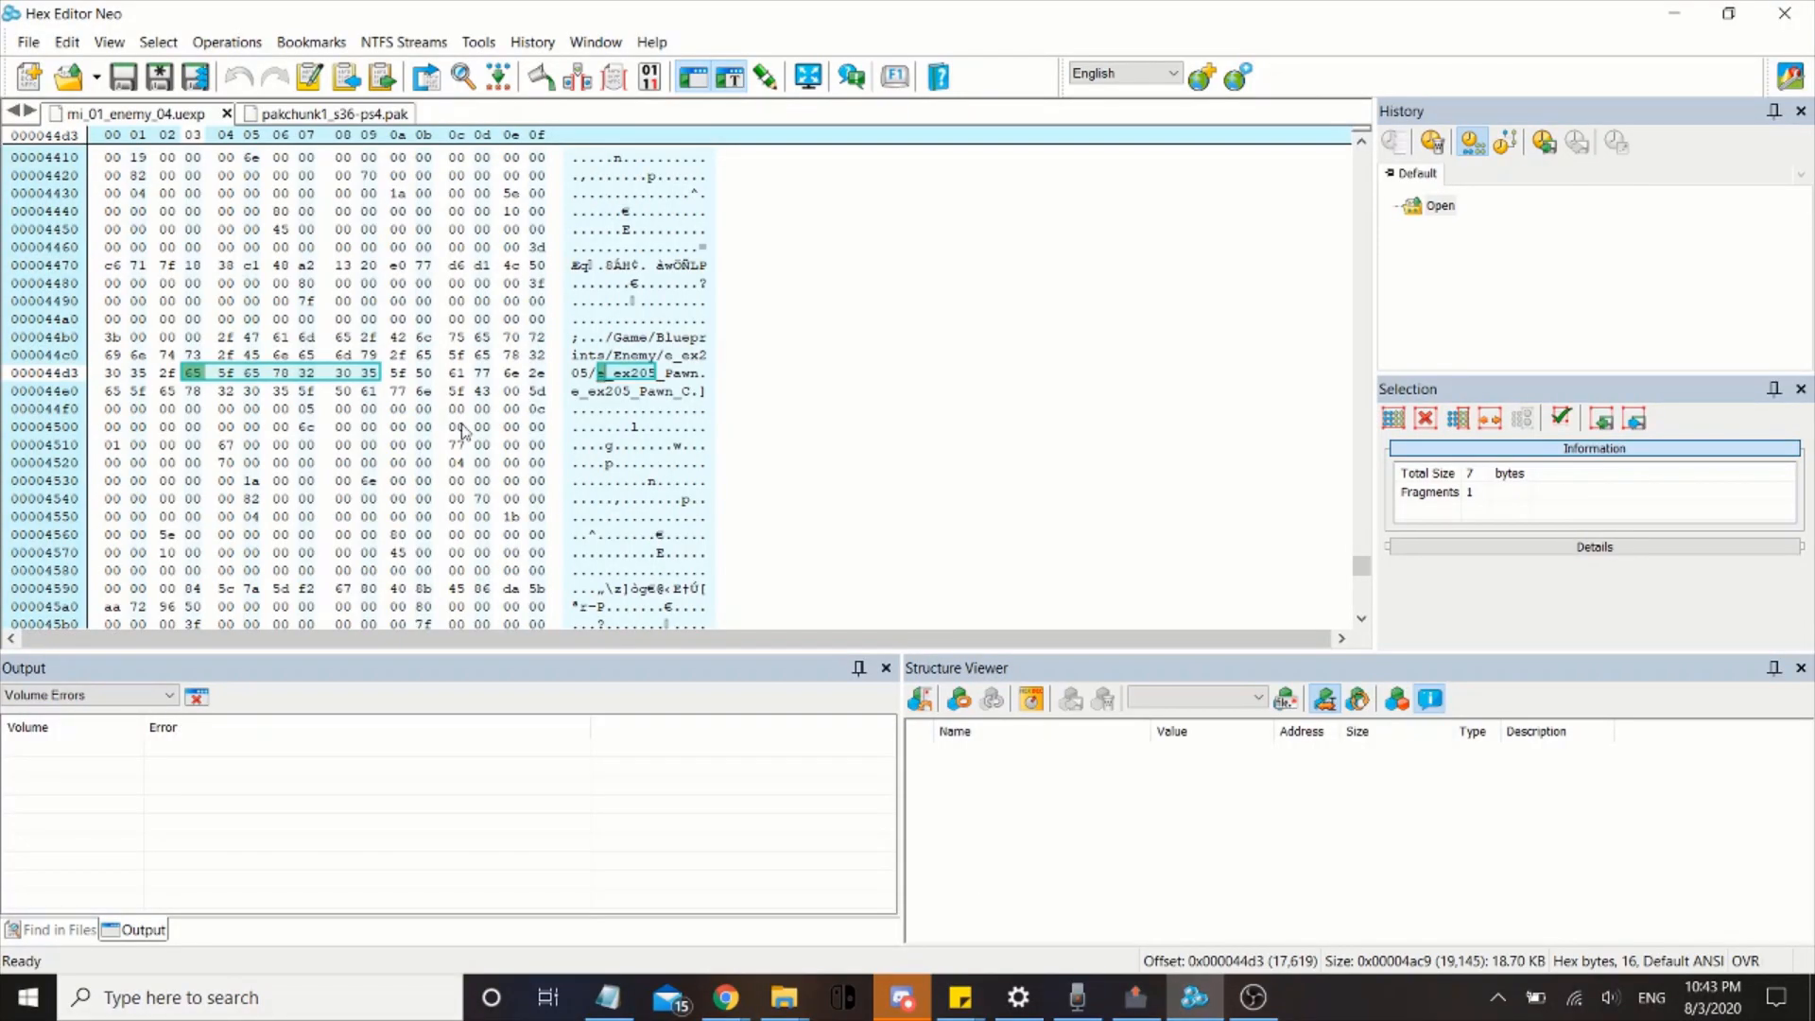
Replace all 12 occurrences of e_ex205 with e_ex313 in mi_01_enemy_04.uexp
click(367, 284)
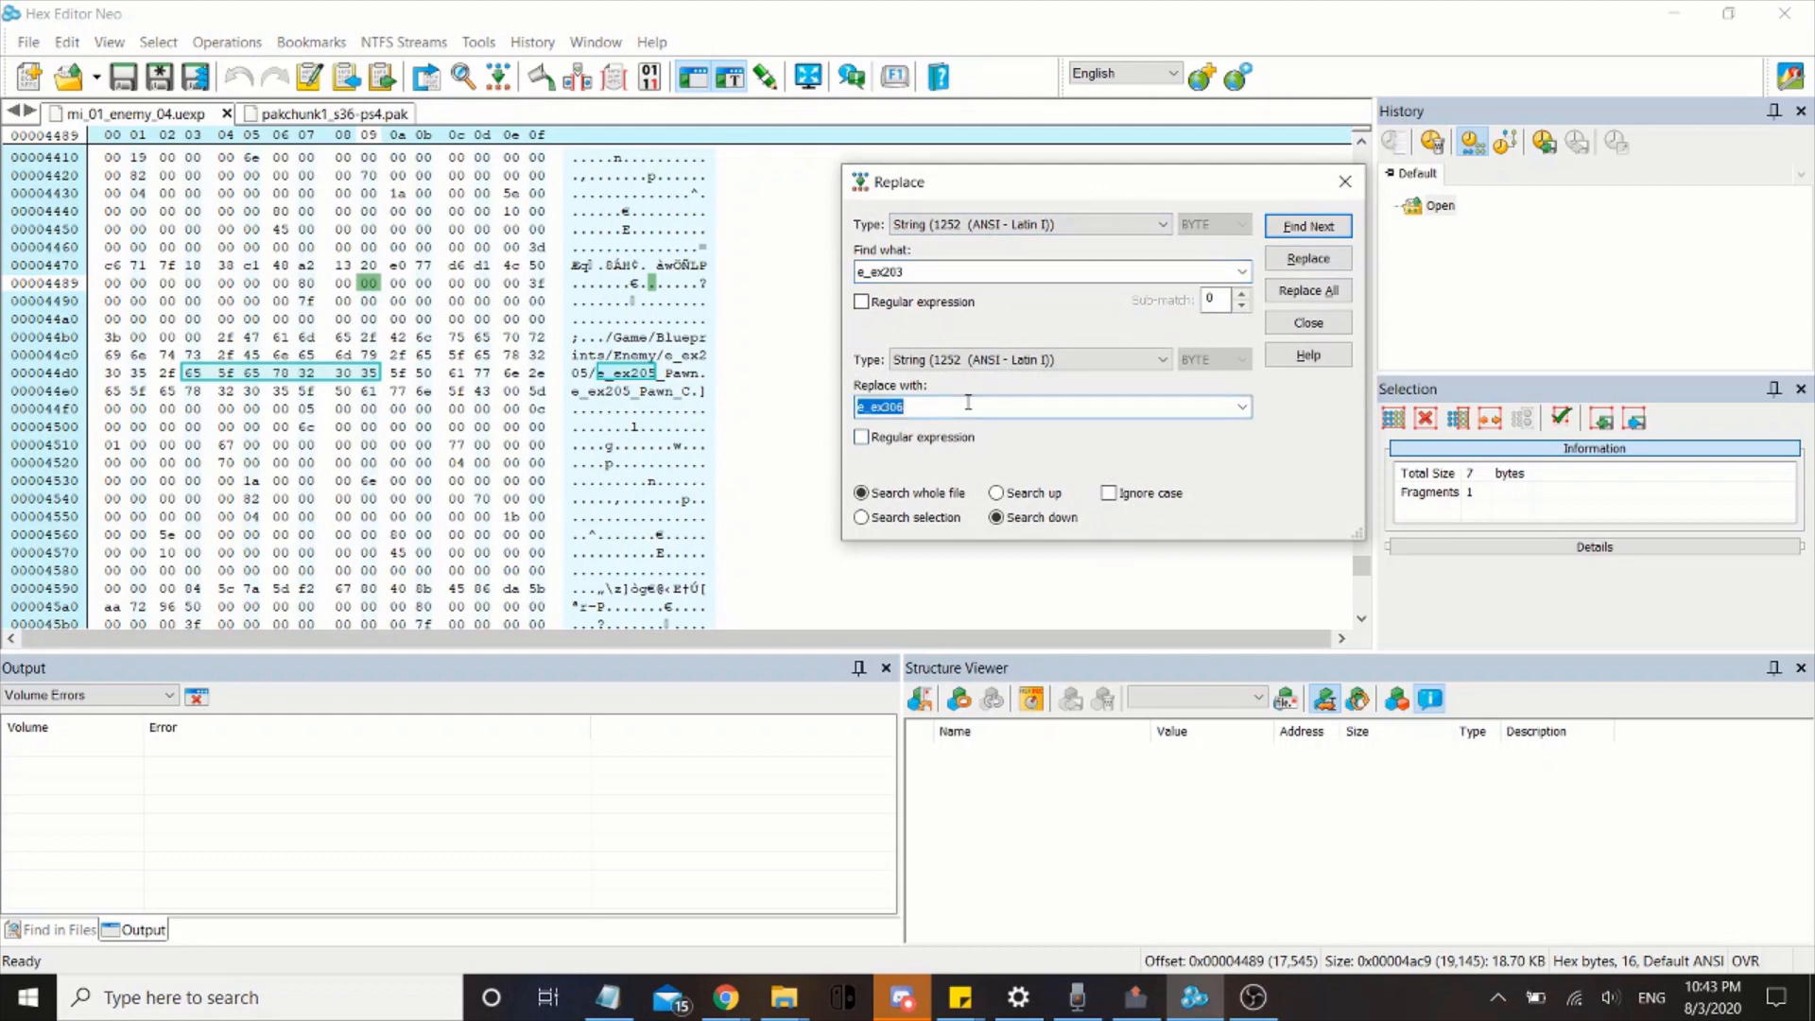
text(e_ex313)
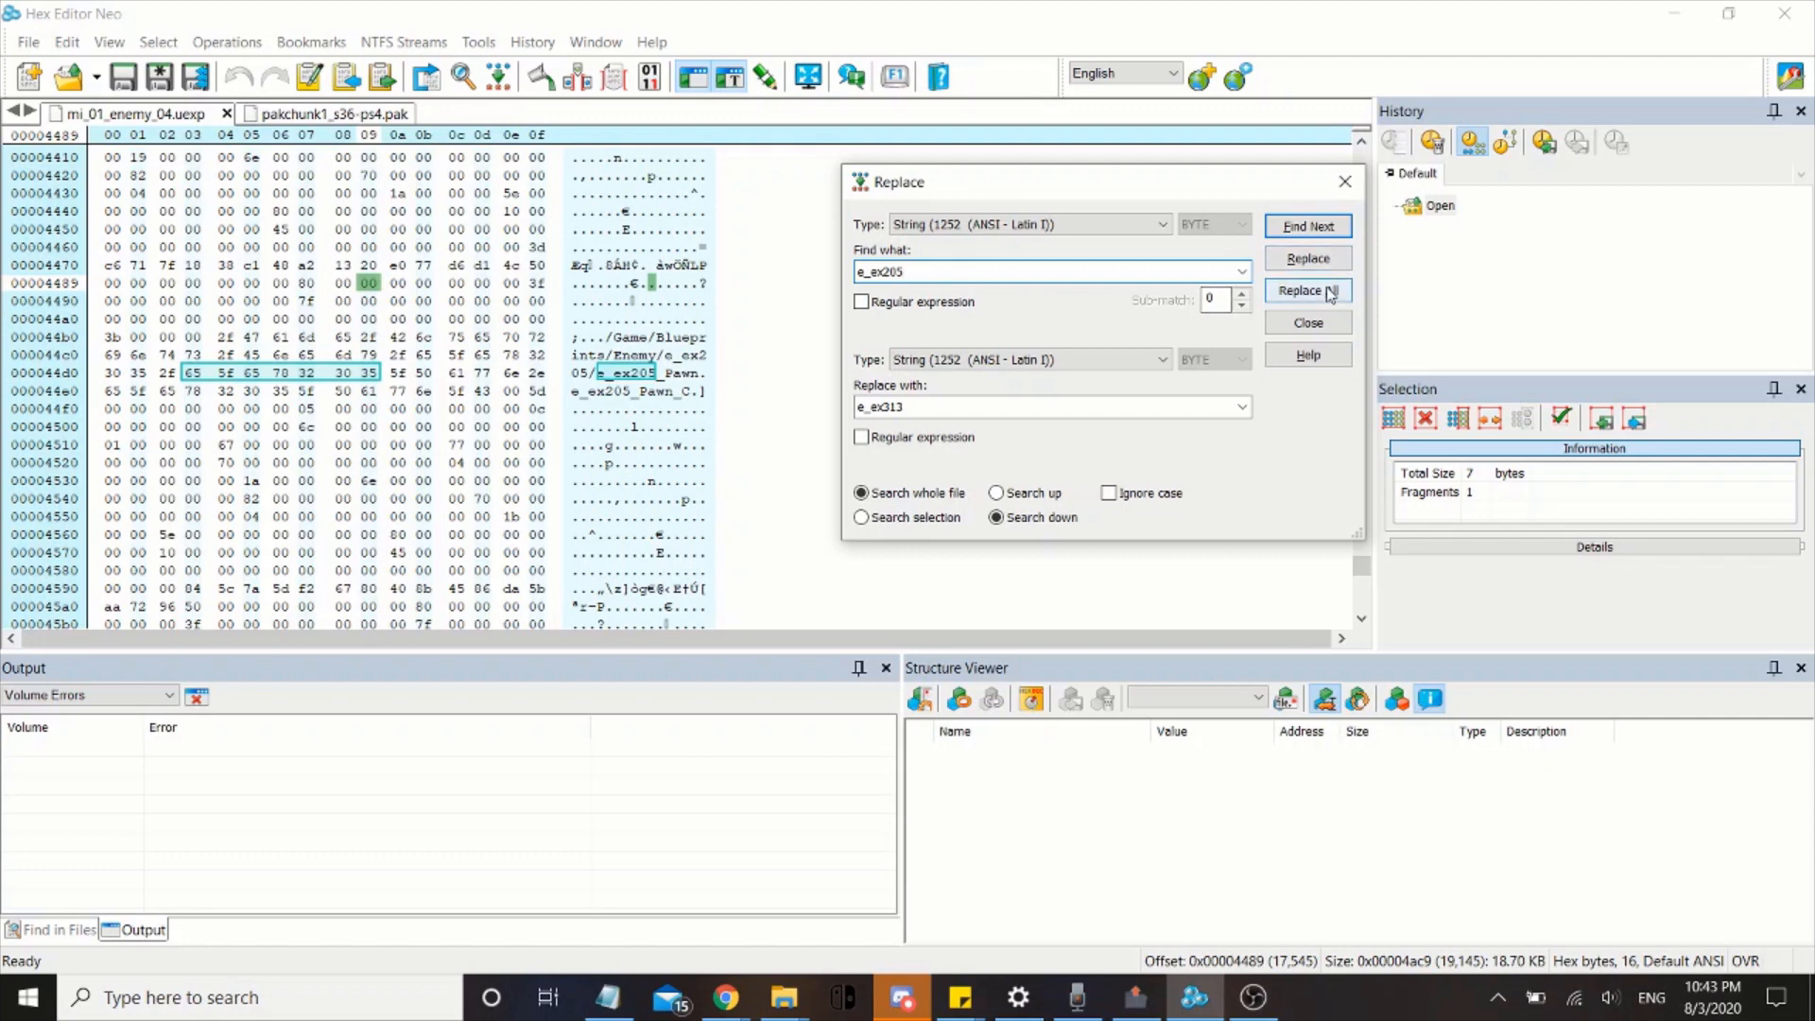
click(1306, 290)
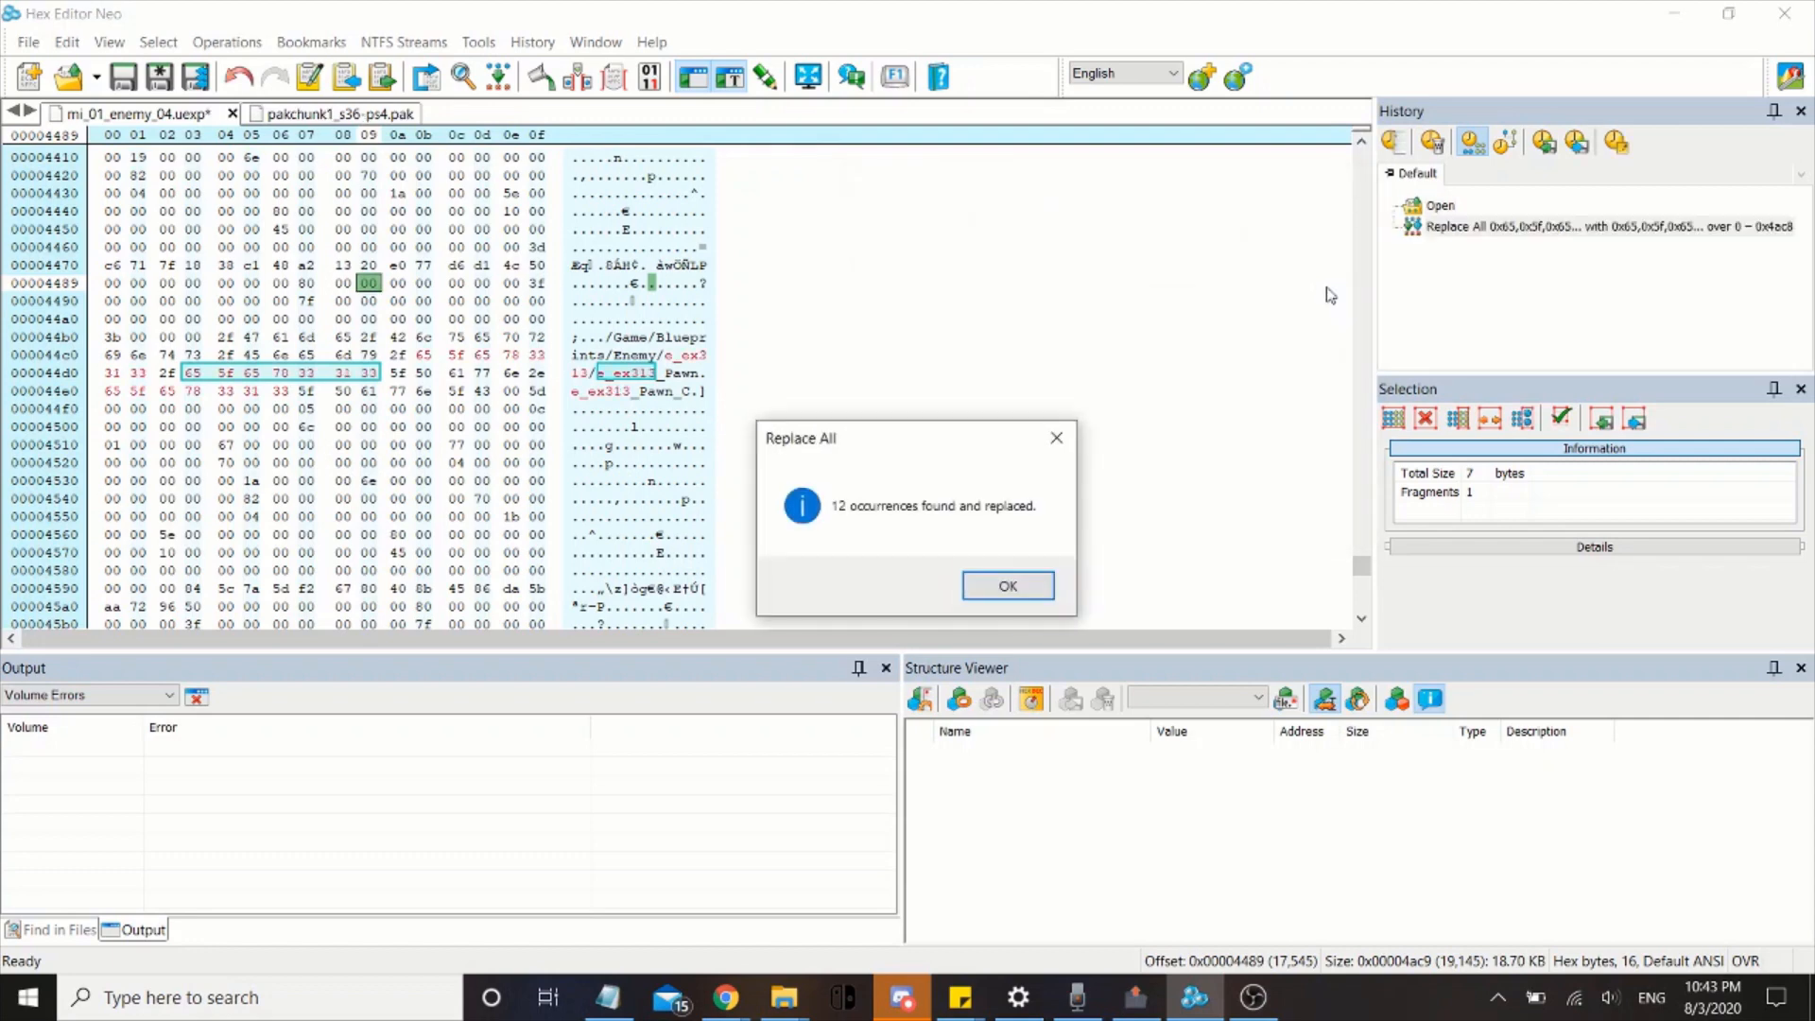
click(1006, 584)
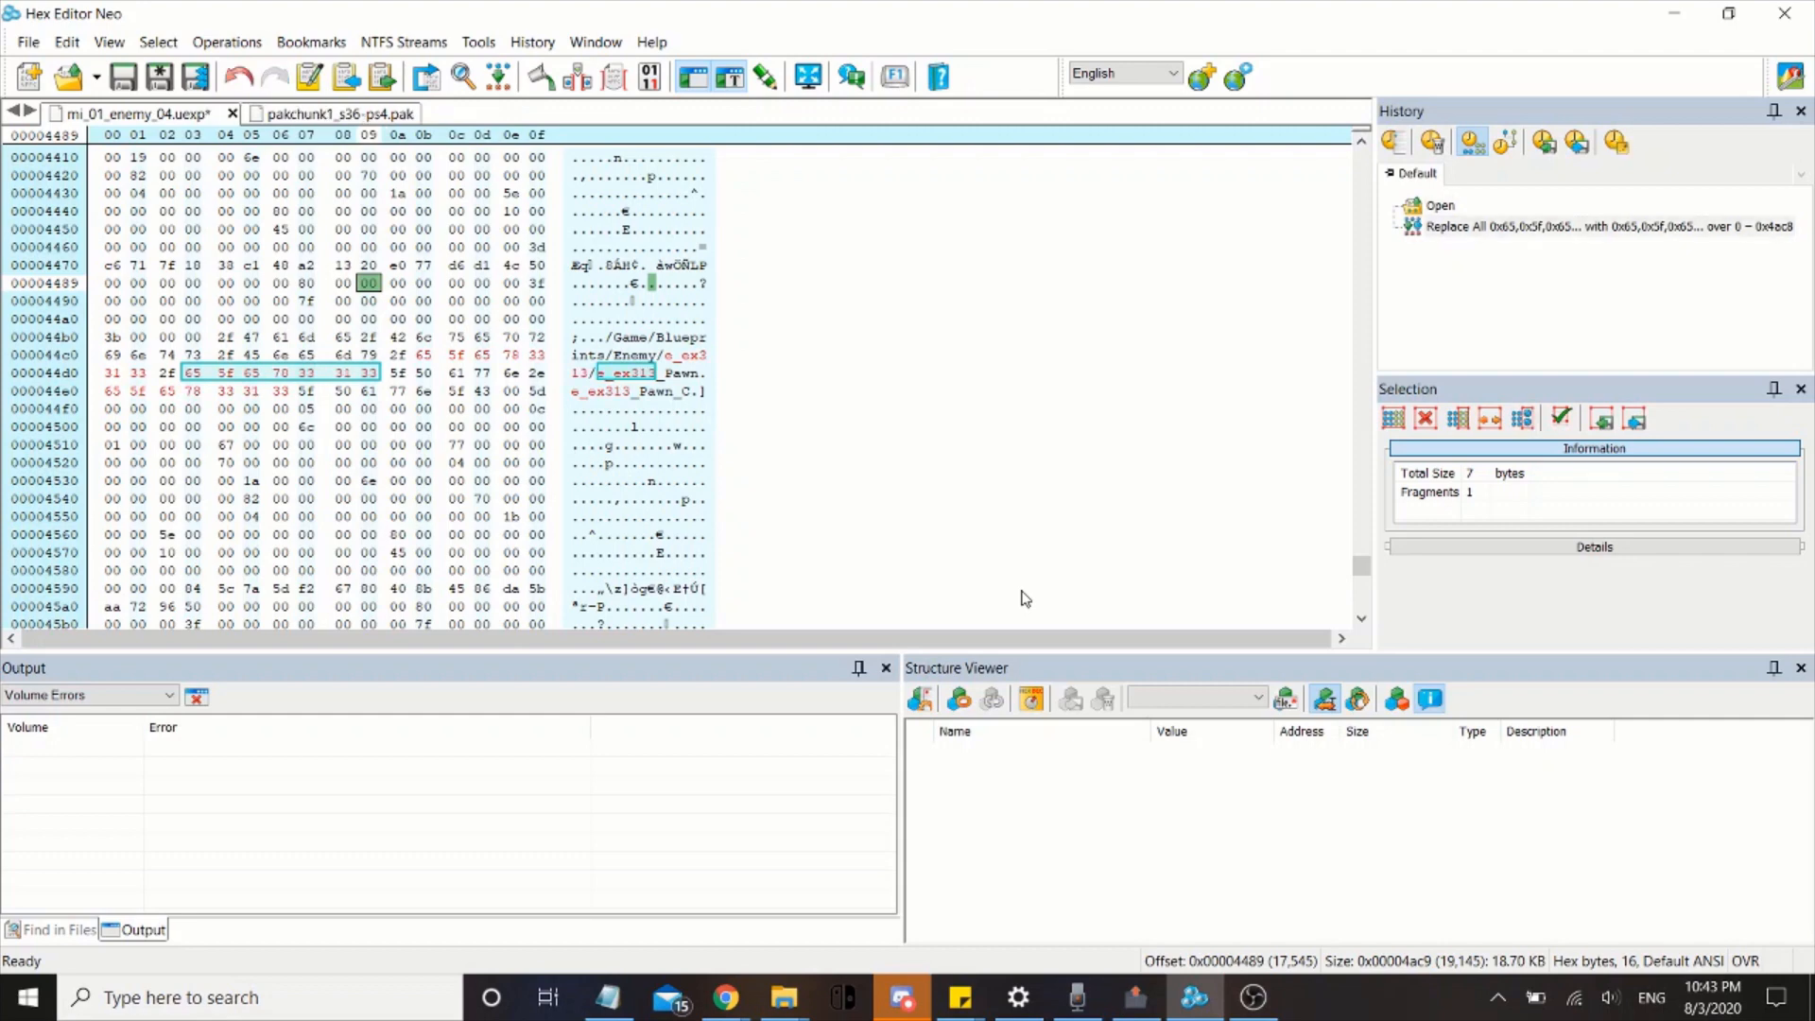
Decline saving mi_01_enemy_04.uexp at the history warning and go to offset 0
click(122, 77)
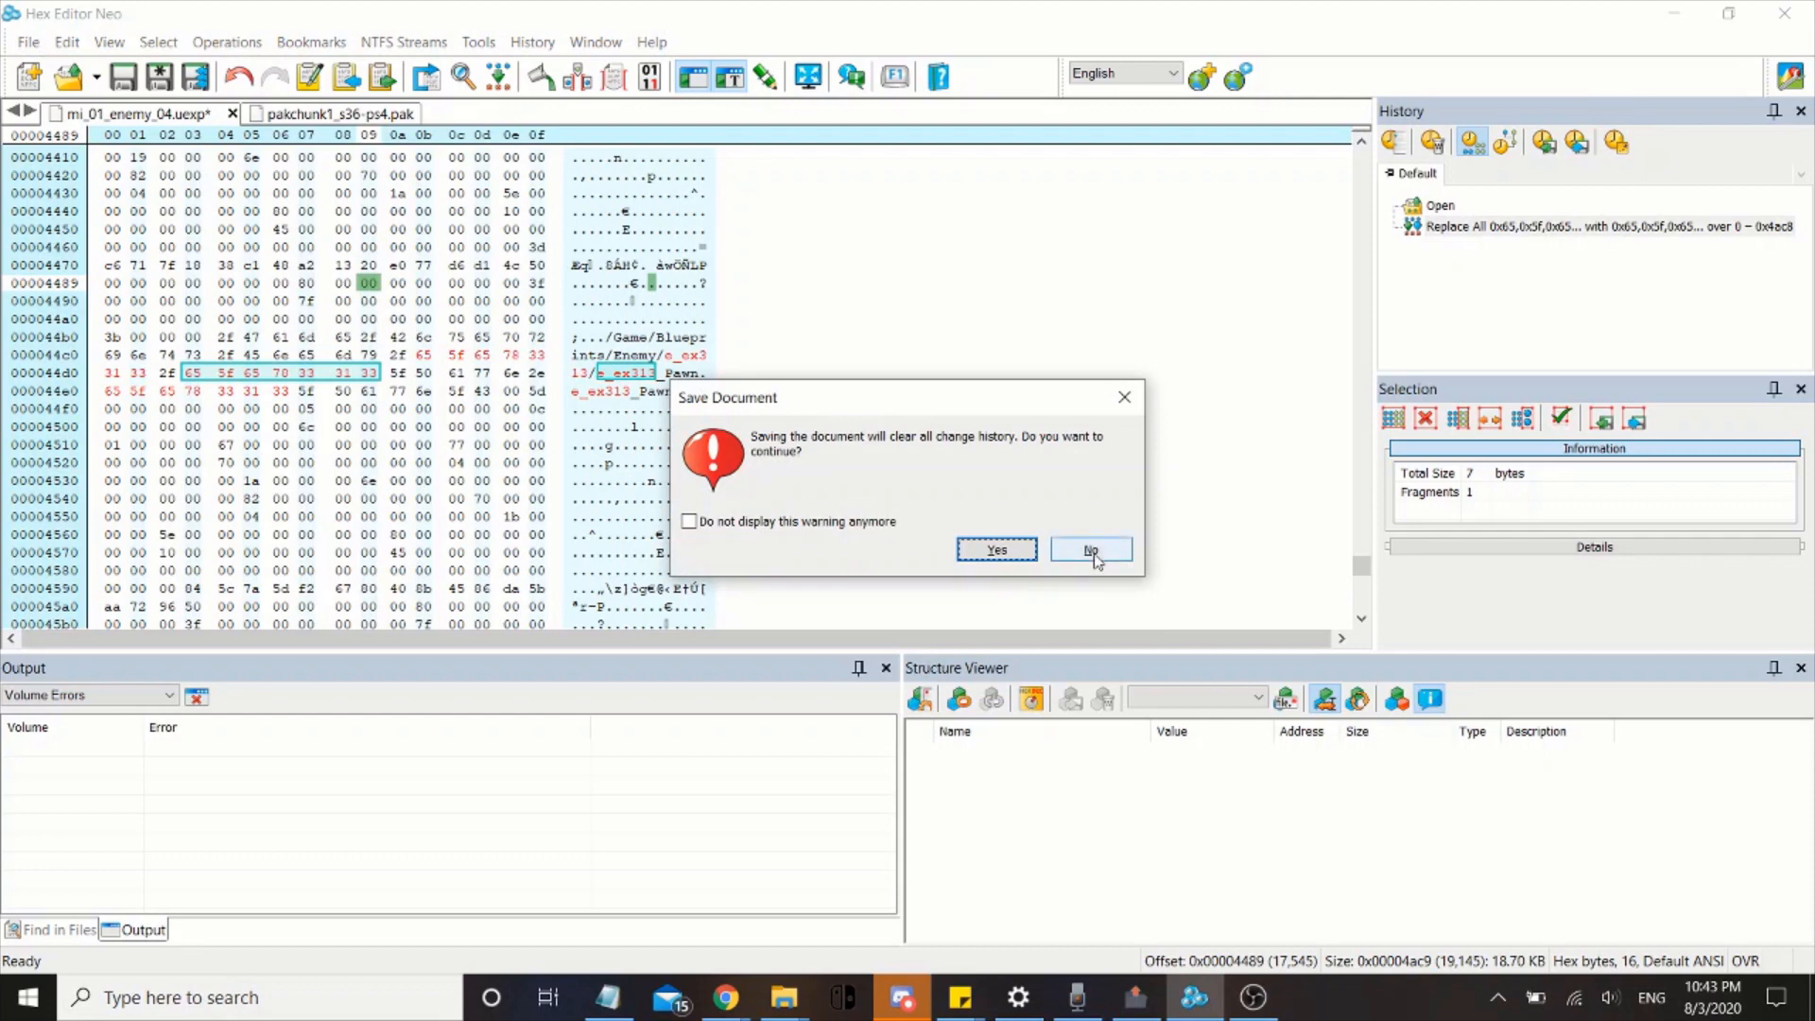
click(1088, 548)
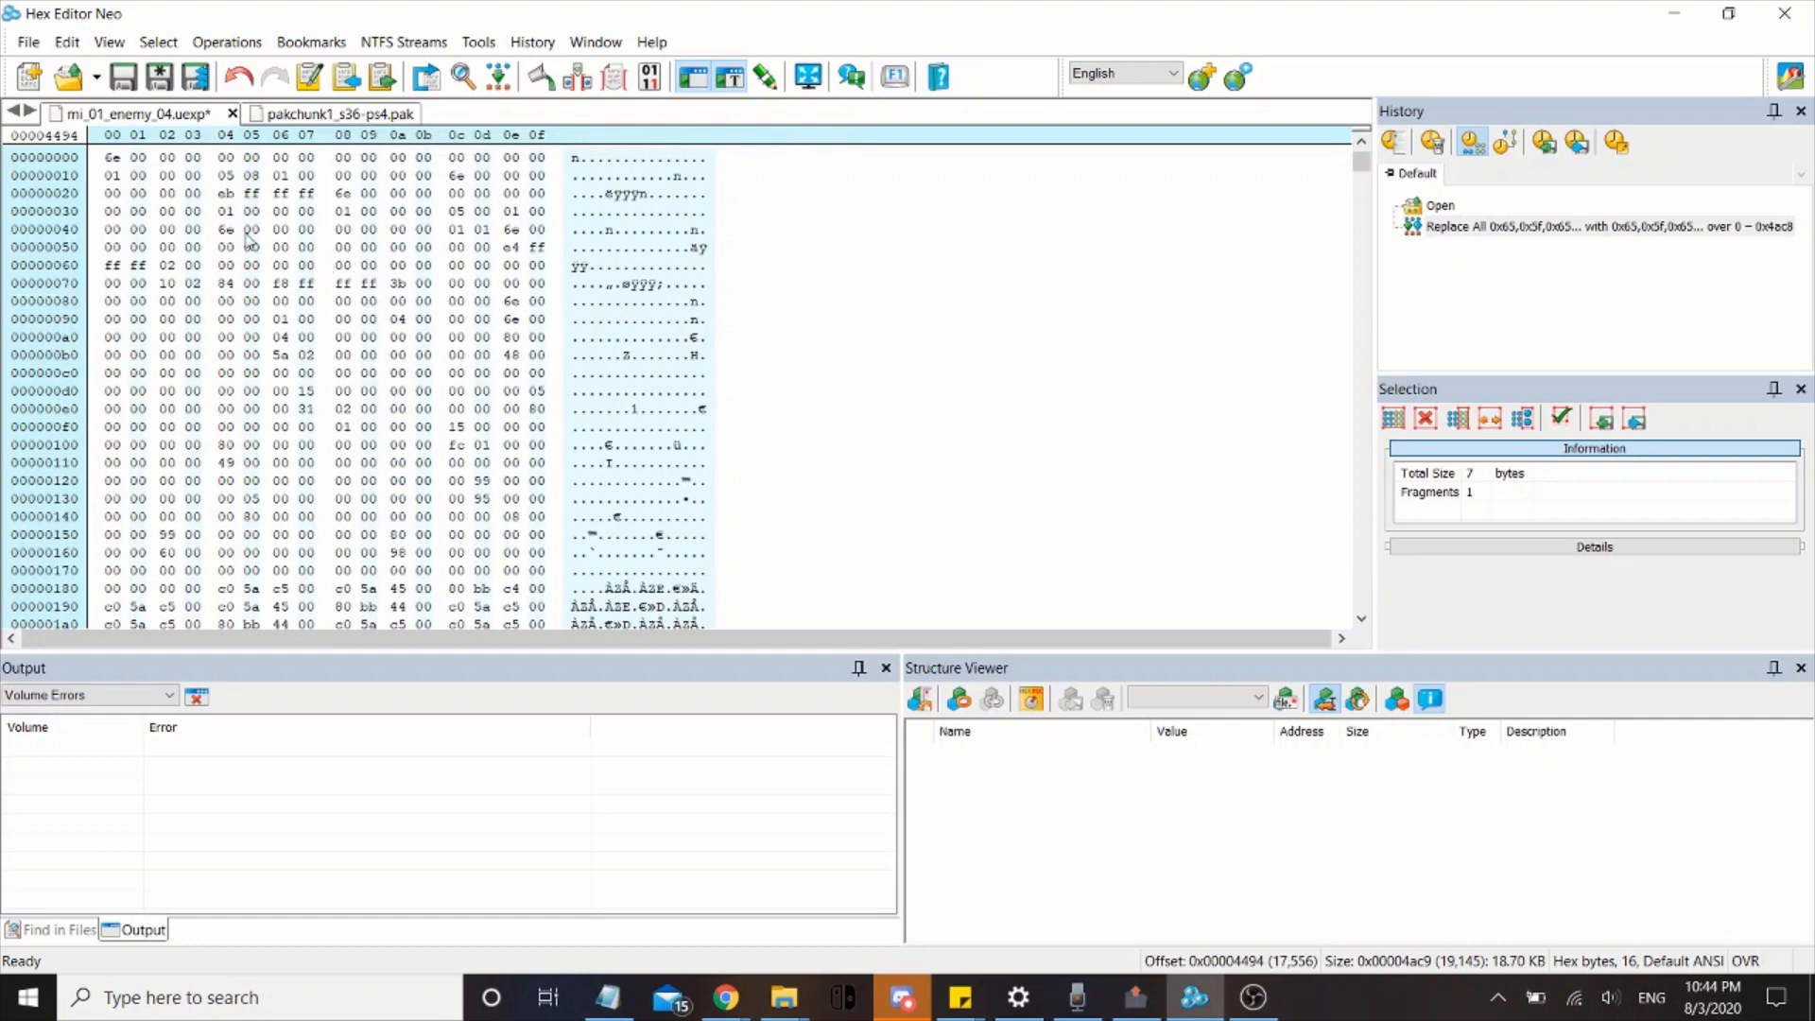
click(166, 211)
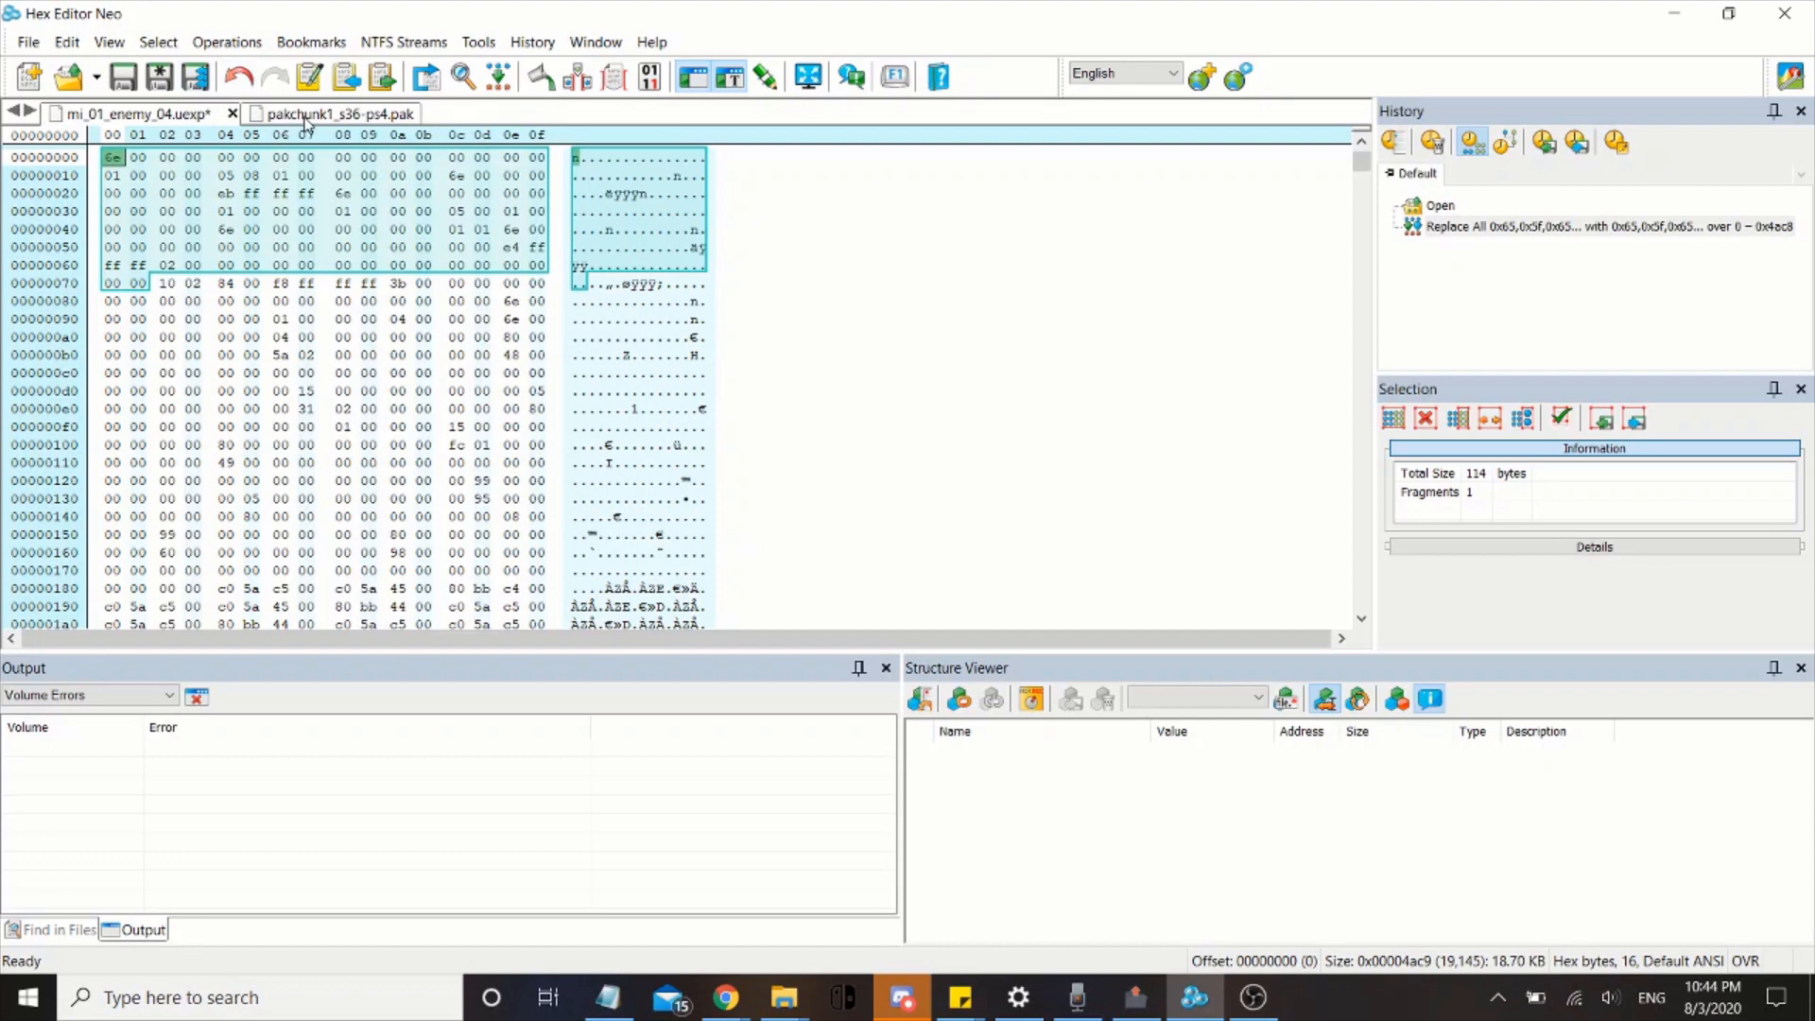
Paste the 114 edited uexp bytes into pakchunk1_s36-ps4.pak at 0x30667a64 and save
click(334, 114)
text(00 00 00 00 00 00)
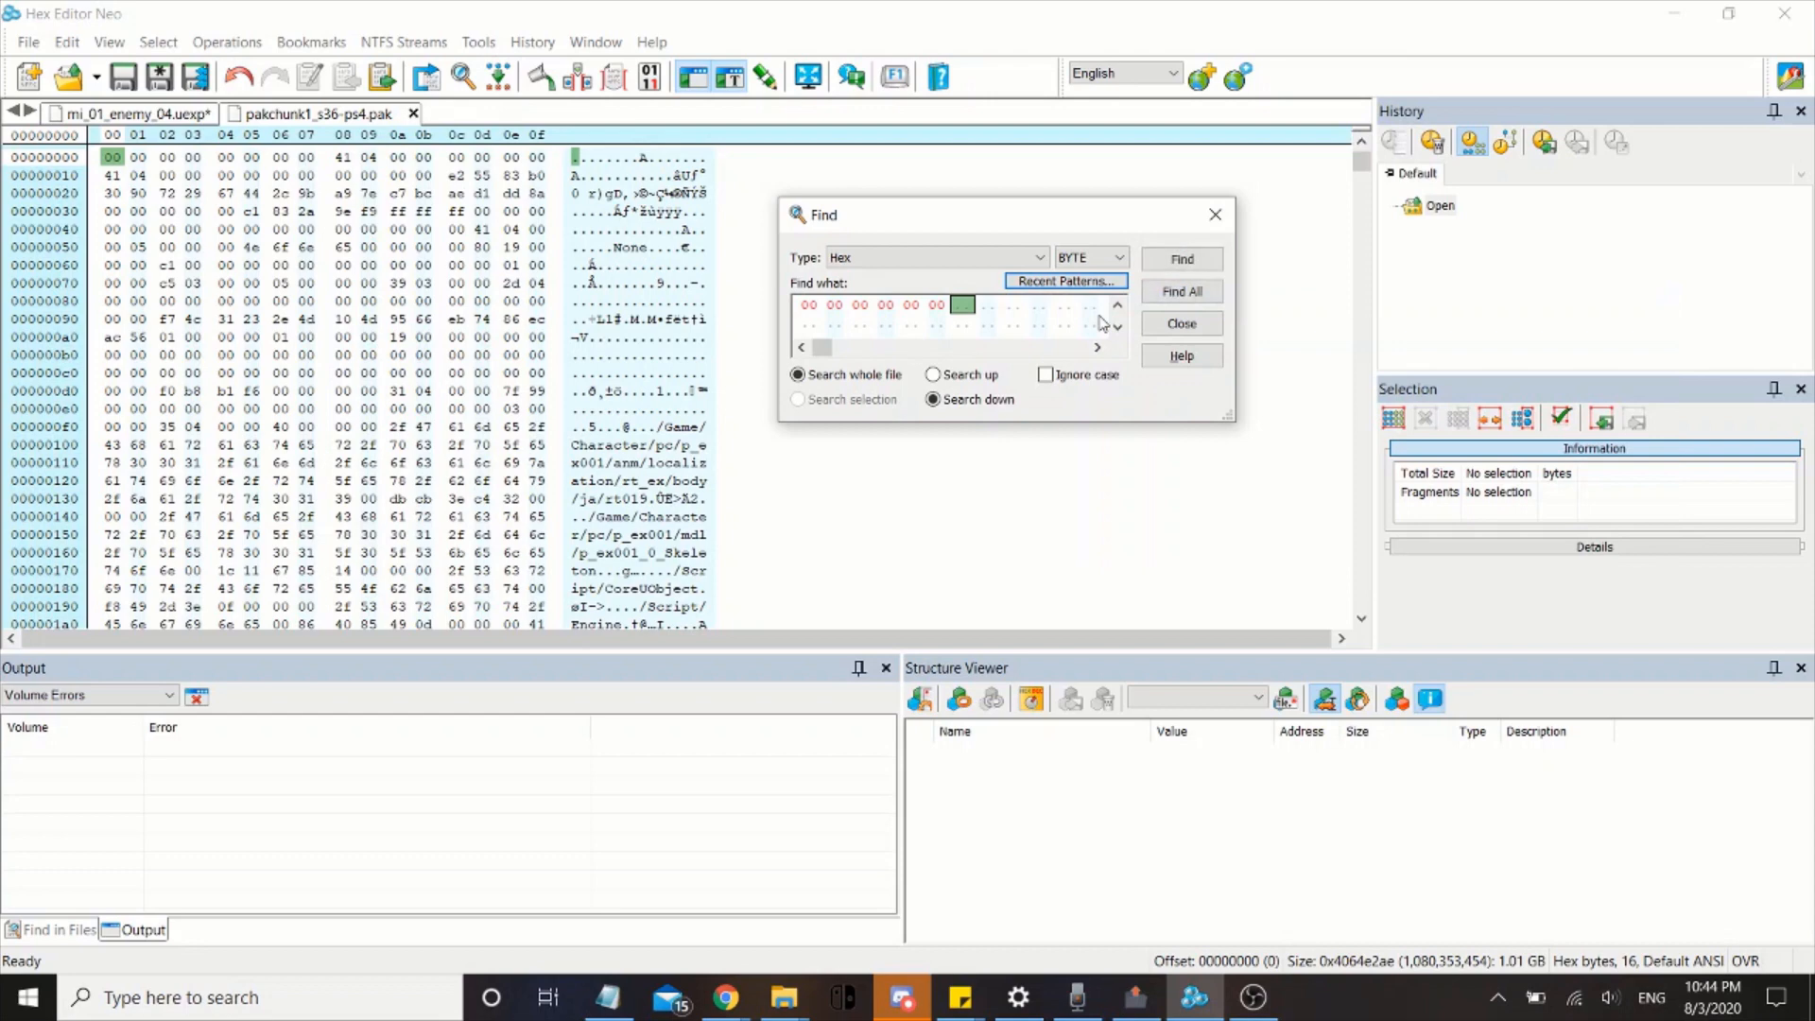
click(1181, 290)
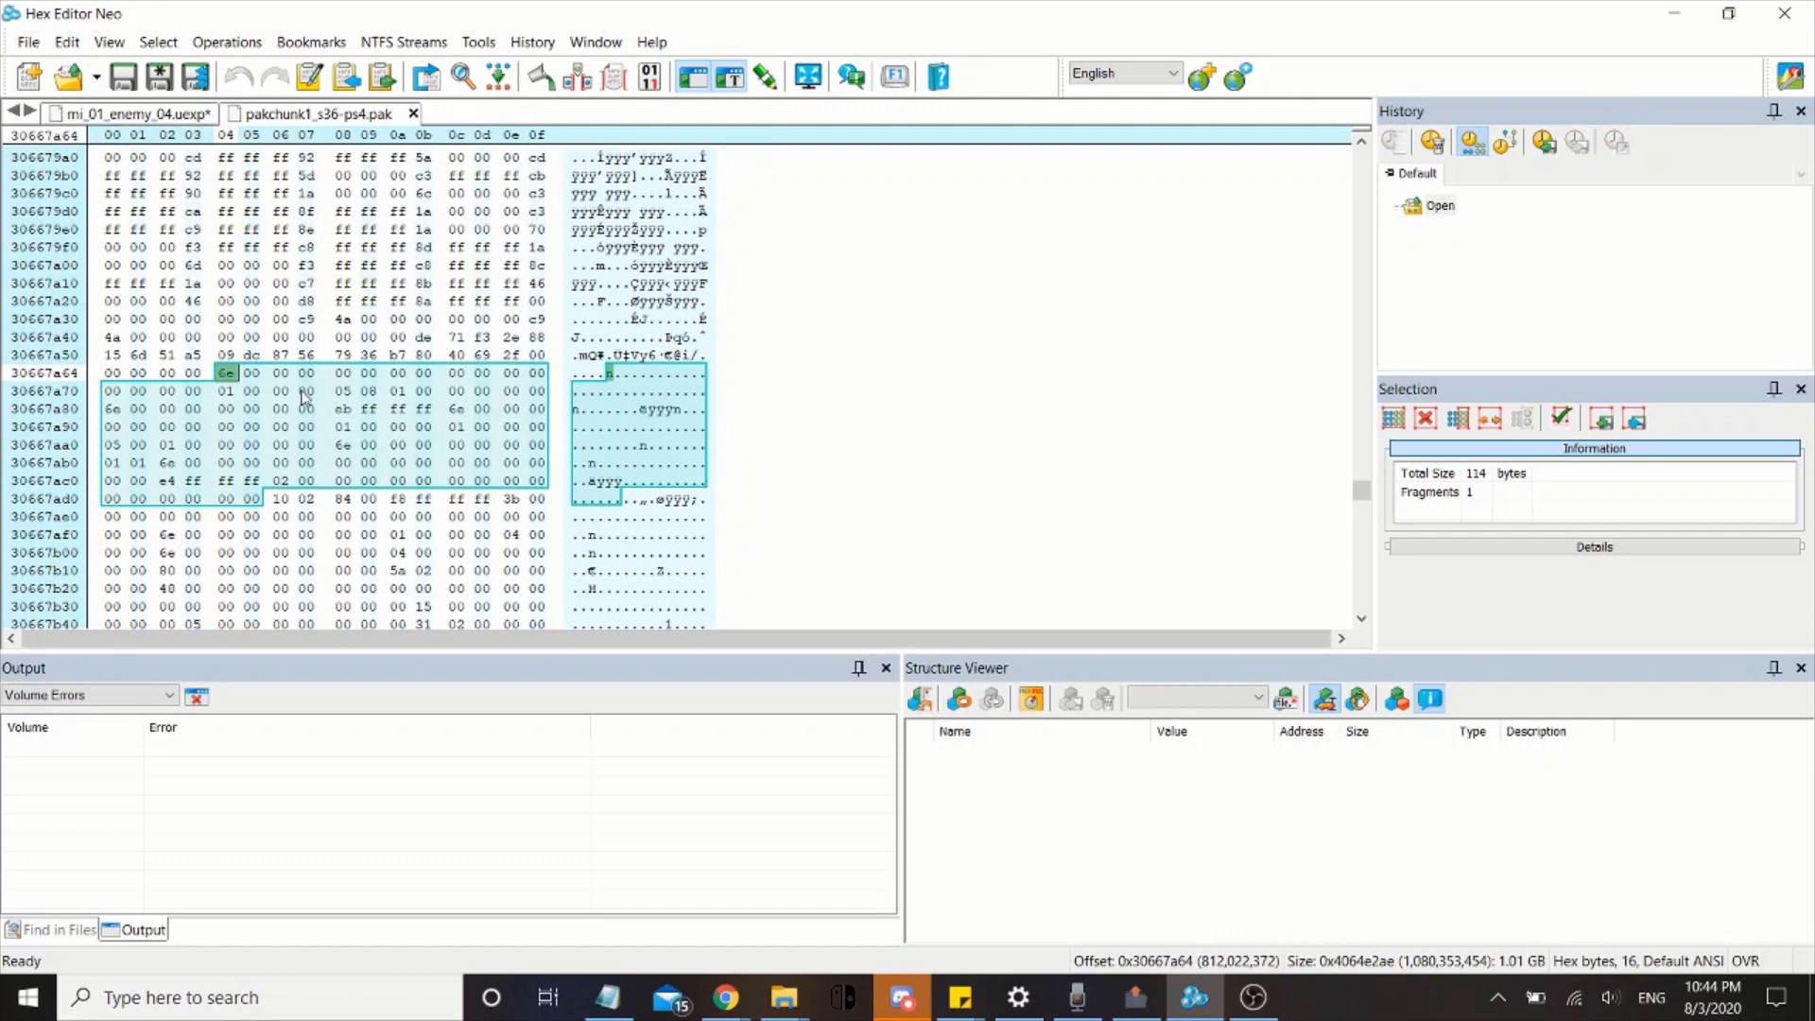
scroll(down, 3)
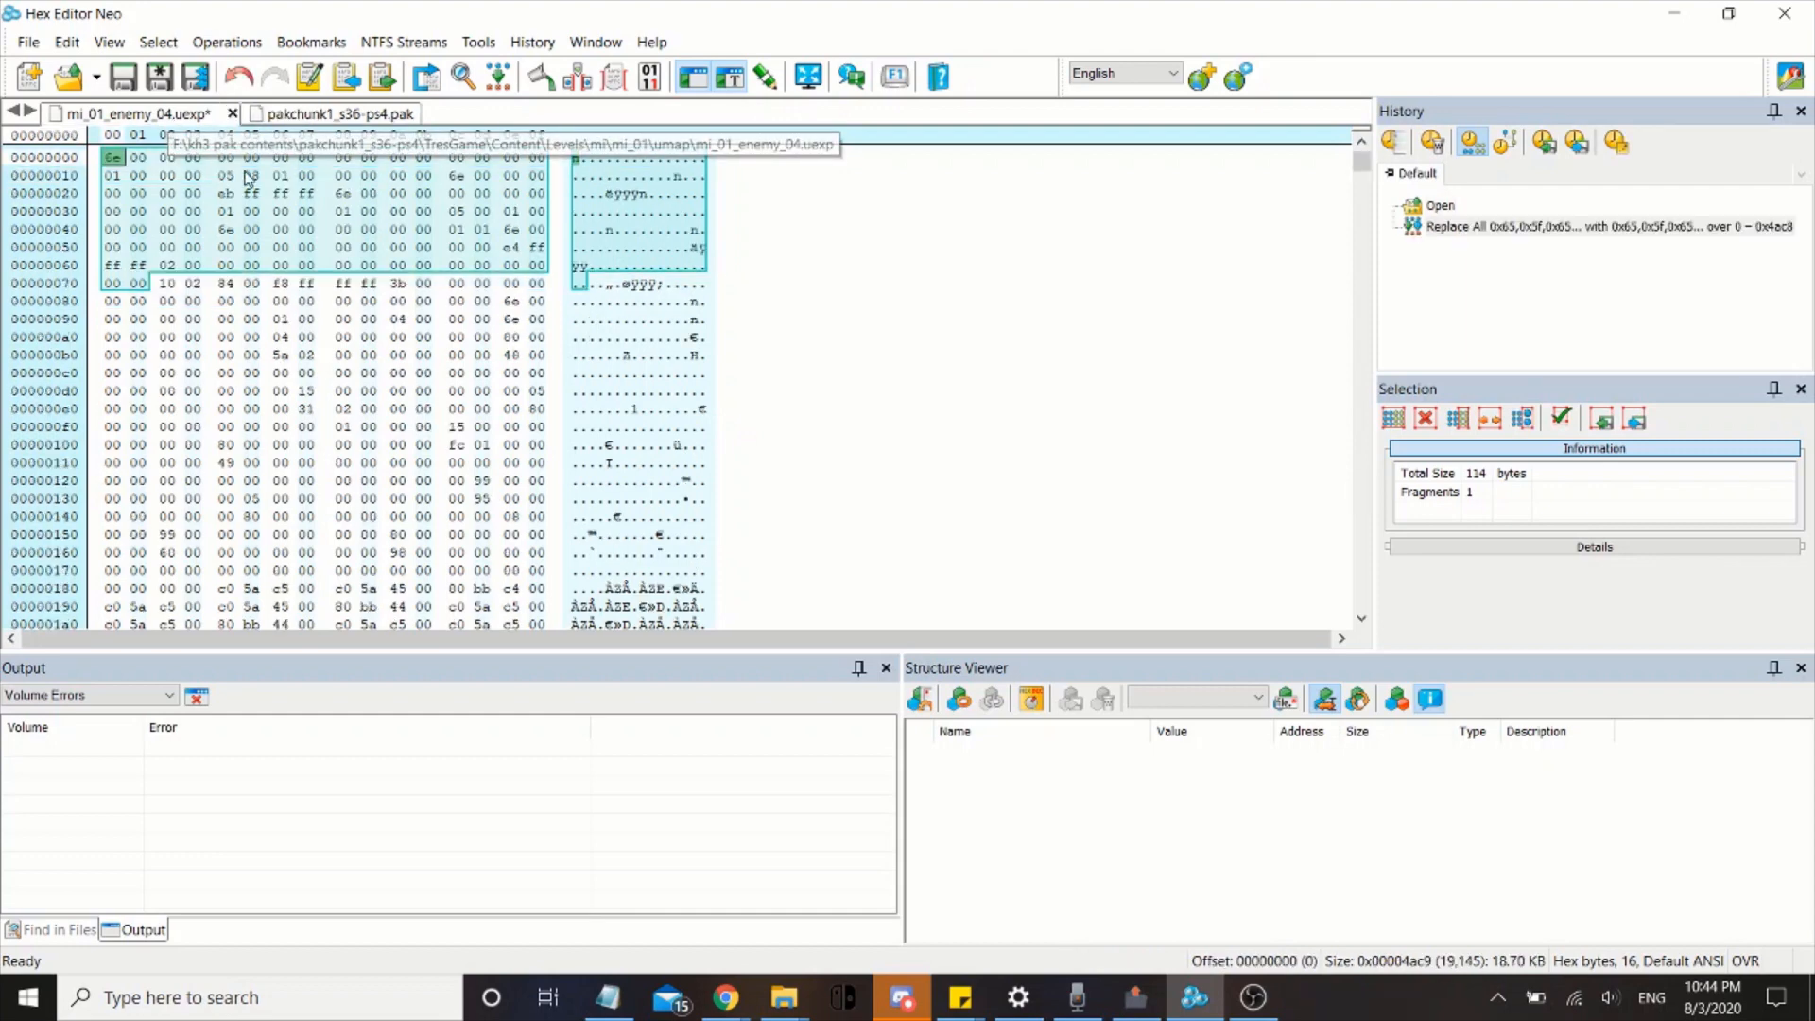
click(306, 356)
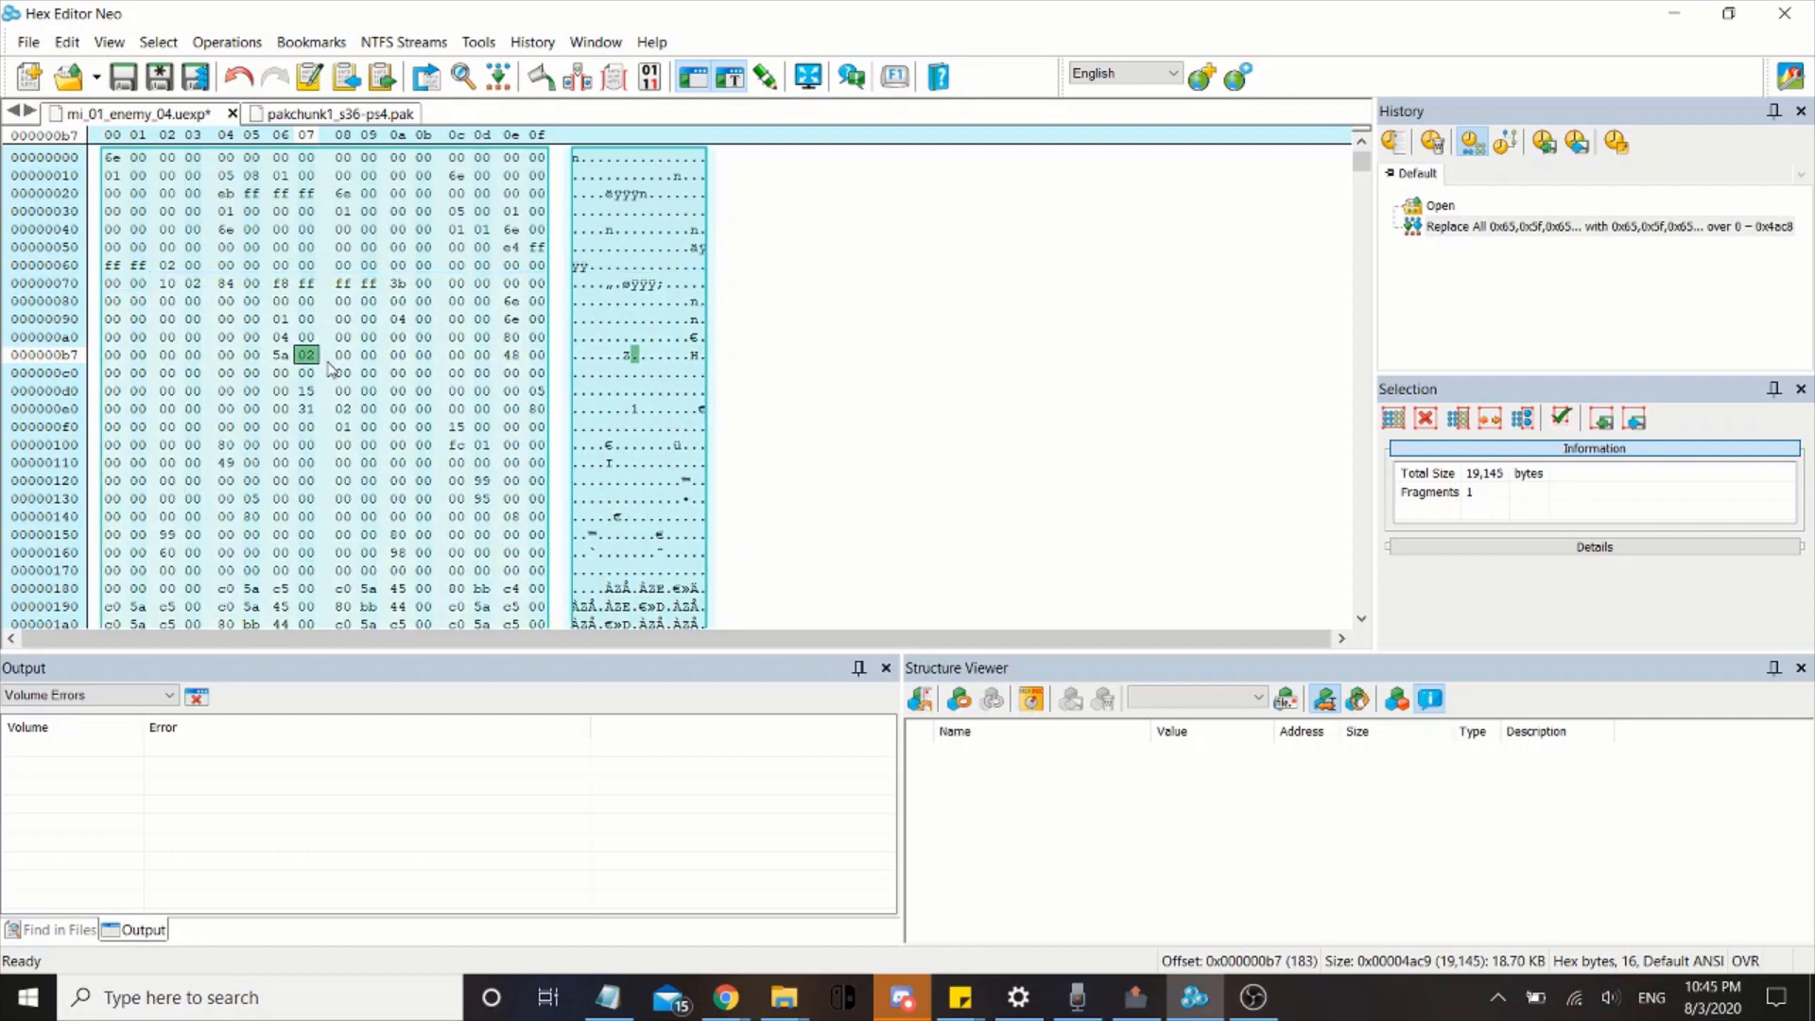
mouse_move(324, 359)
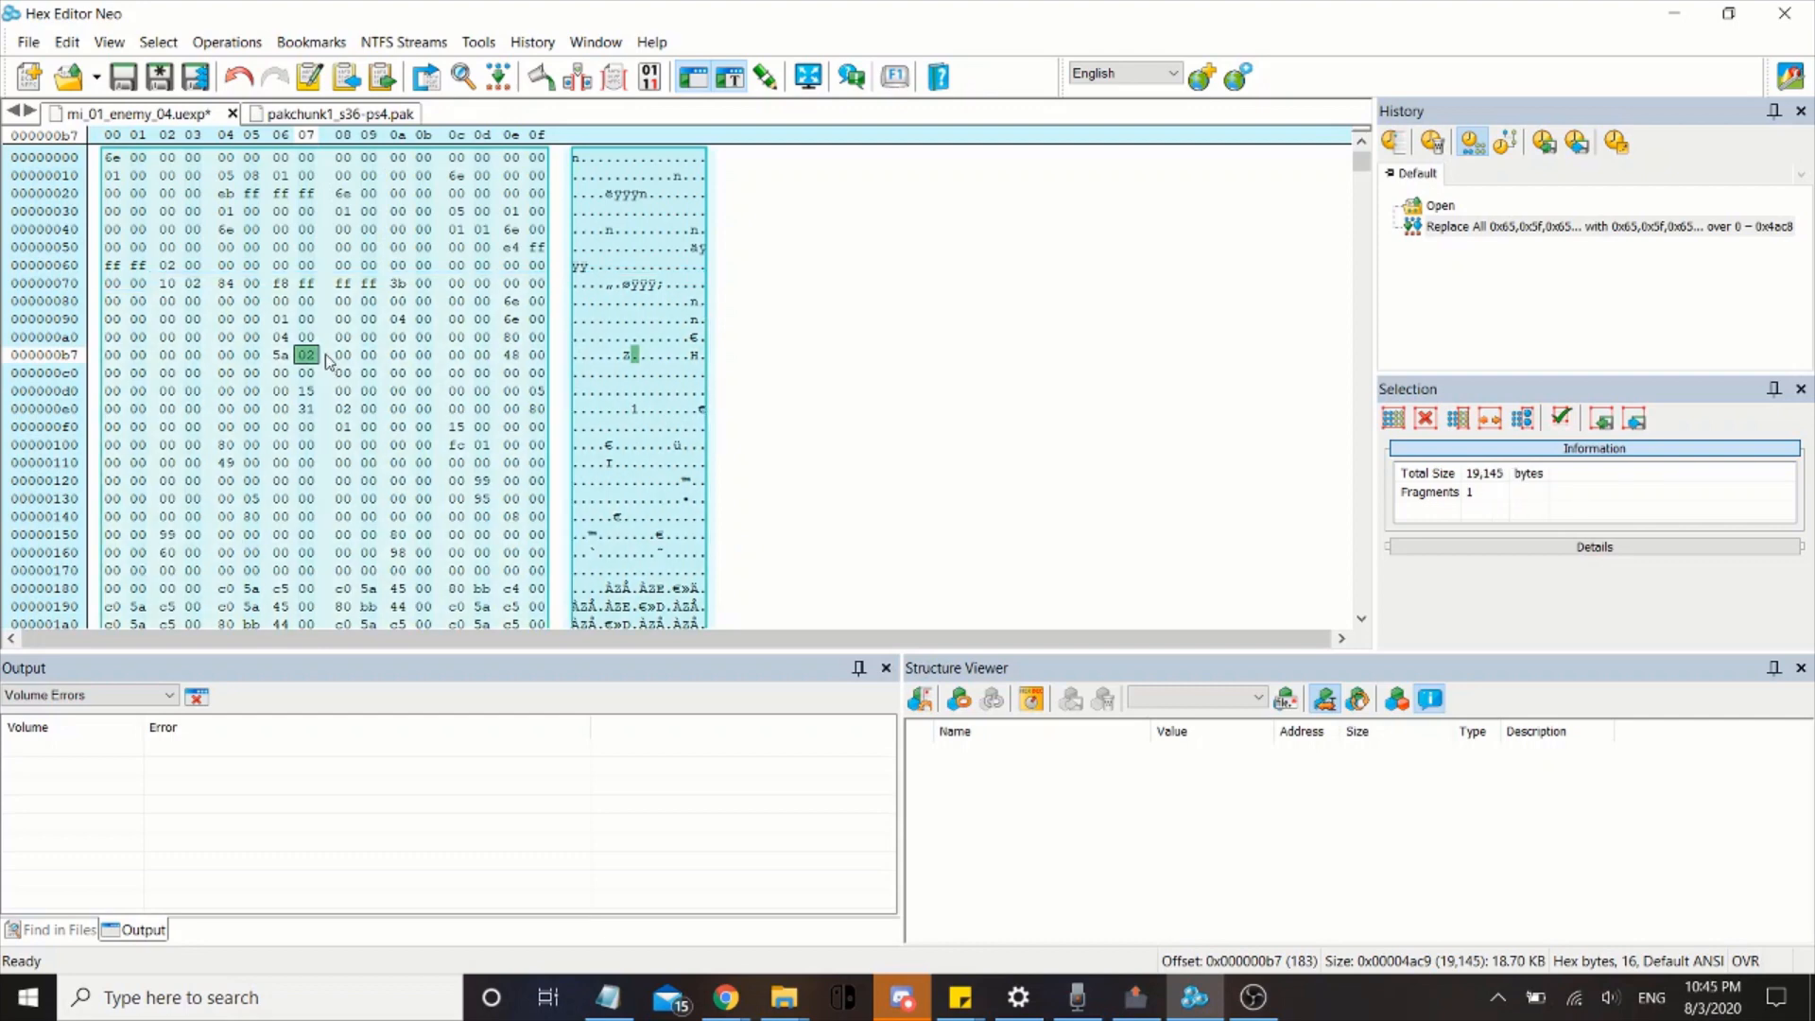
mouse_move(136, 114)
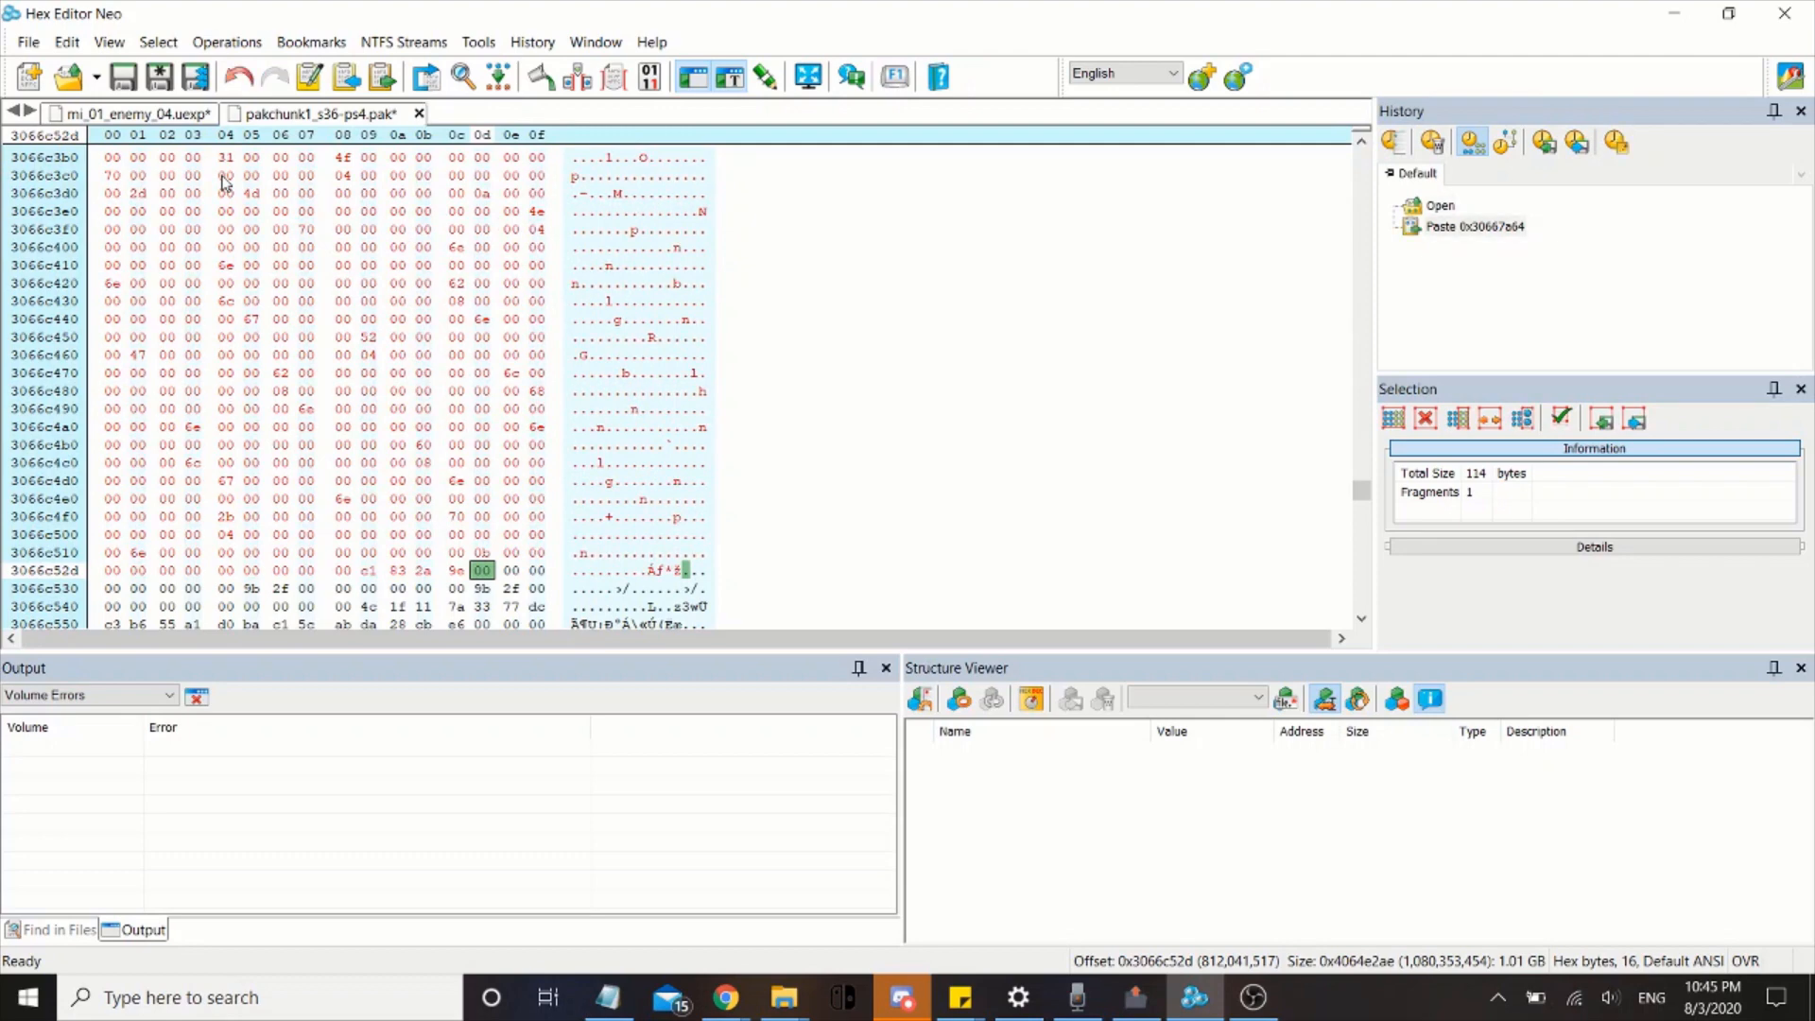
click(122, 77)
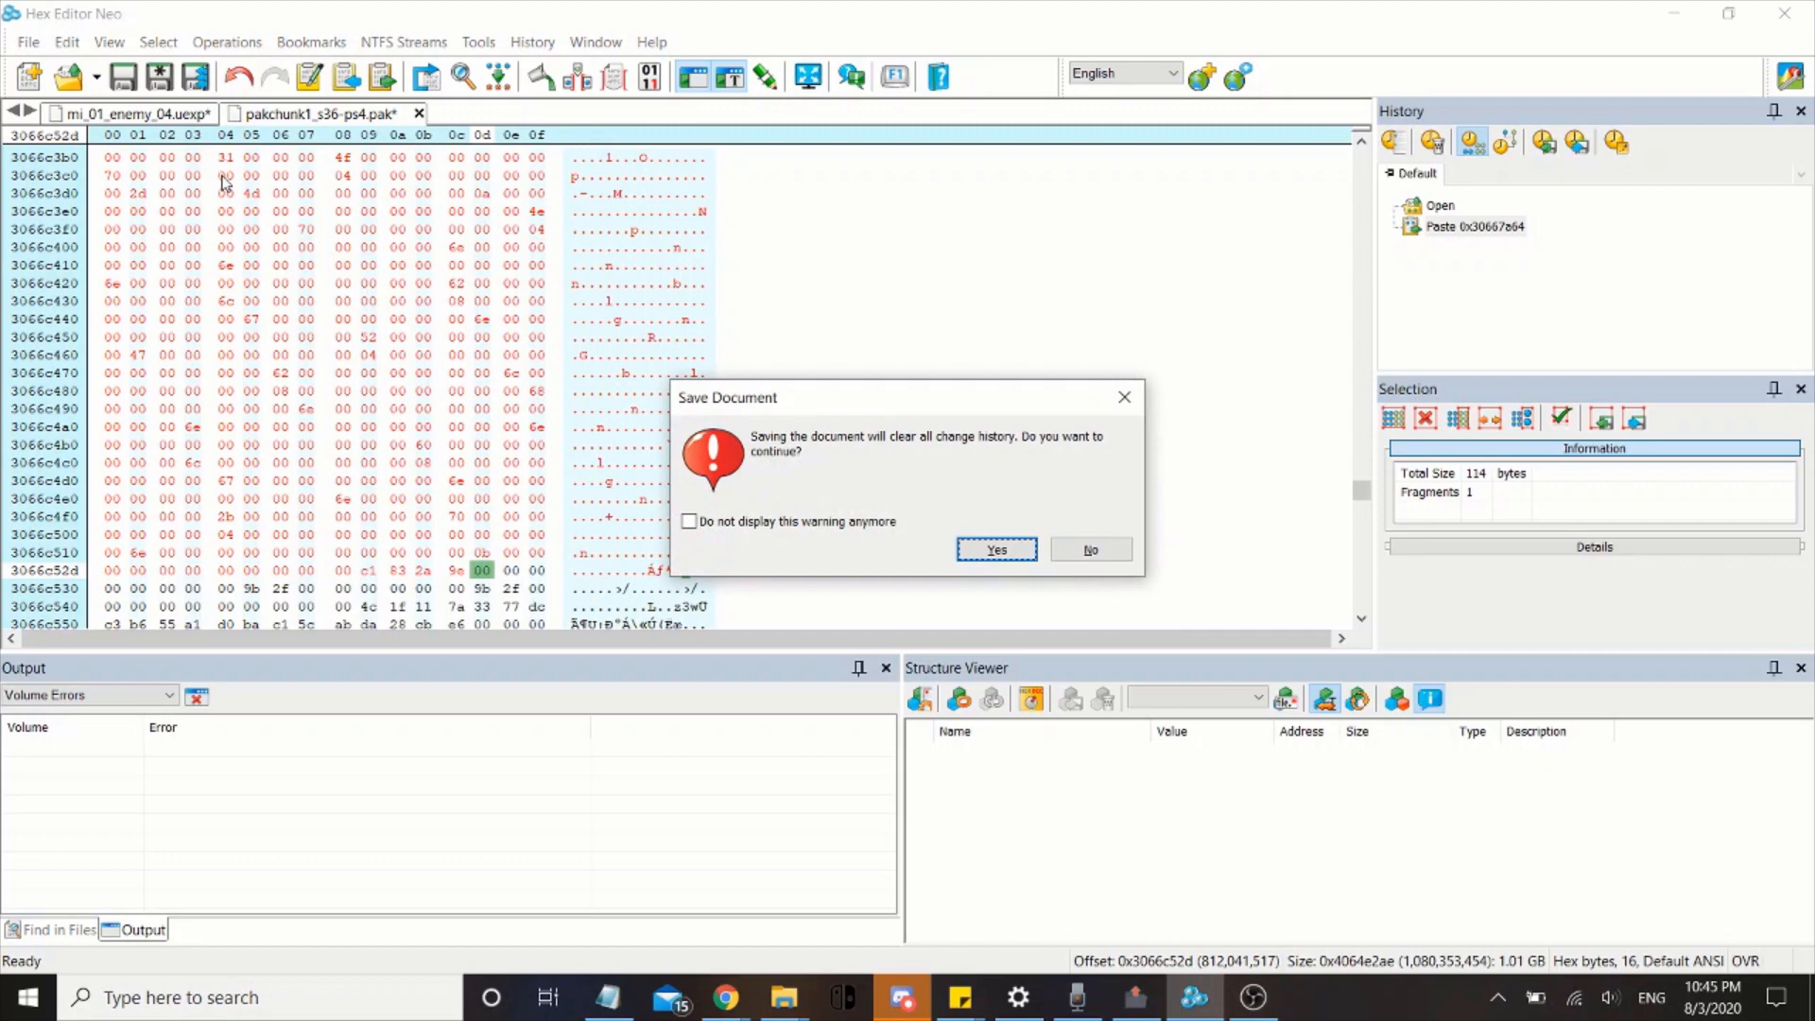
click(994, 548)
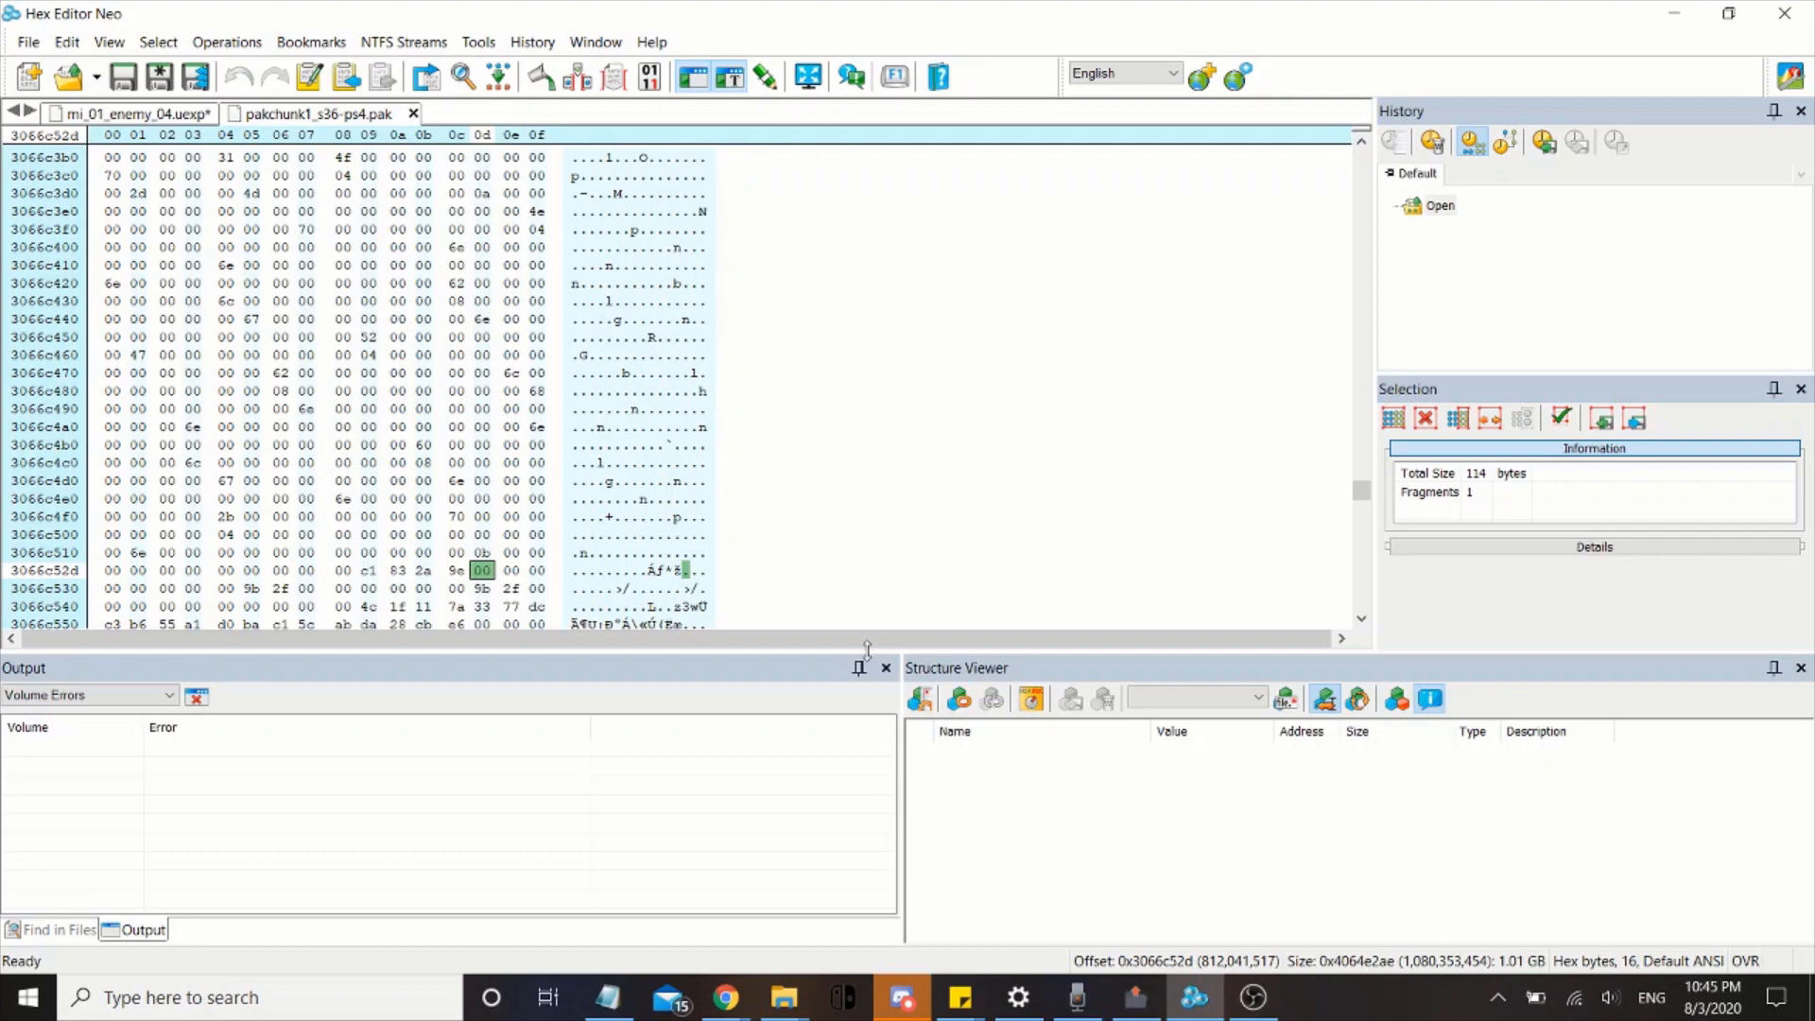
mouse_move(677, 880)
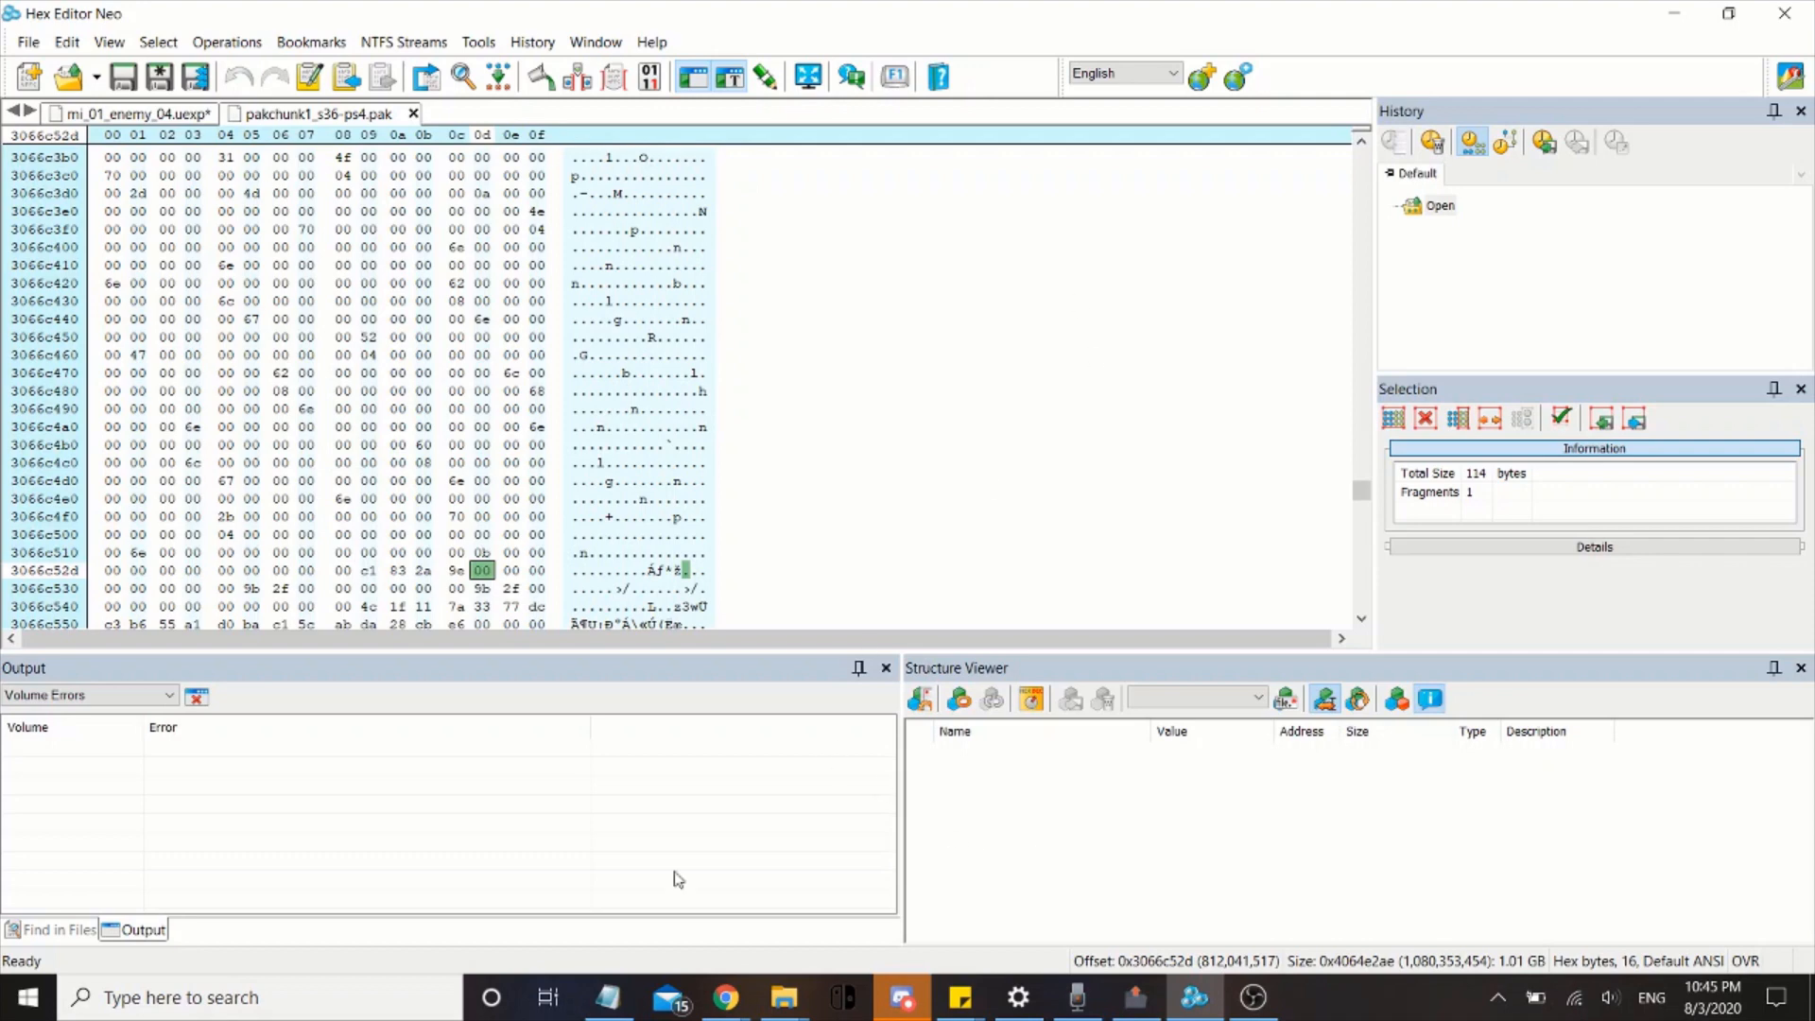
mouse_move(845, 972)
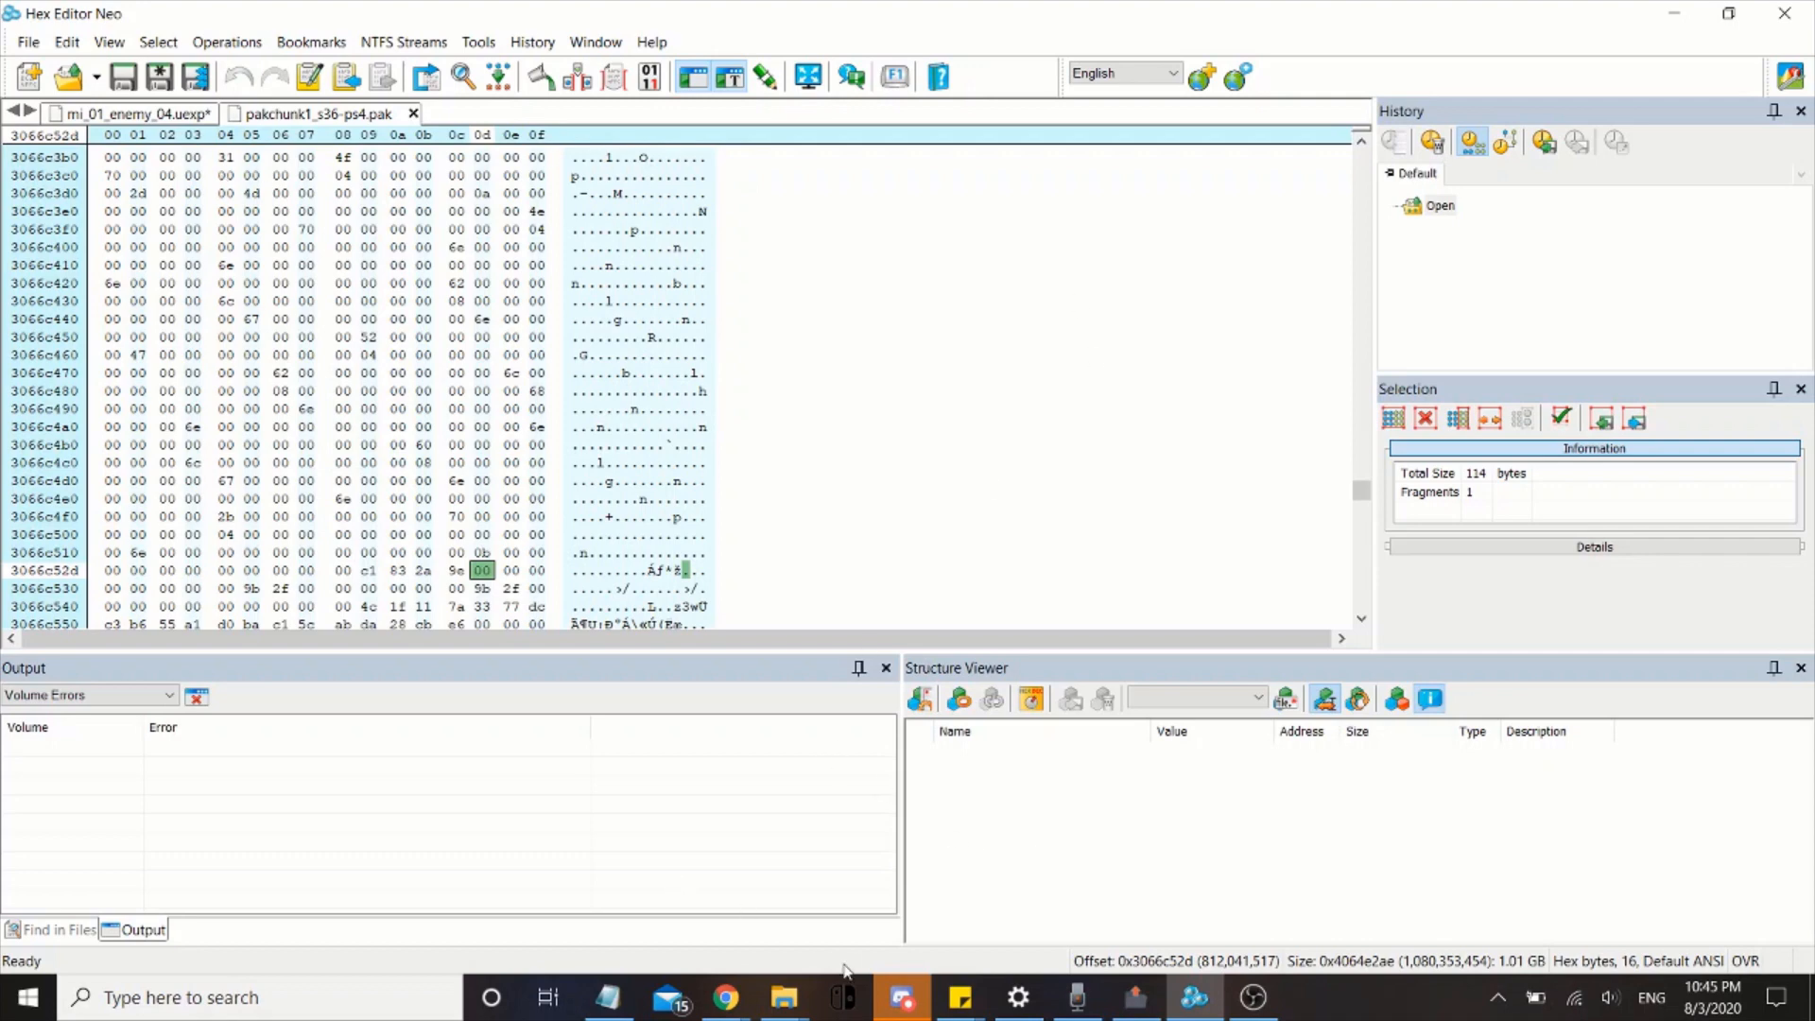
Set the PS4 Patch Builder project location to E:\test image0 kh3\Image0 by dragging in the Image0 folder
click(1134, 997)
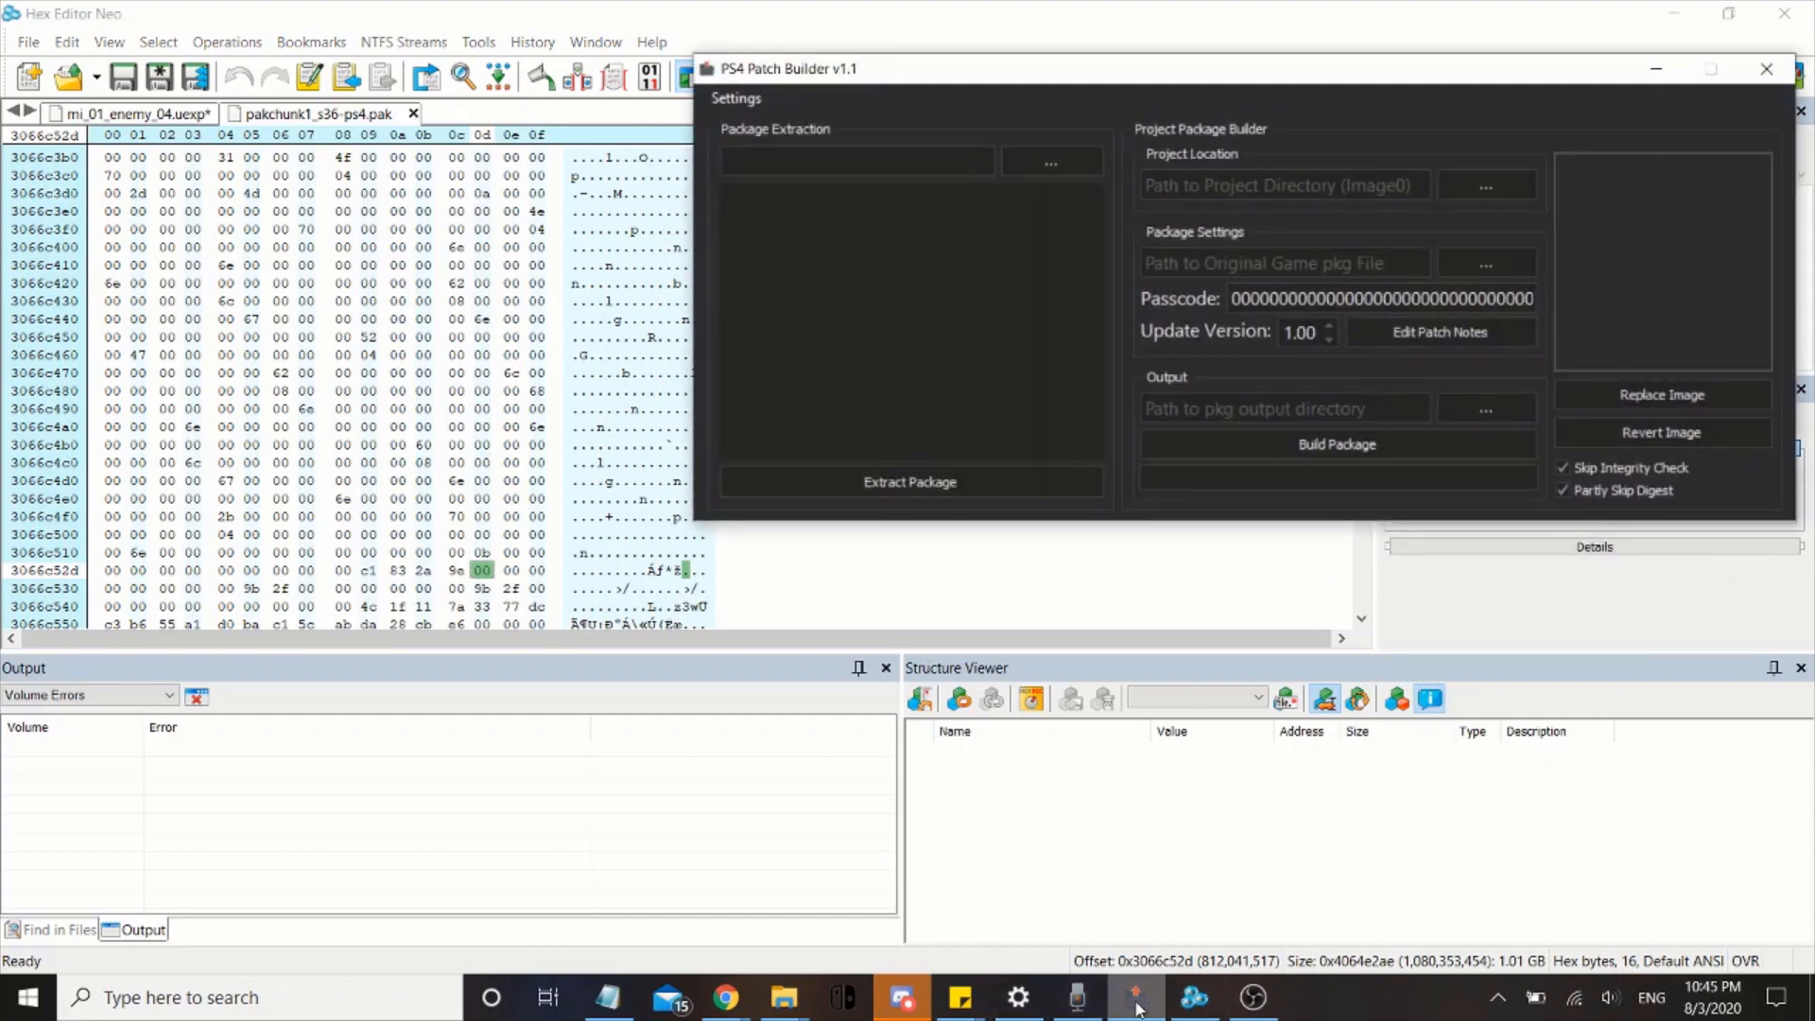
click(857, 160)
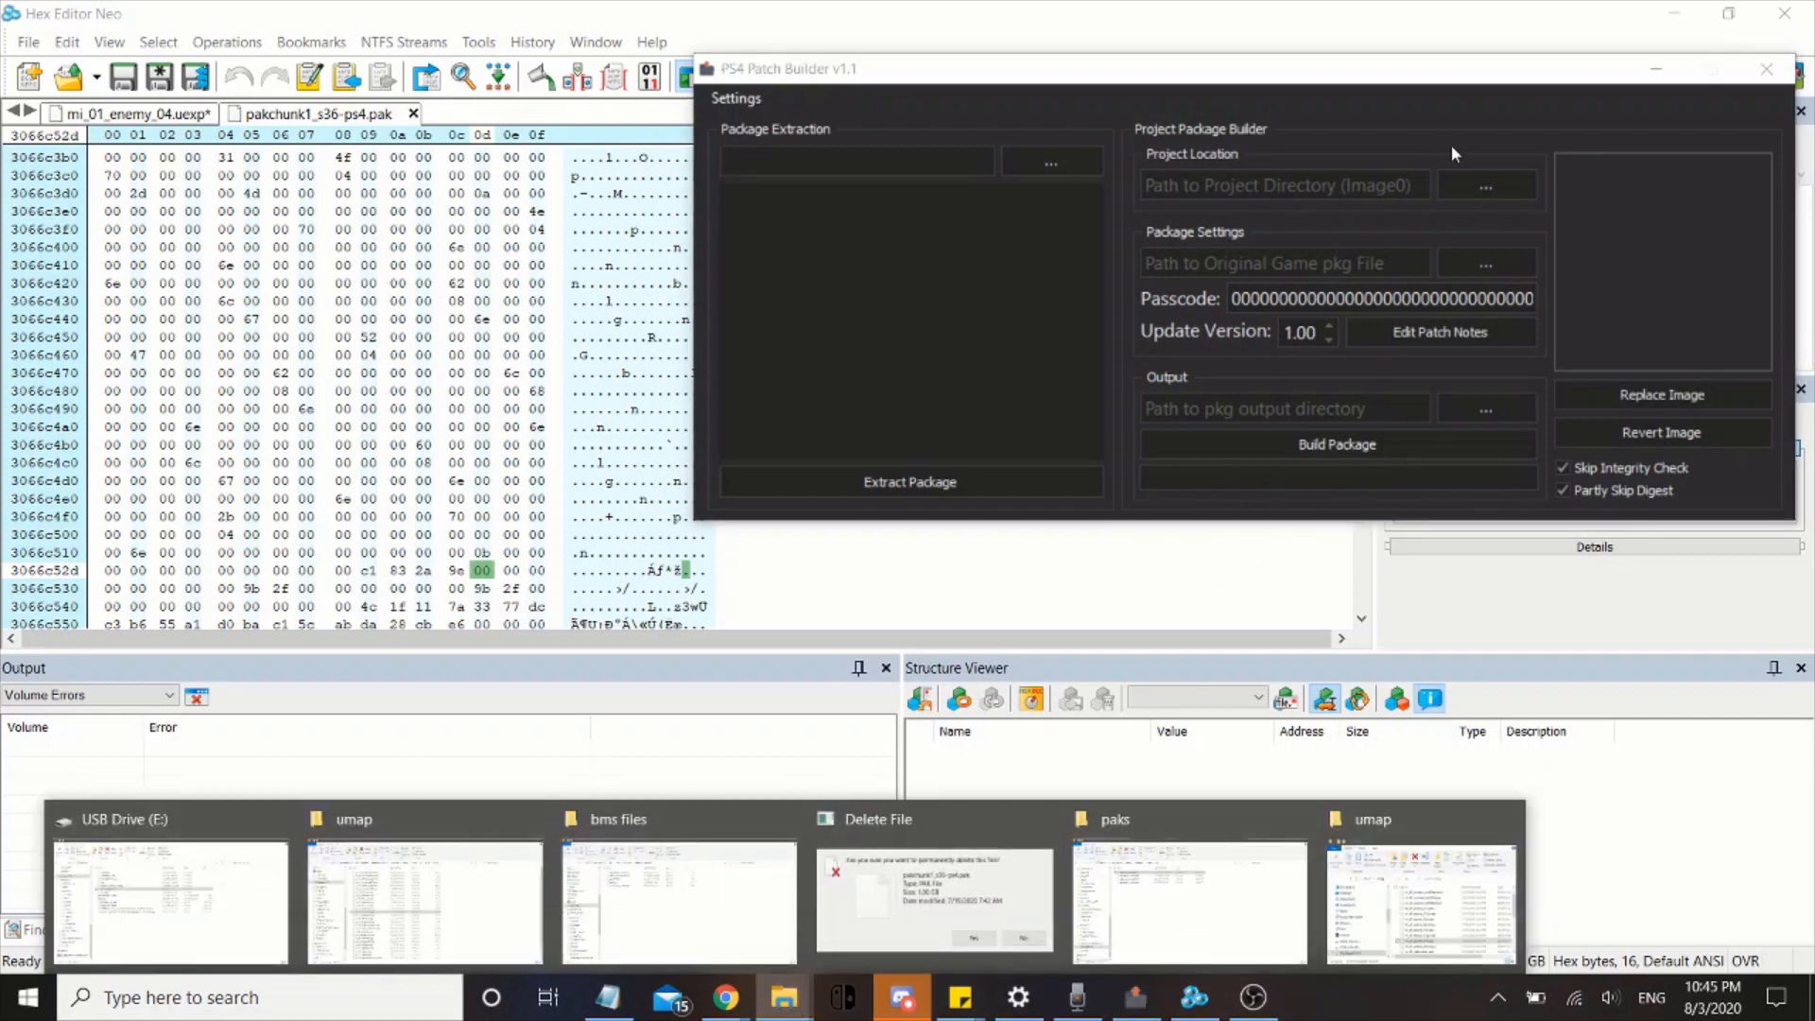
click(1486, 185)
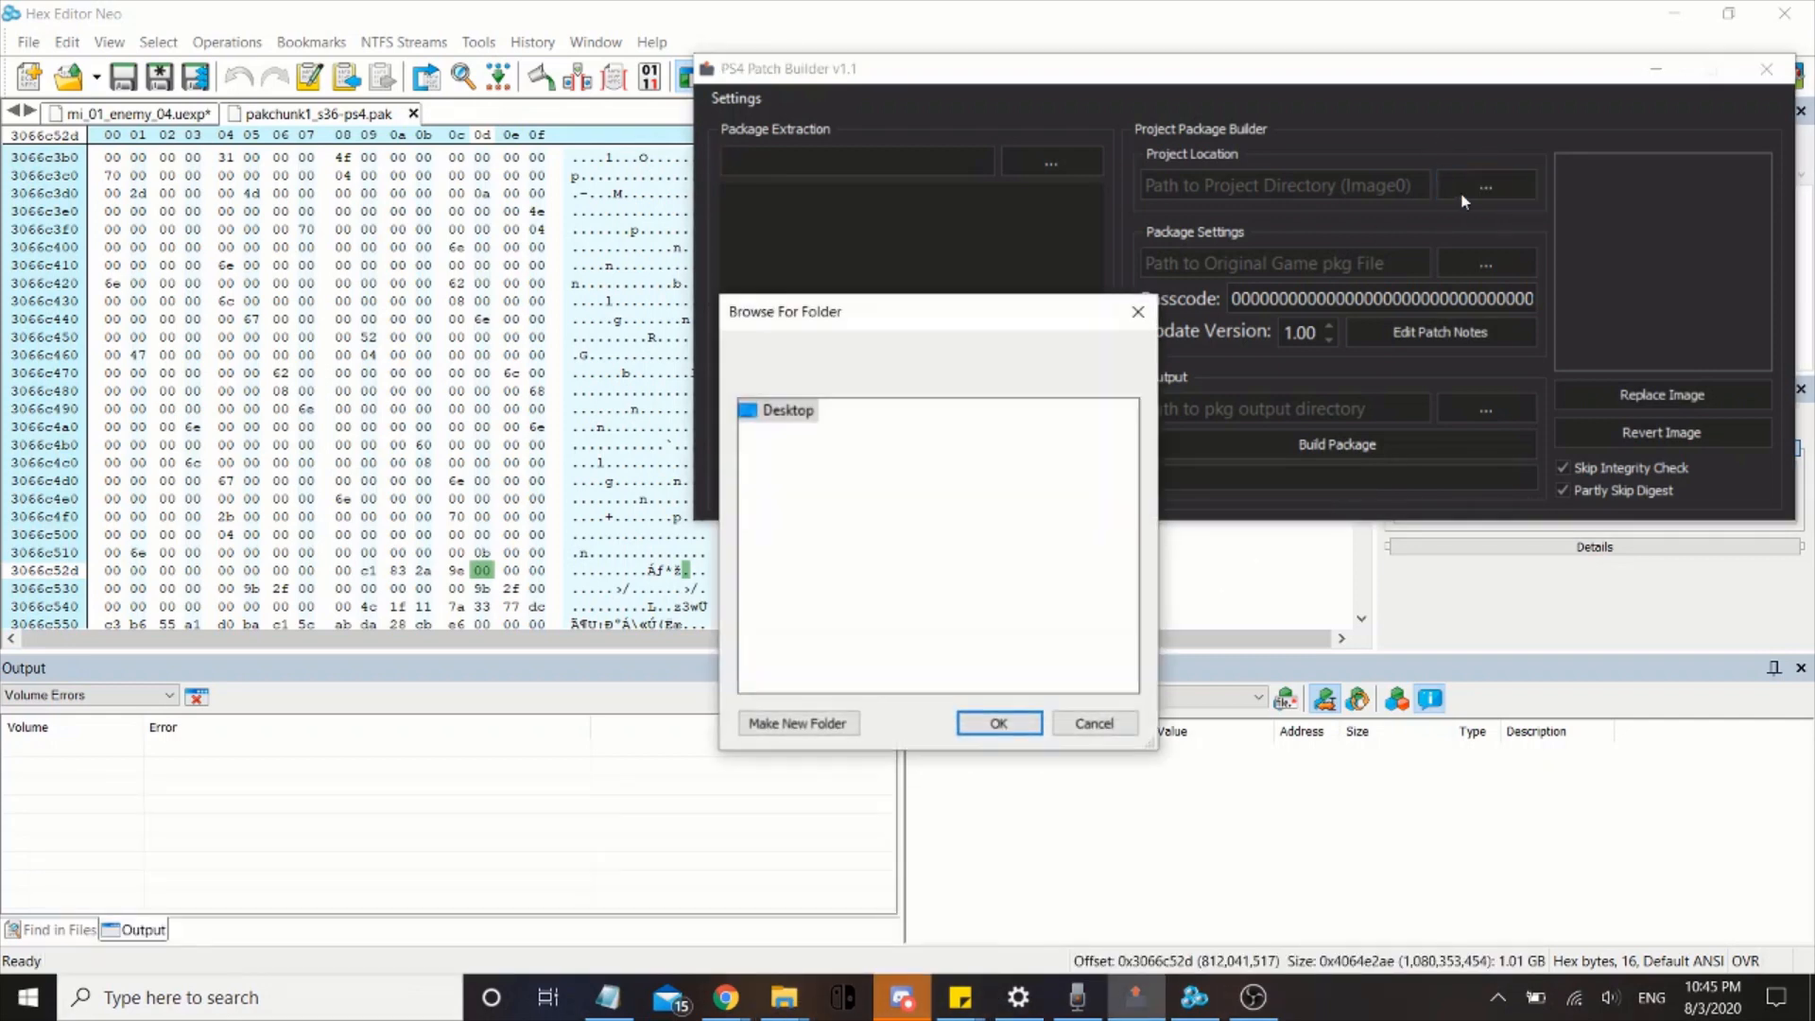
click(1093, 722)
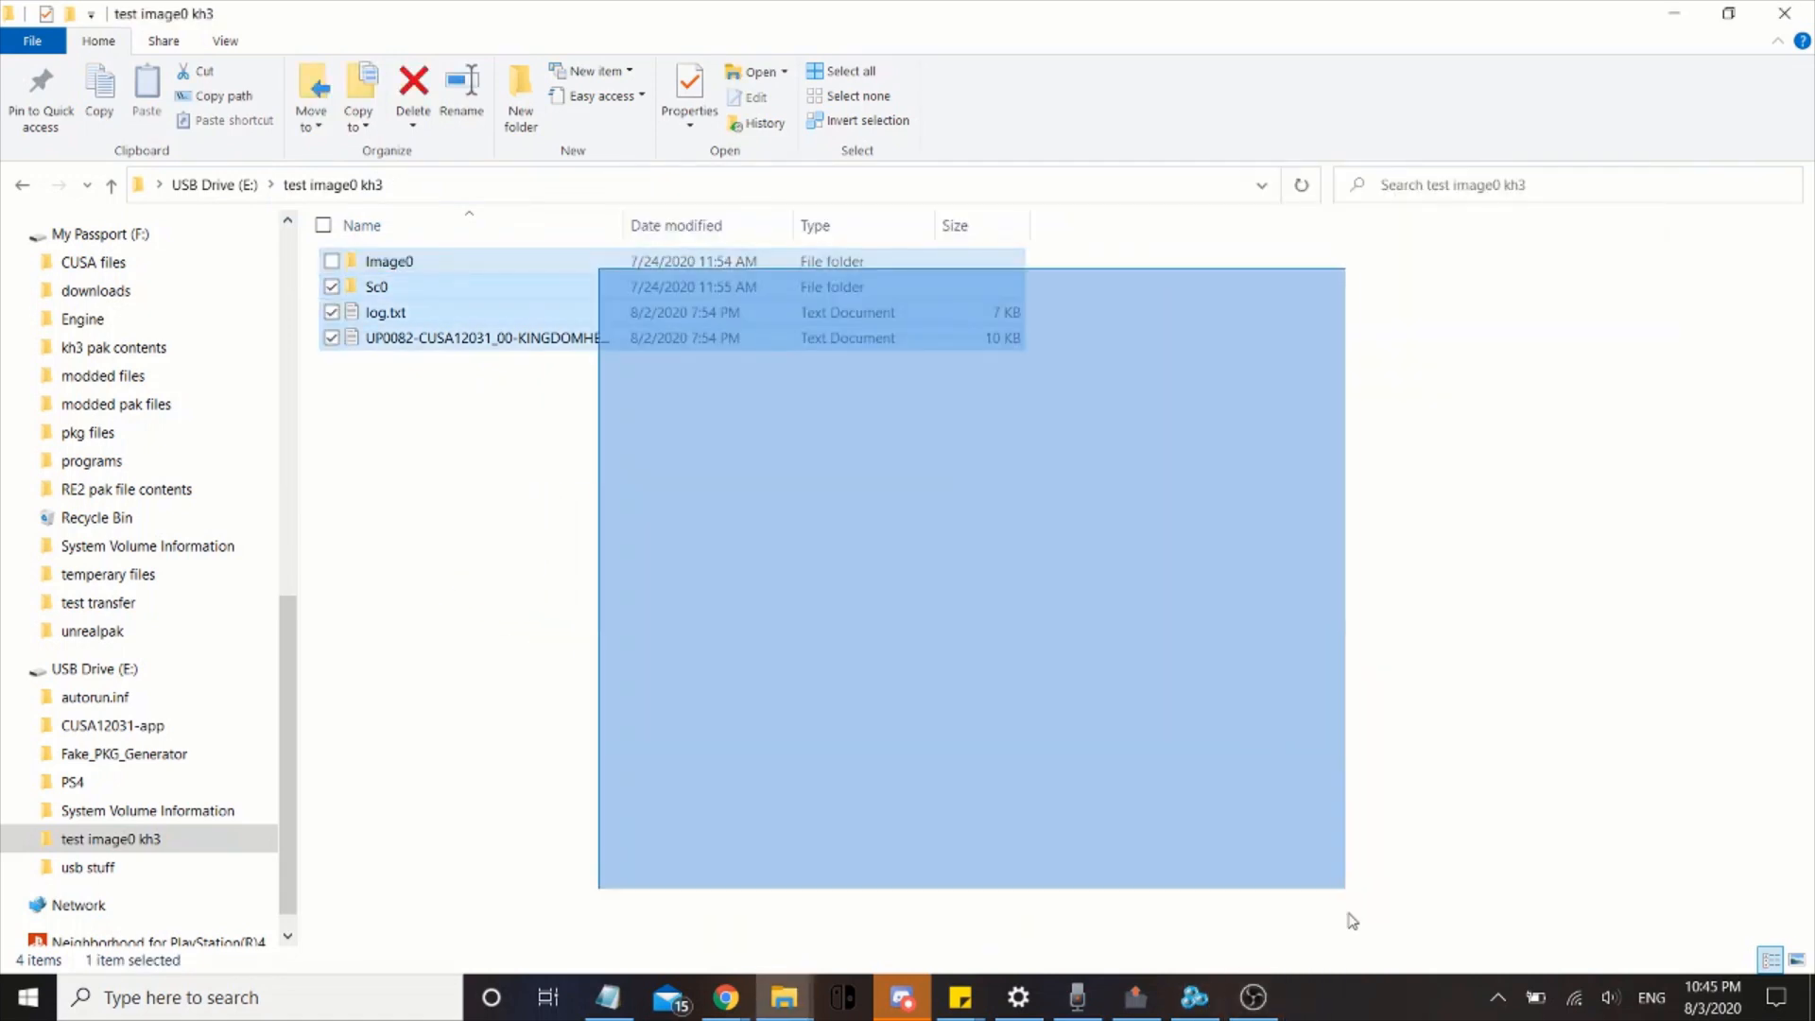
click(389, 261)
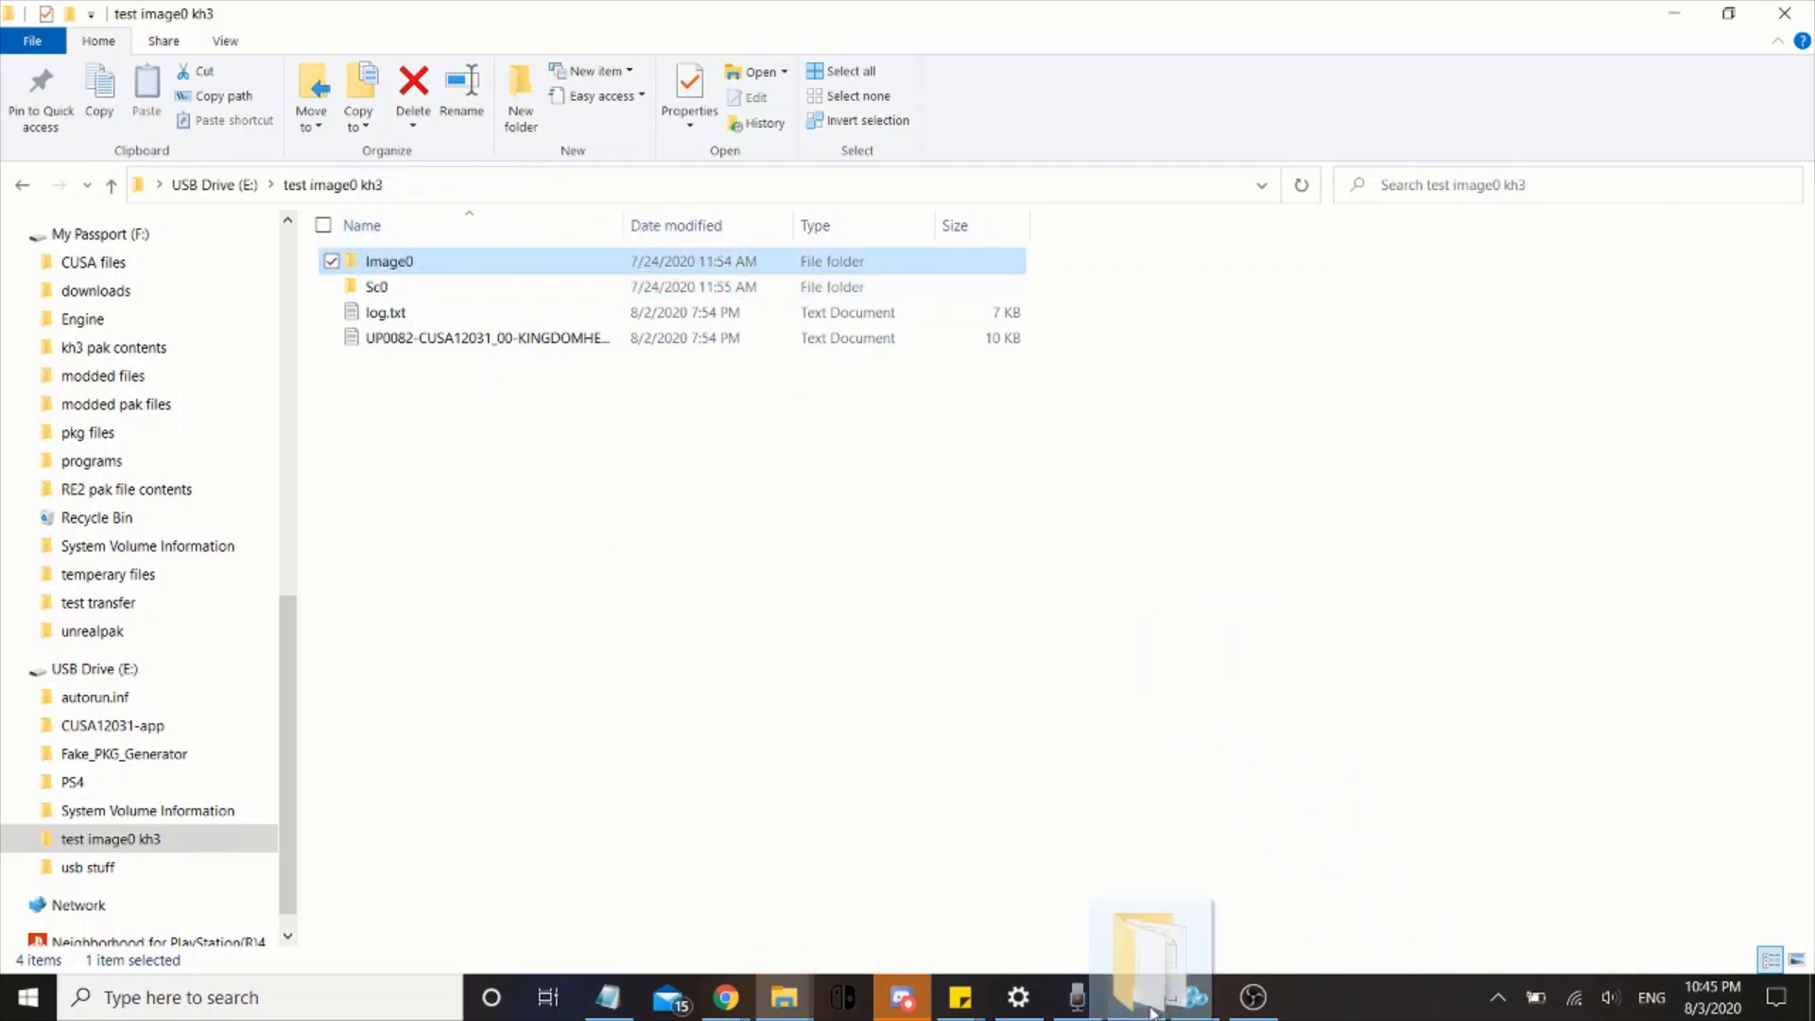
click(1133, 996)
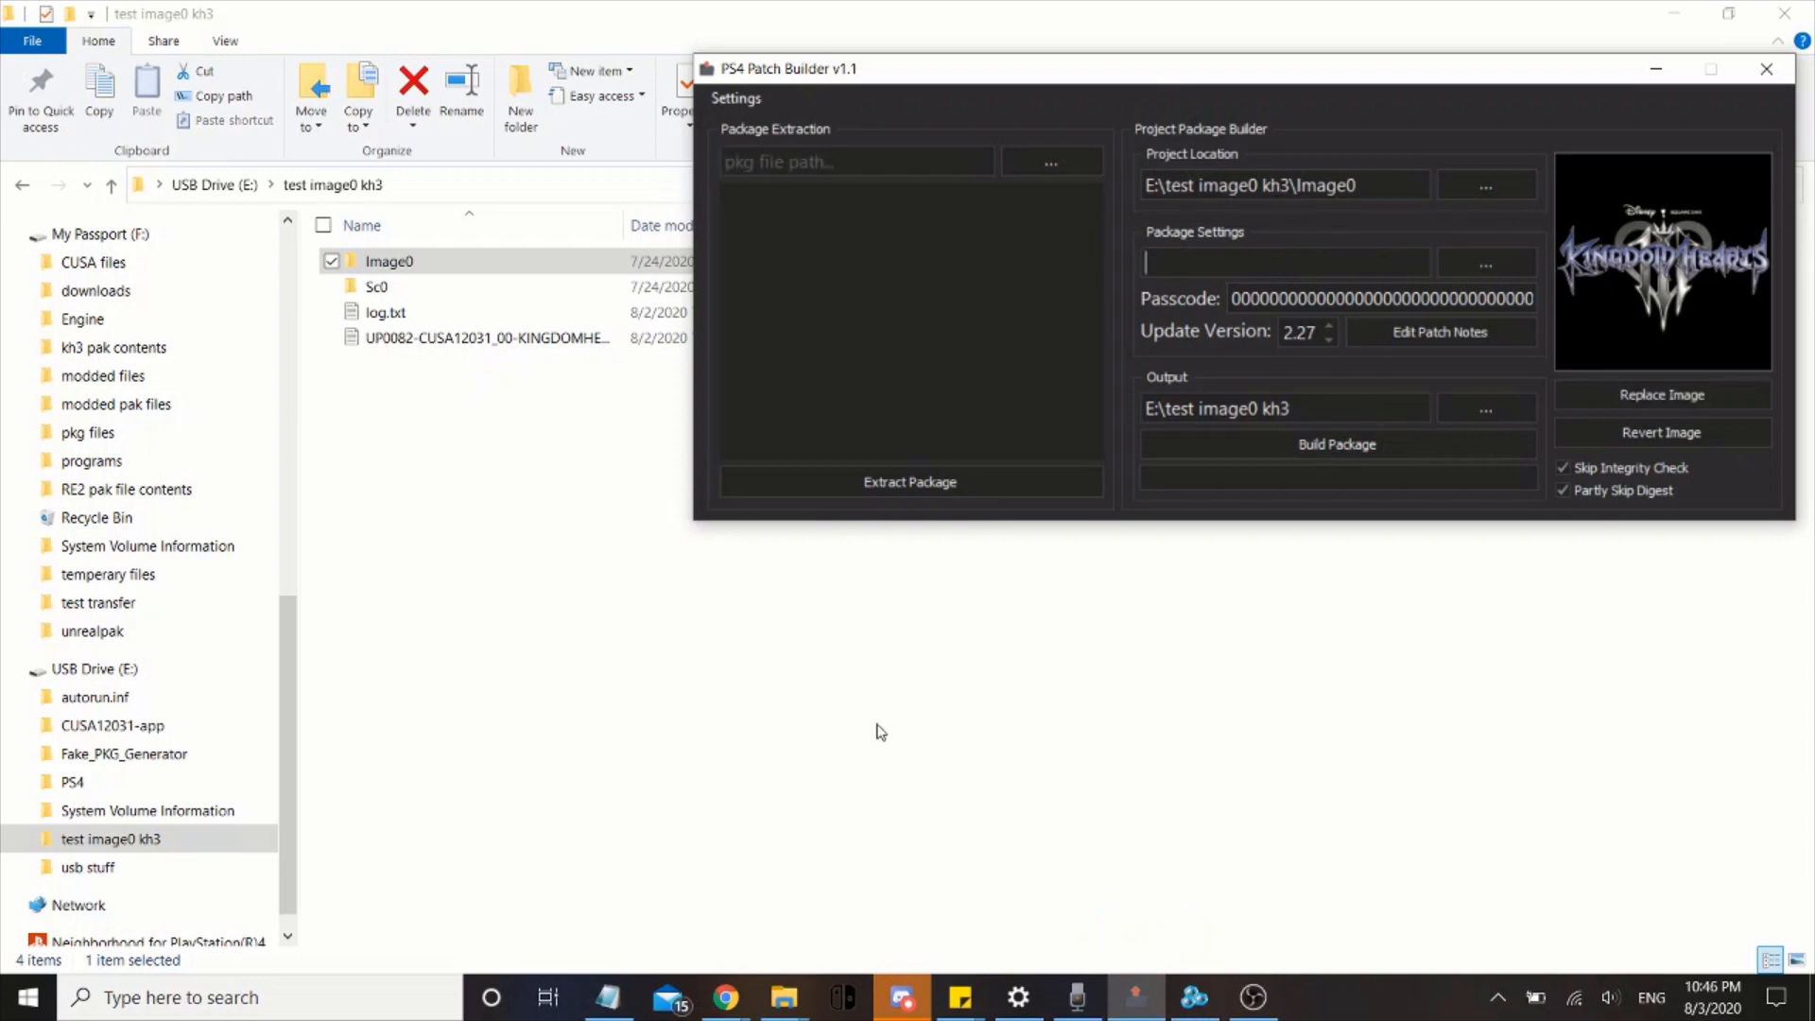
mouse_move(918, 922)
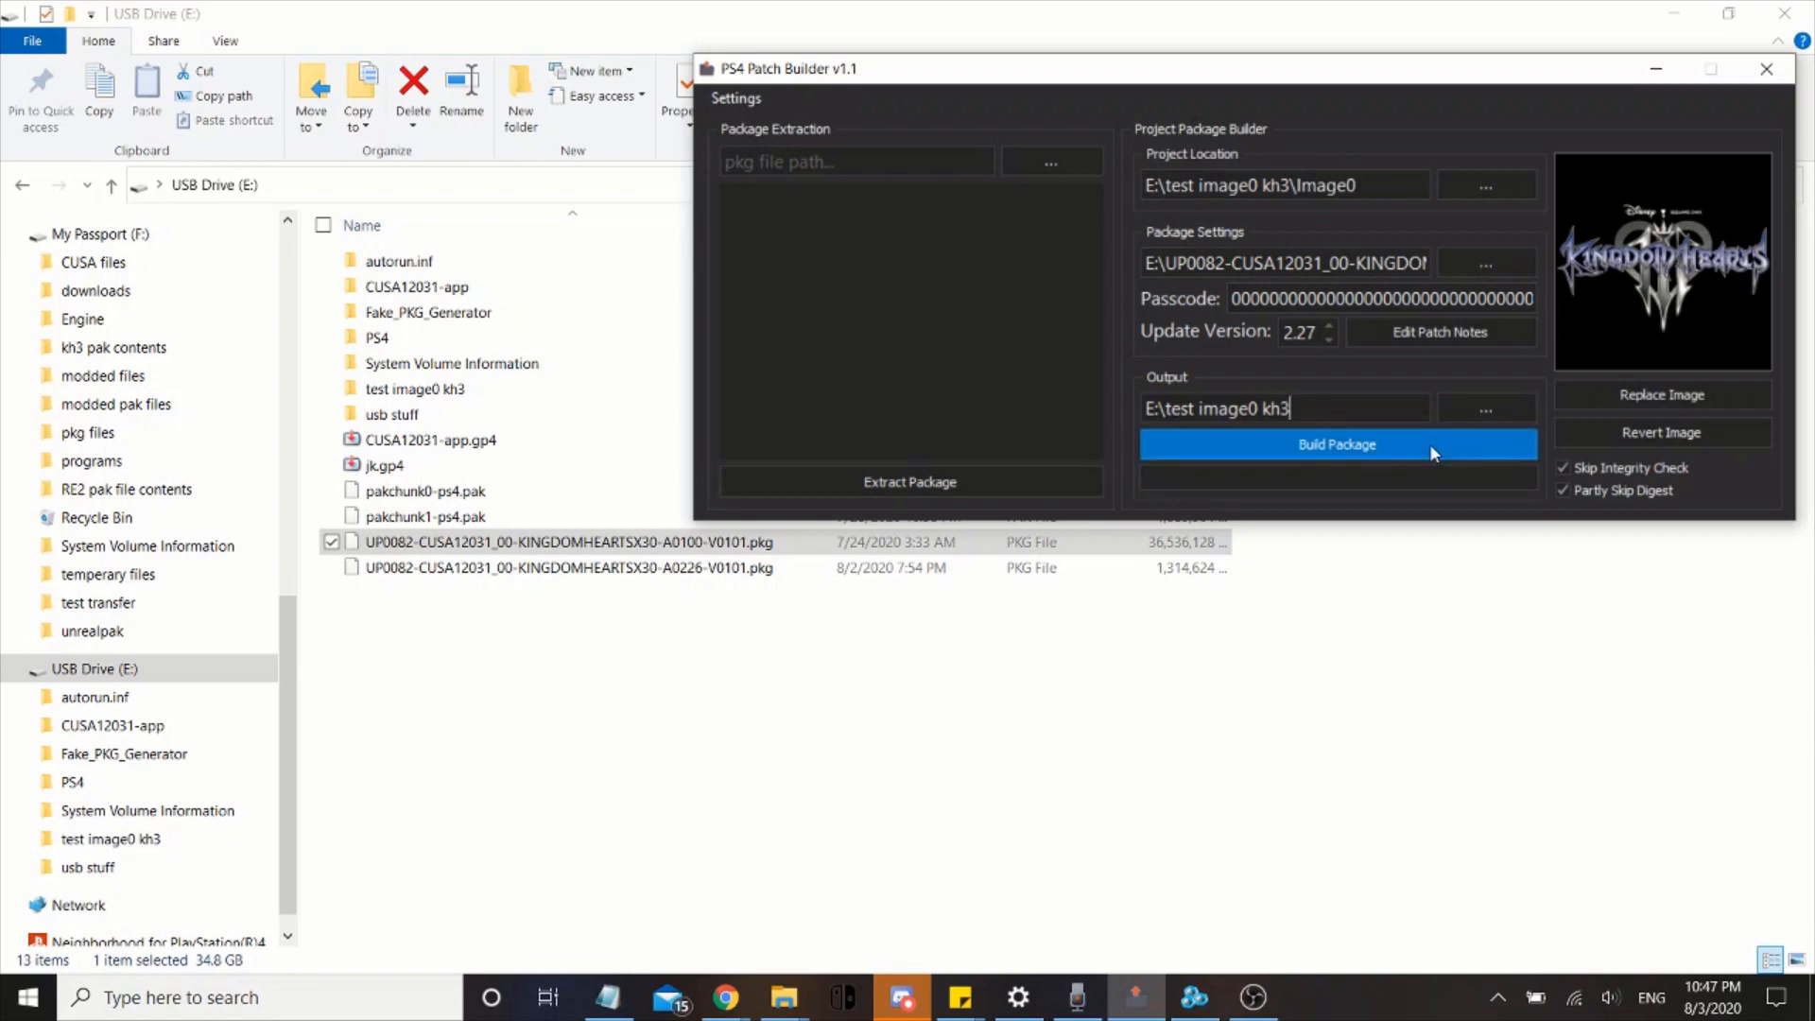
Start building the patch package with Build Package
click(1336, 445)
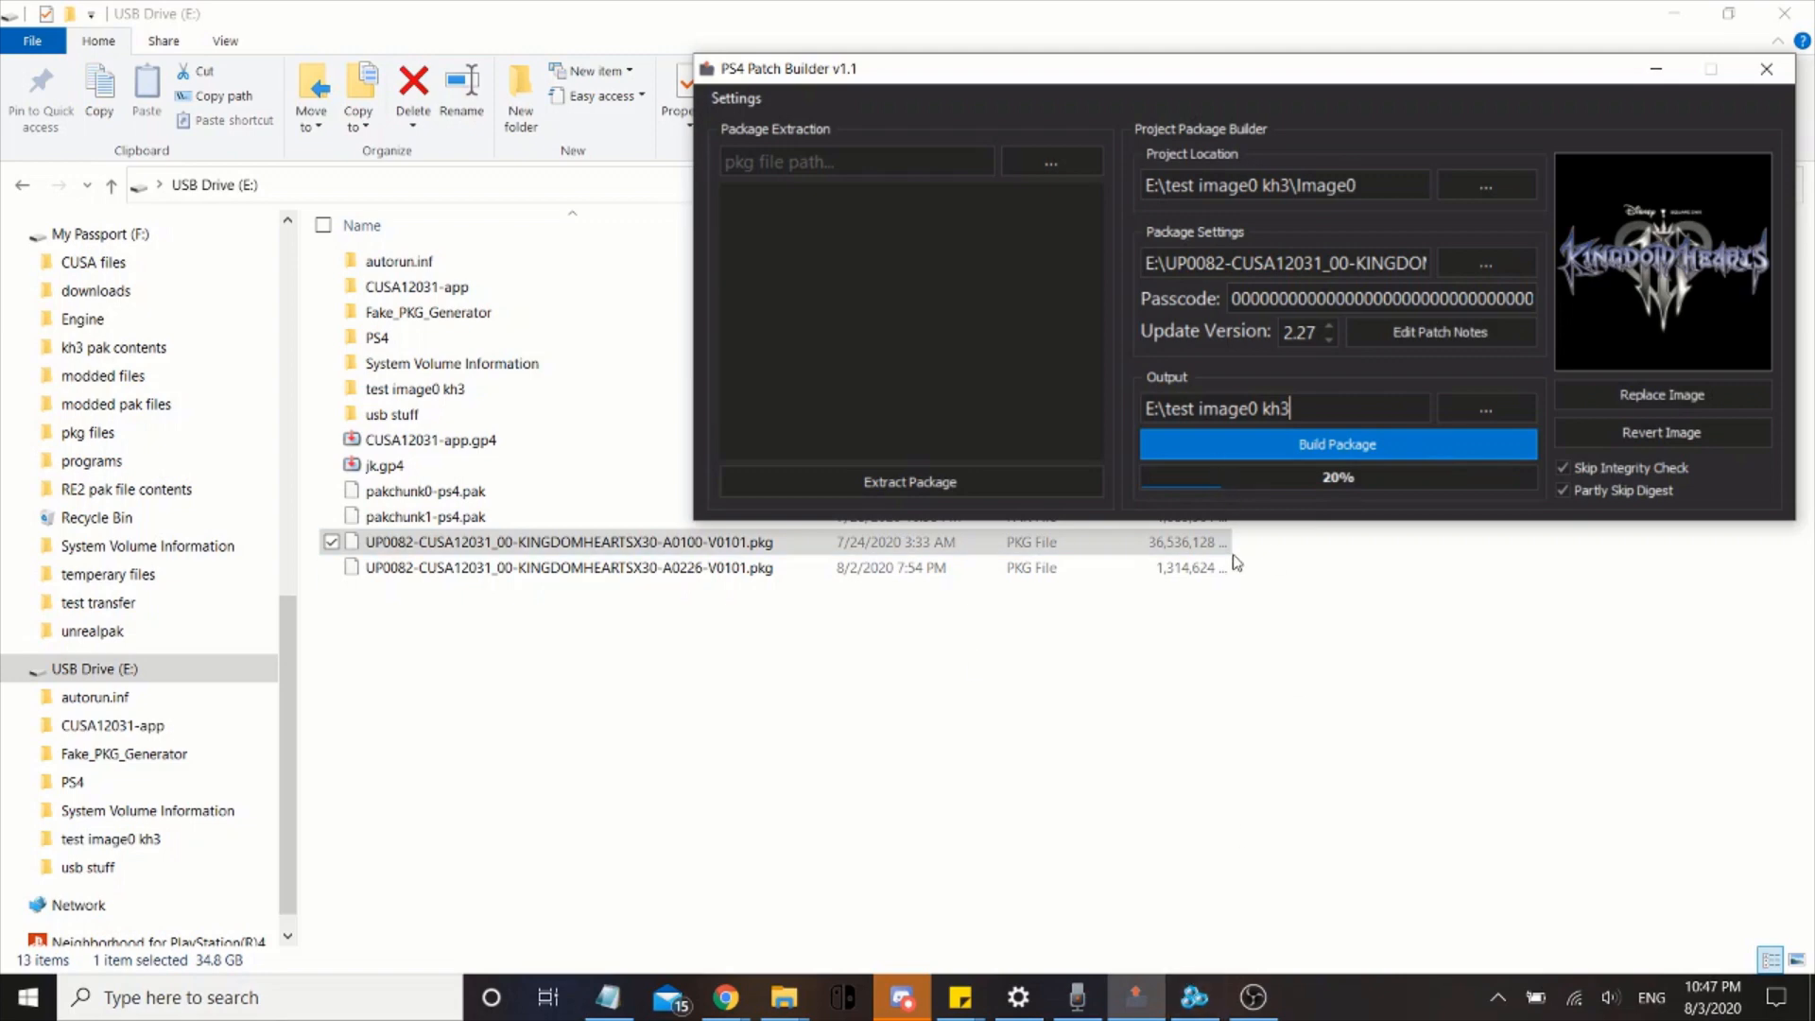
mouse_move(1270, 975)
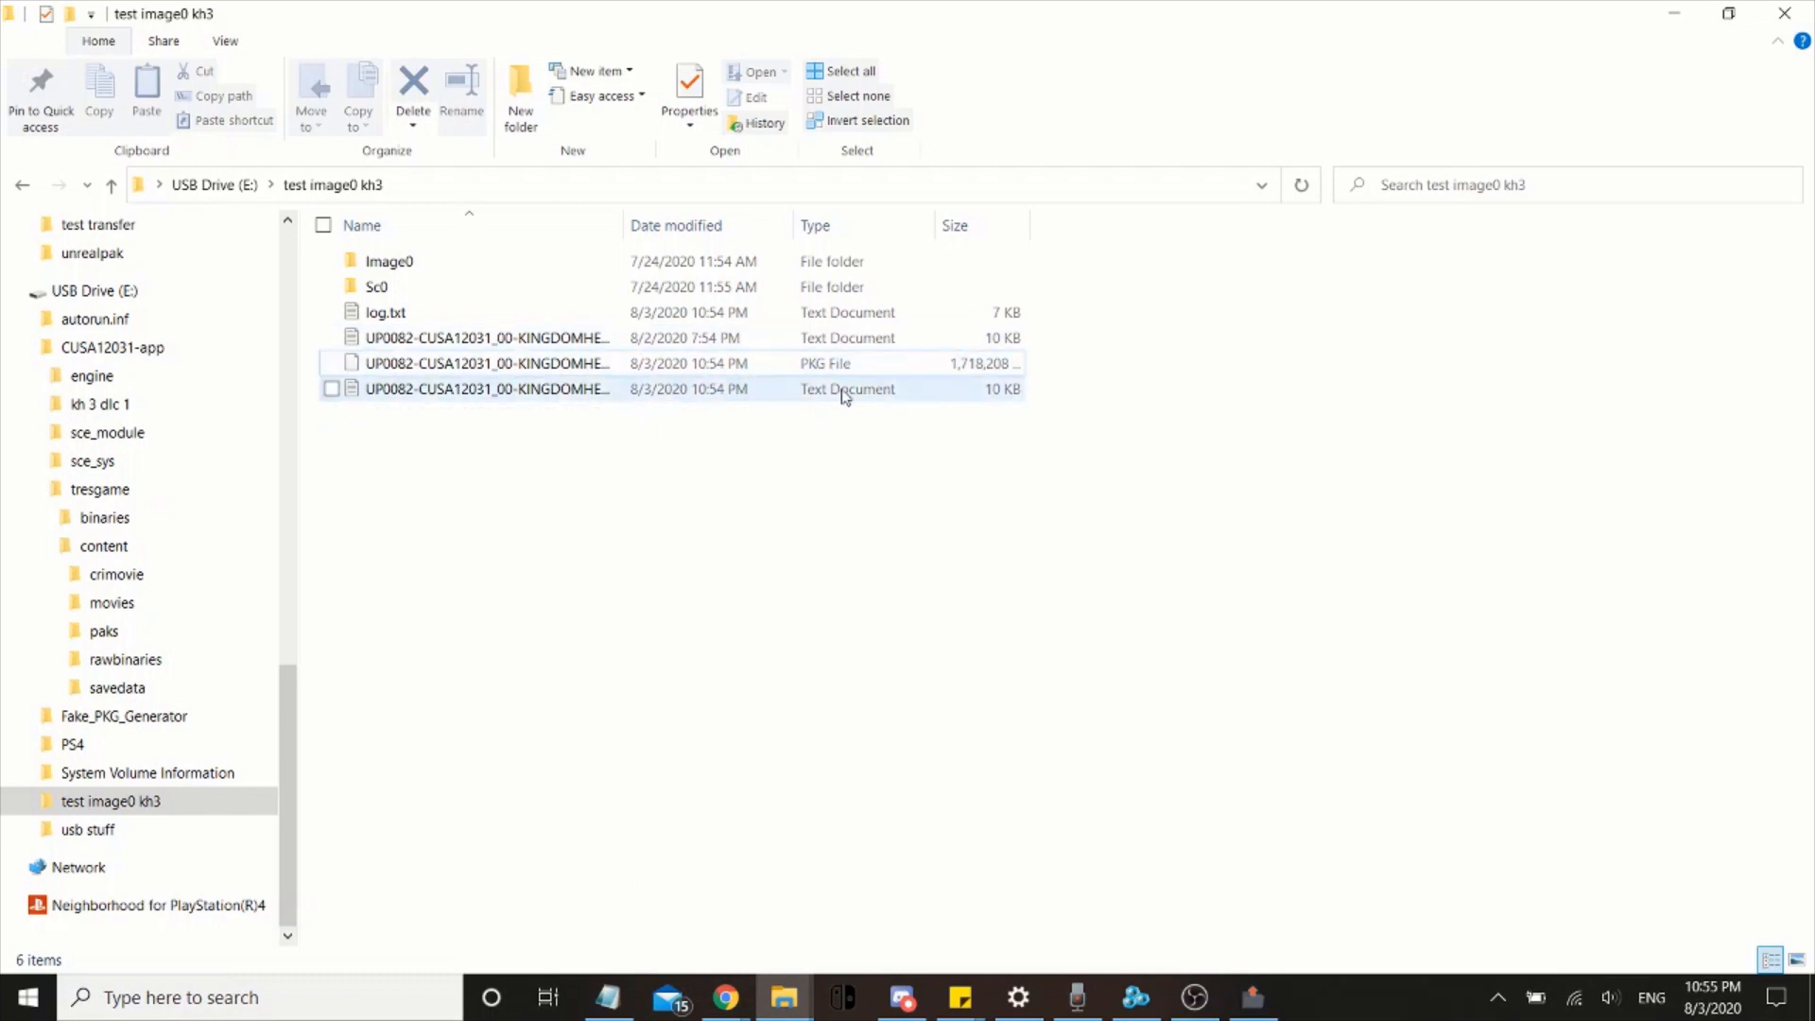
Move the newly built patch PKG out of test image0 kh3, choosing Move with Explorer
click(825, 362)
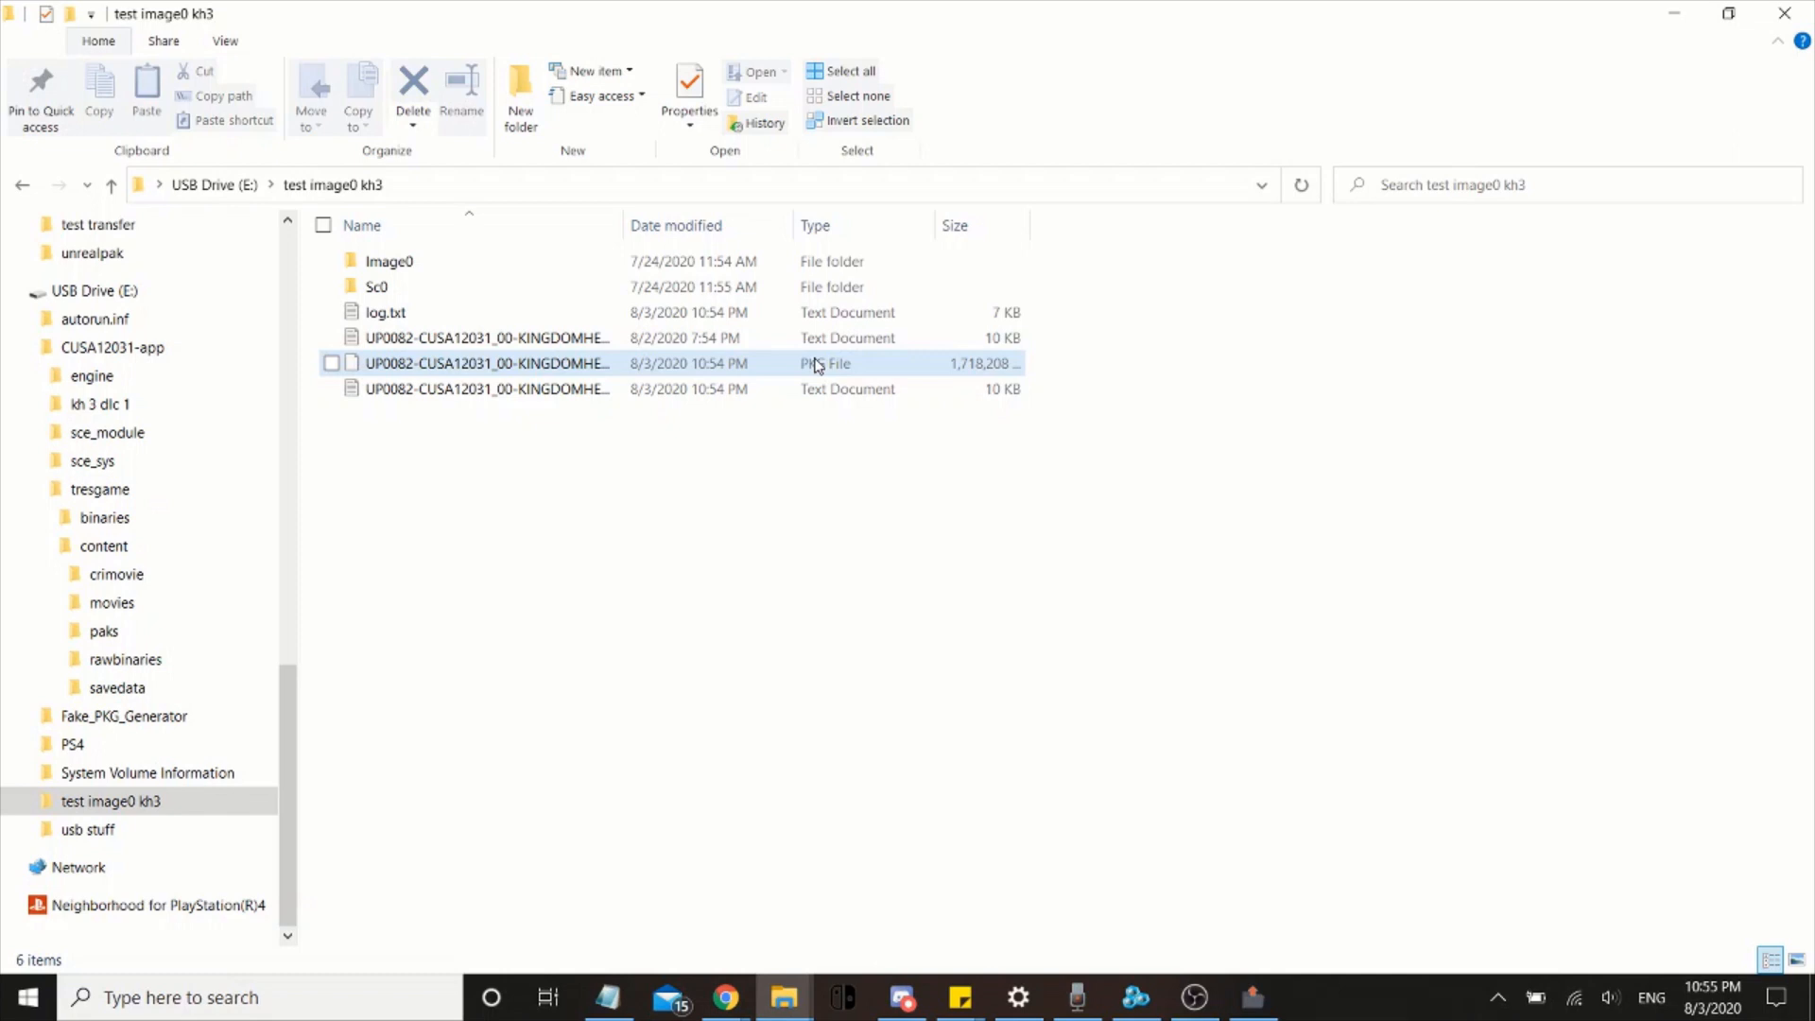
click(486, 362)
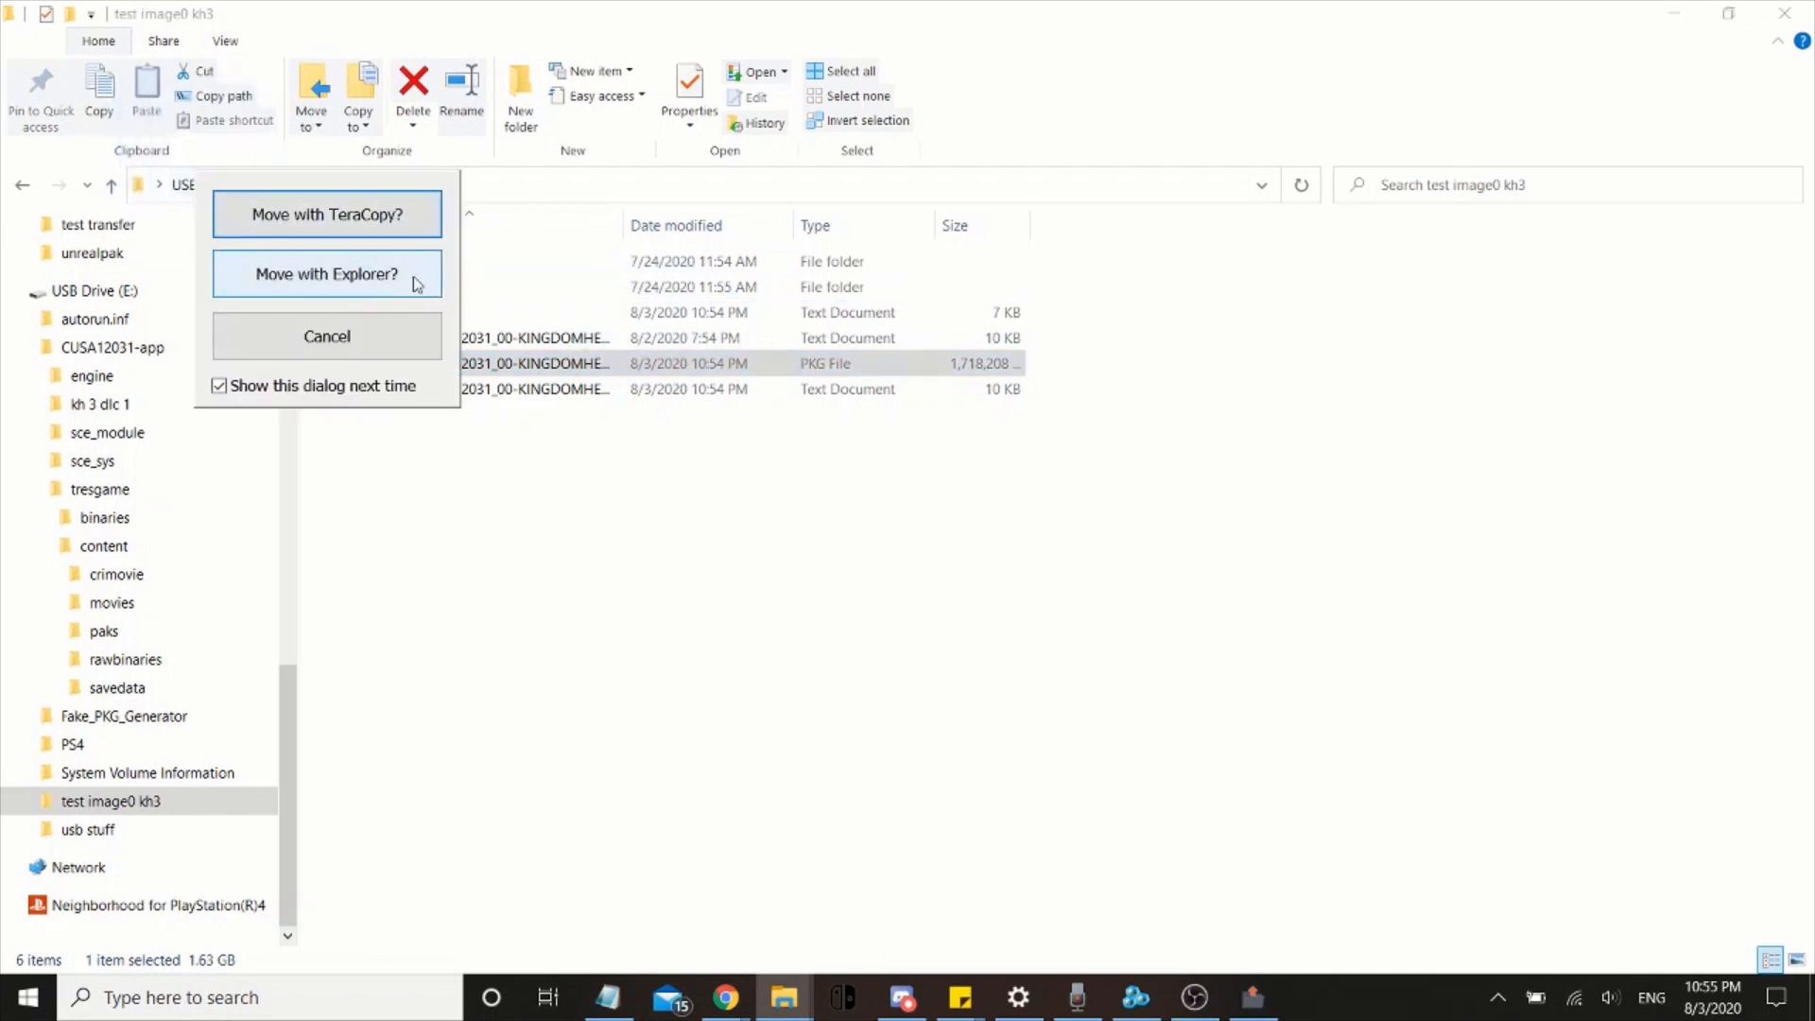
click(326, 274)
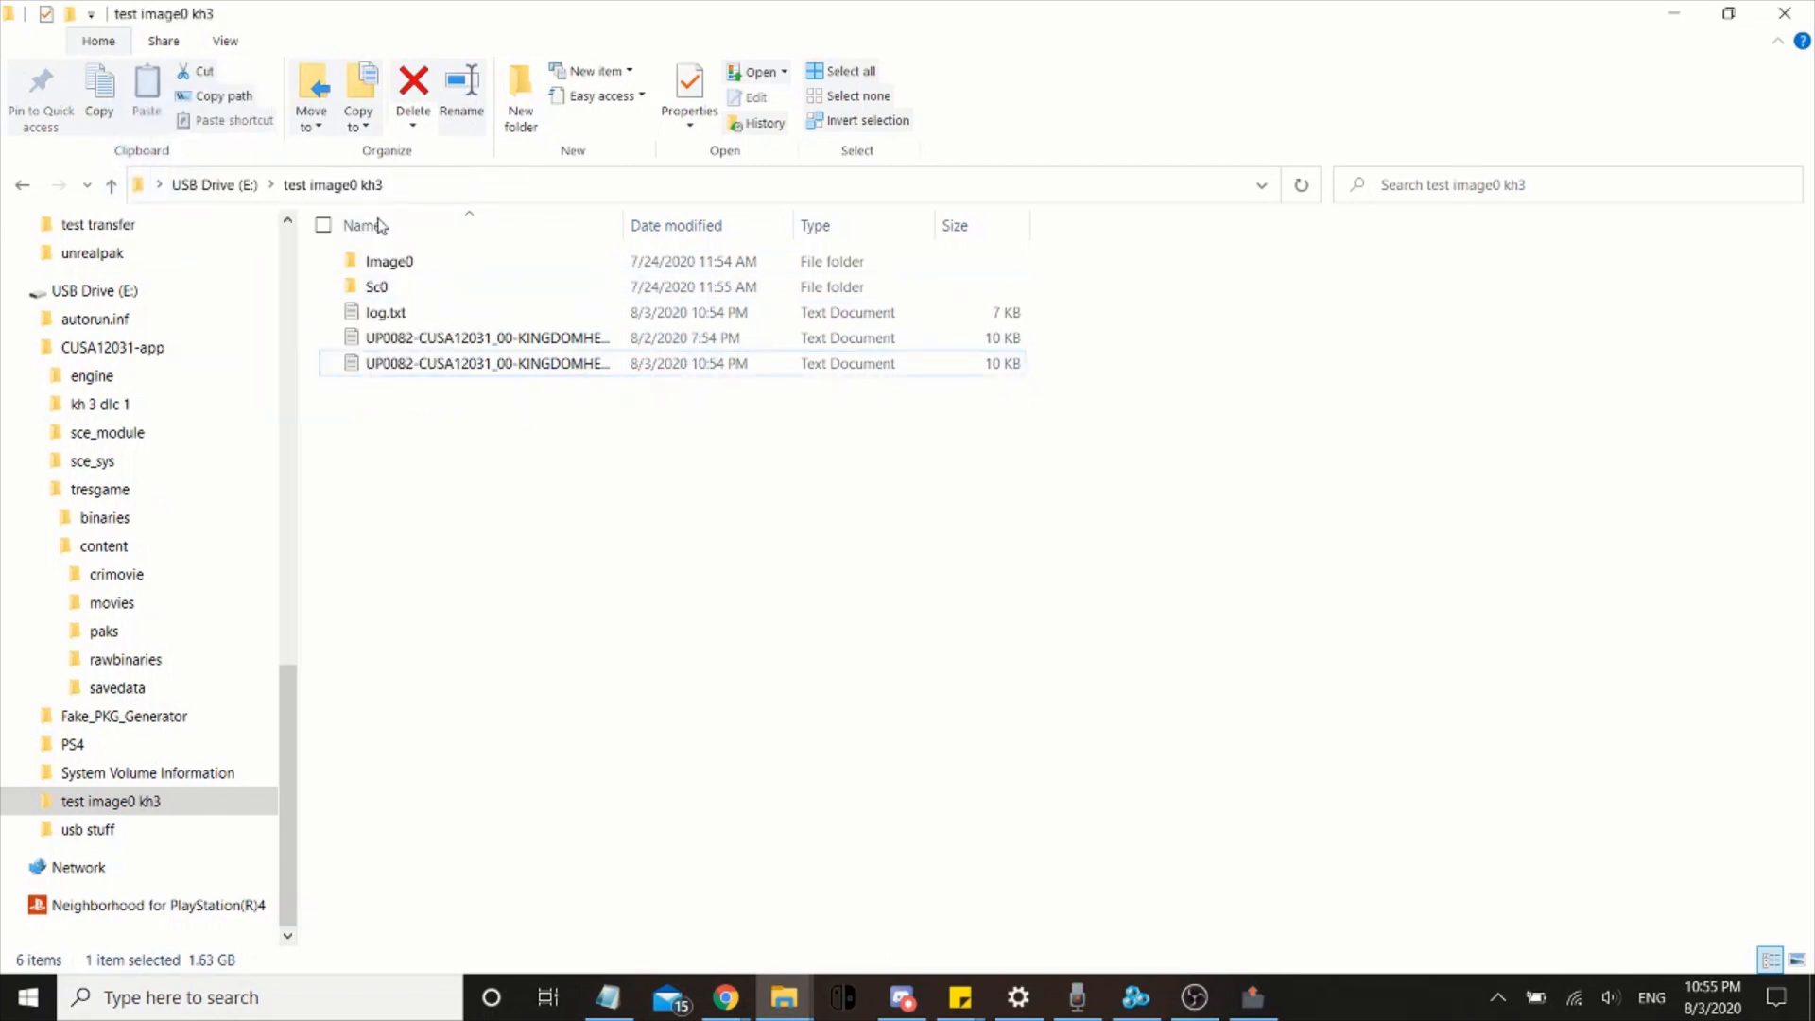
click(112, 185)
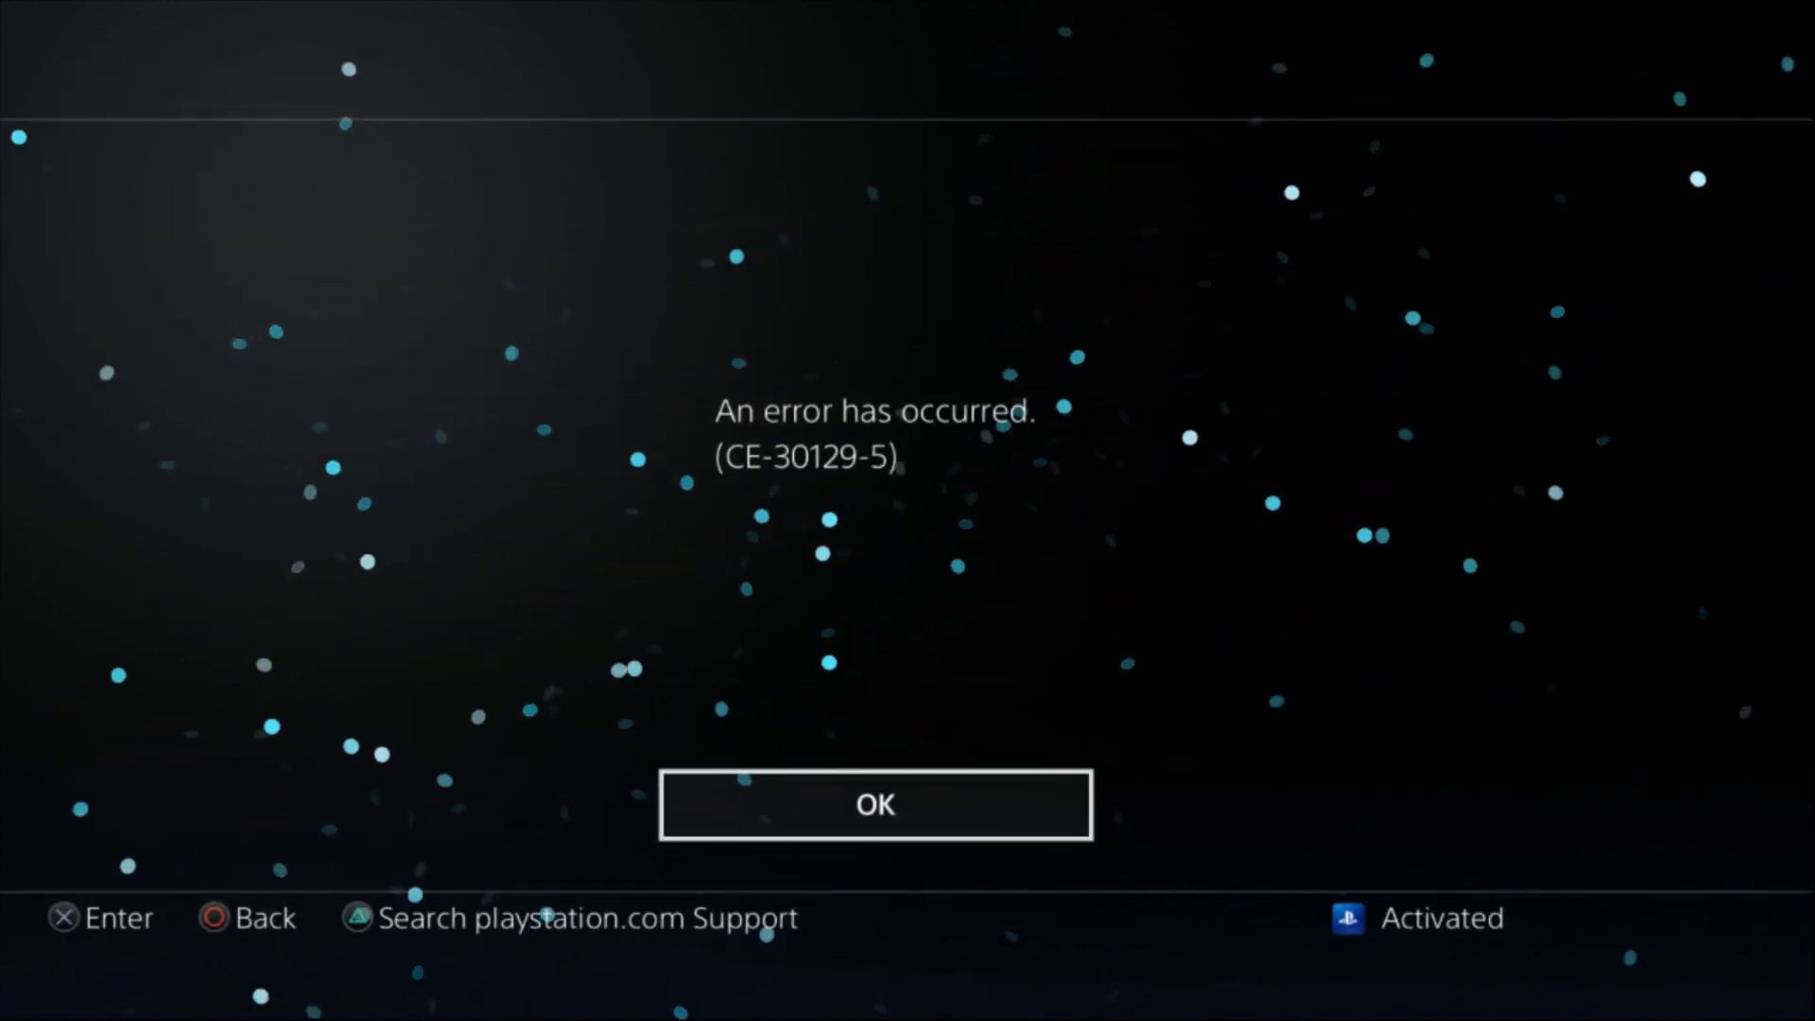
Dismiss error CE-30129-5 and go to the Package Installer to install the patch
click(874, 804)
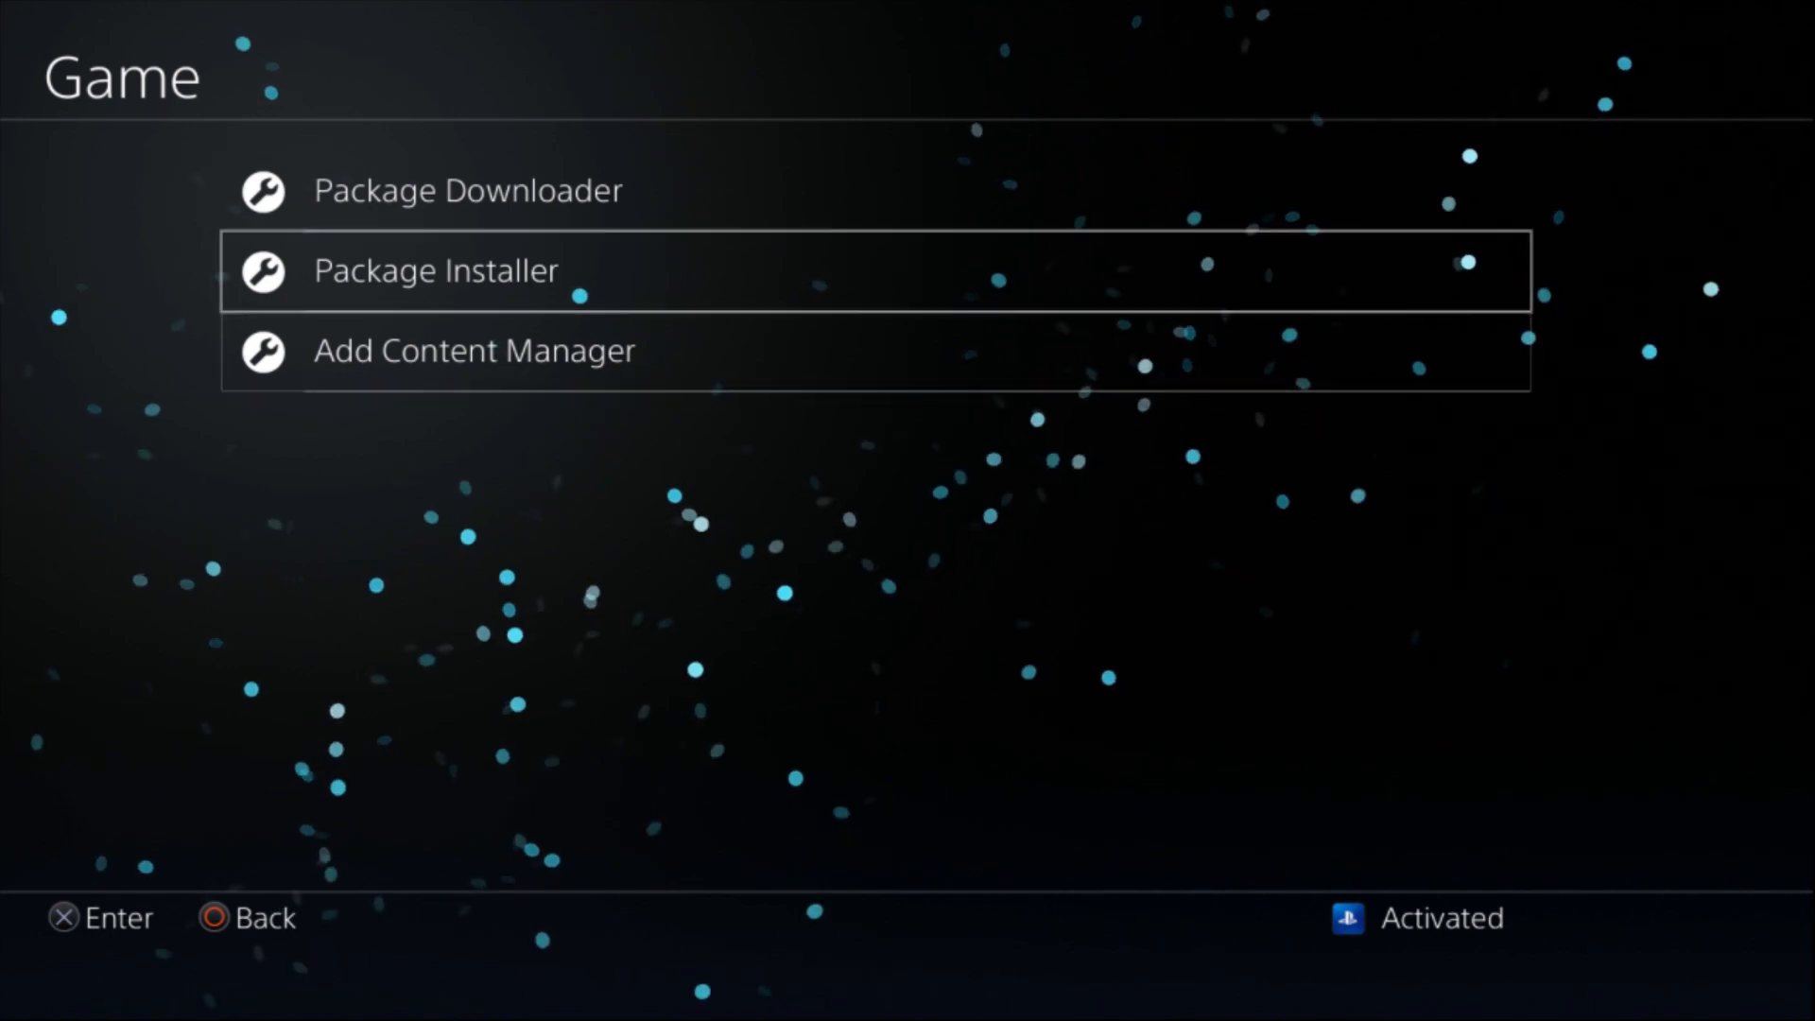
click(437, 269)
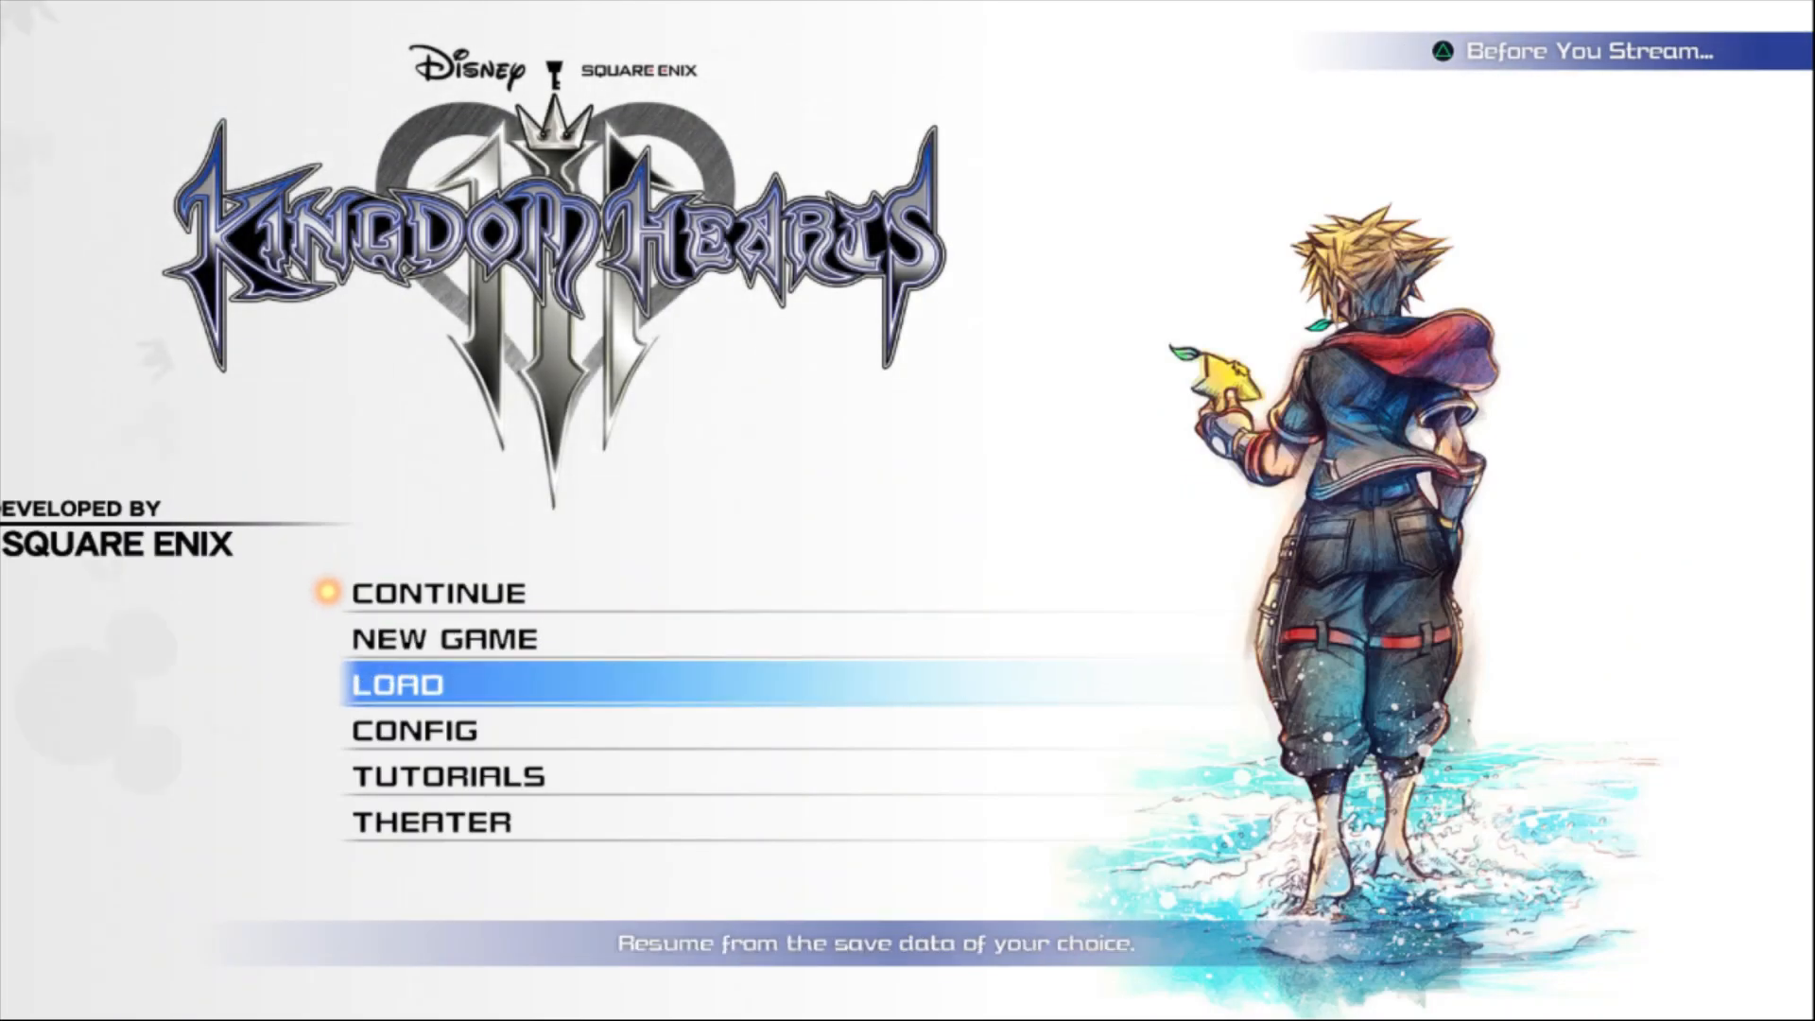
Load a save, test the modded character in the Monstropolis battle, and pause
click(398, 682)
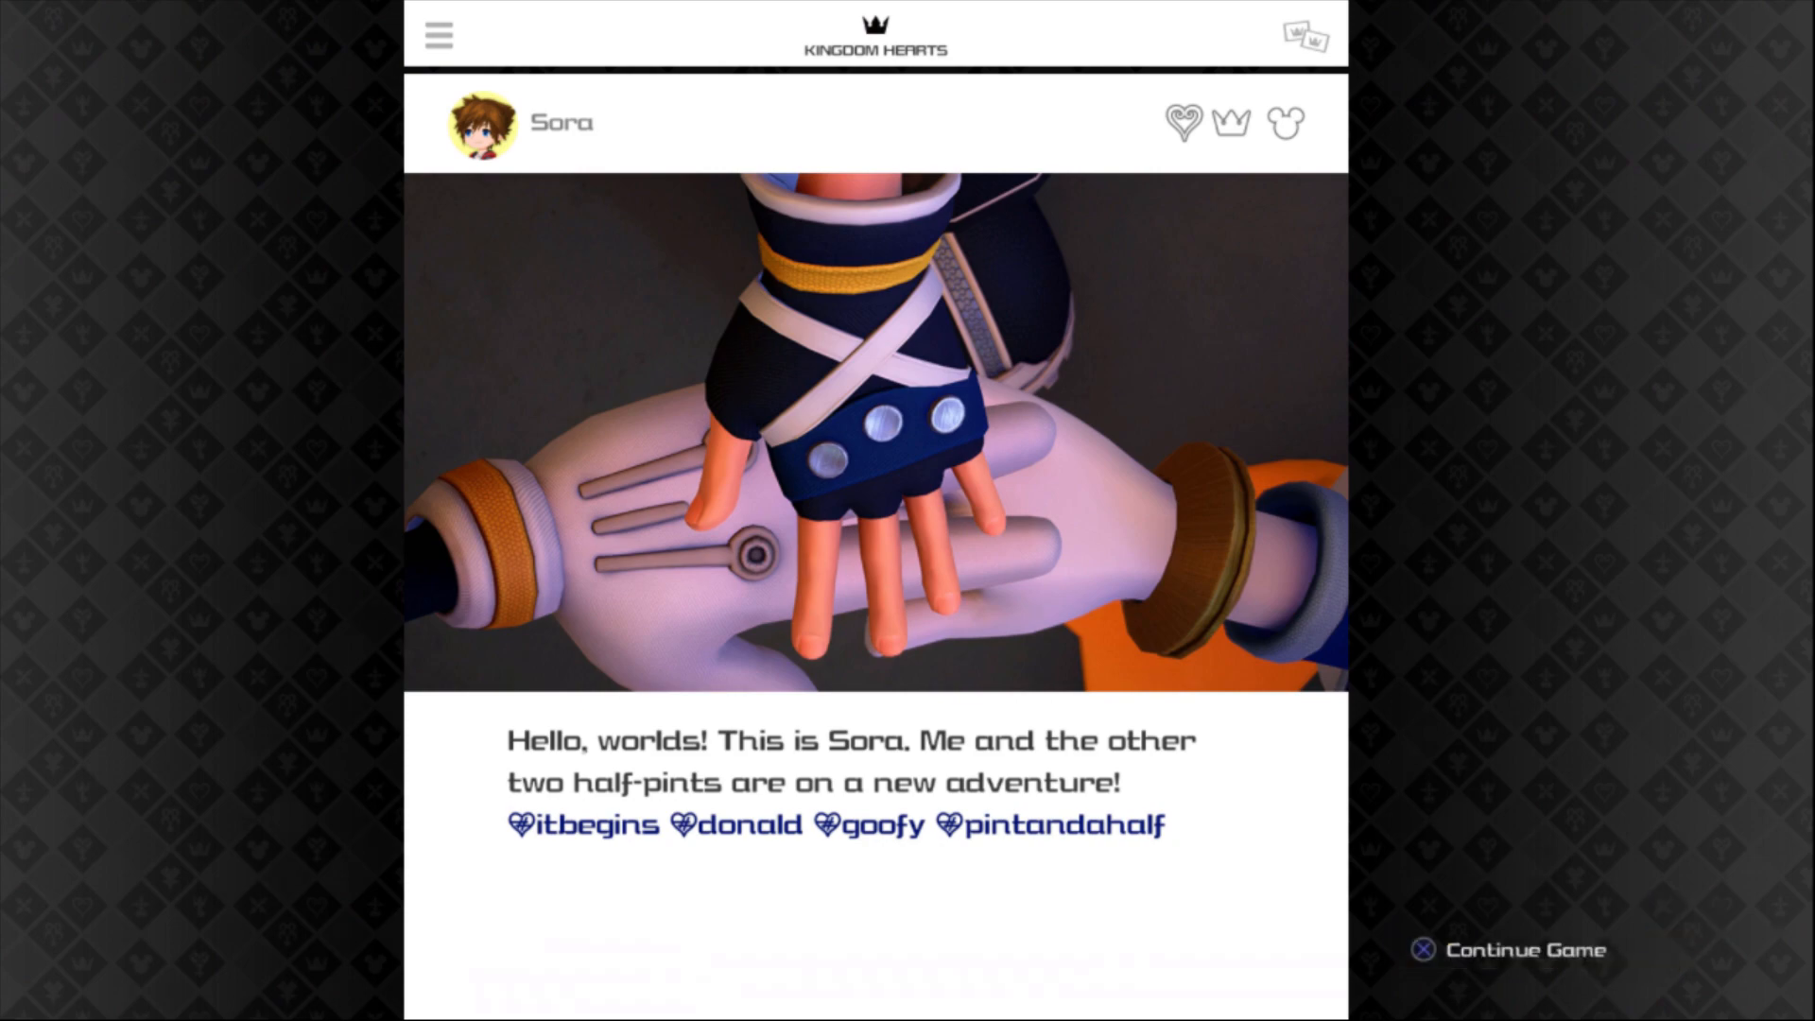
click(1525, 949)
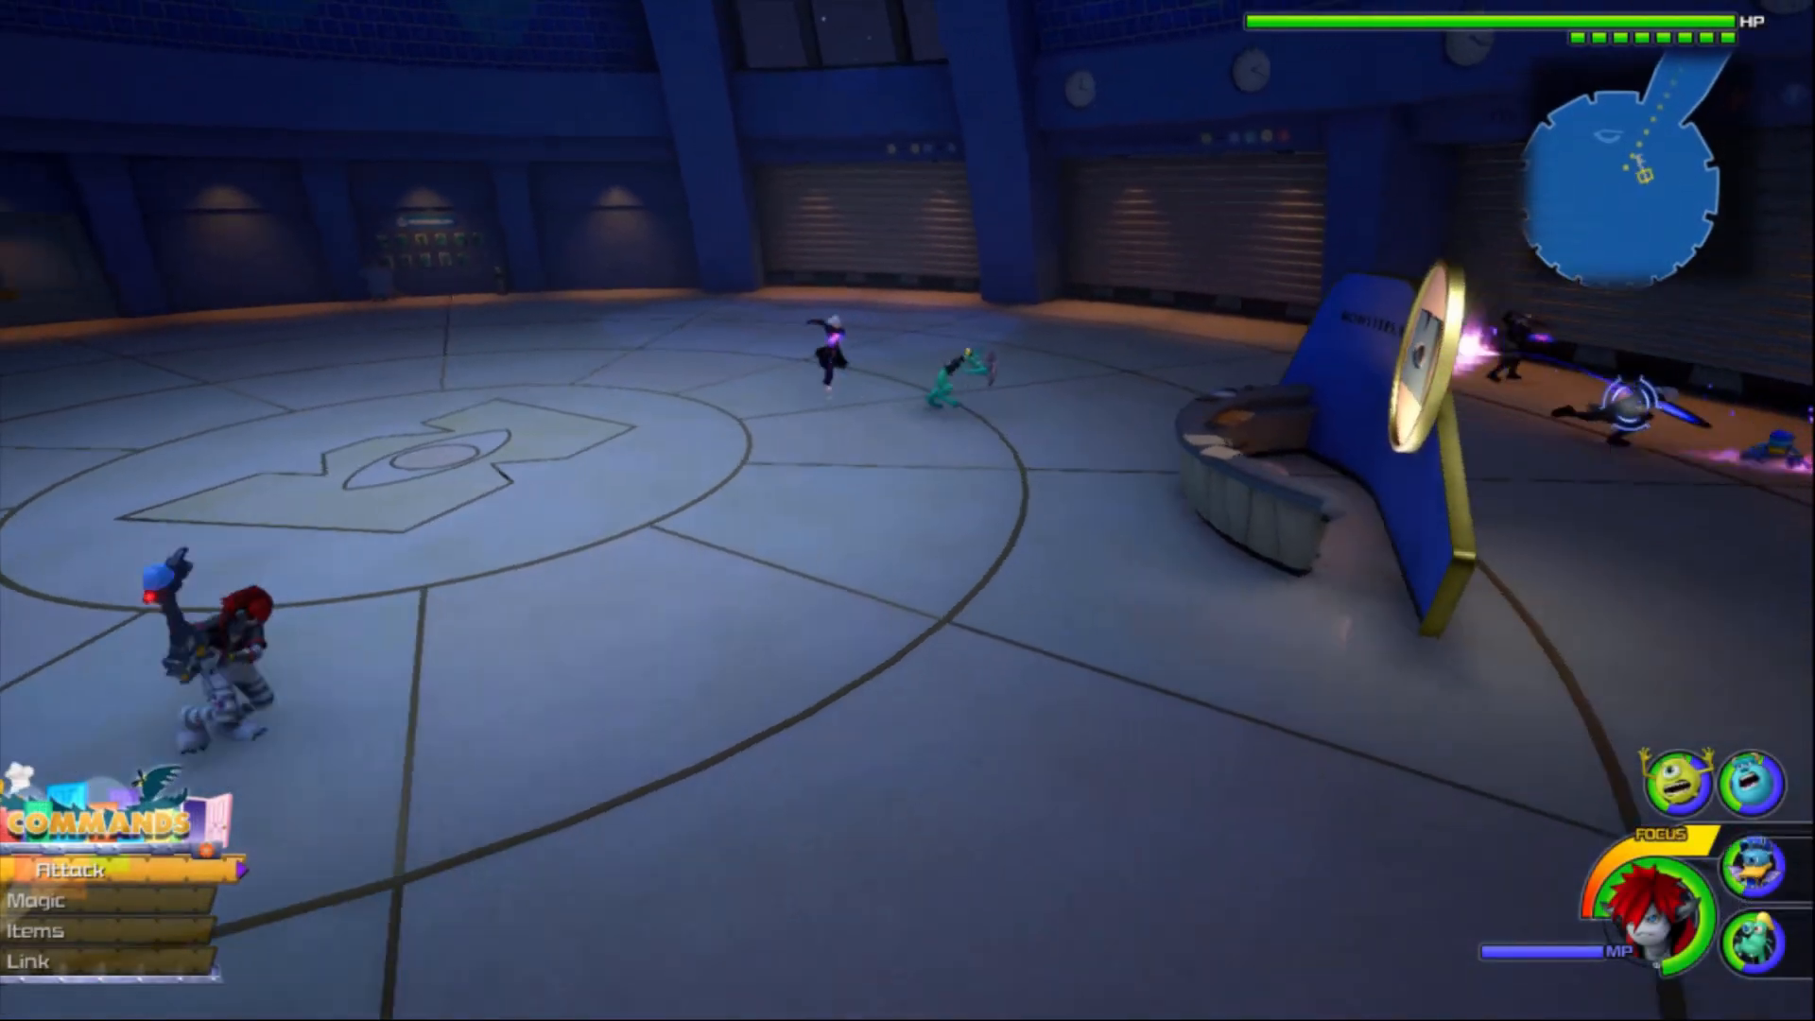
key(Escape)
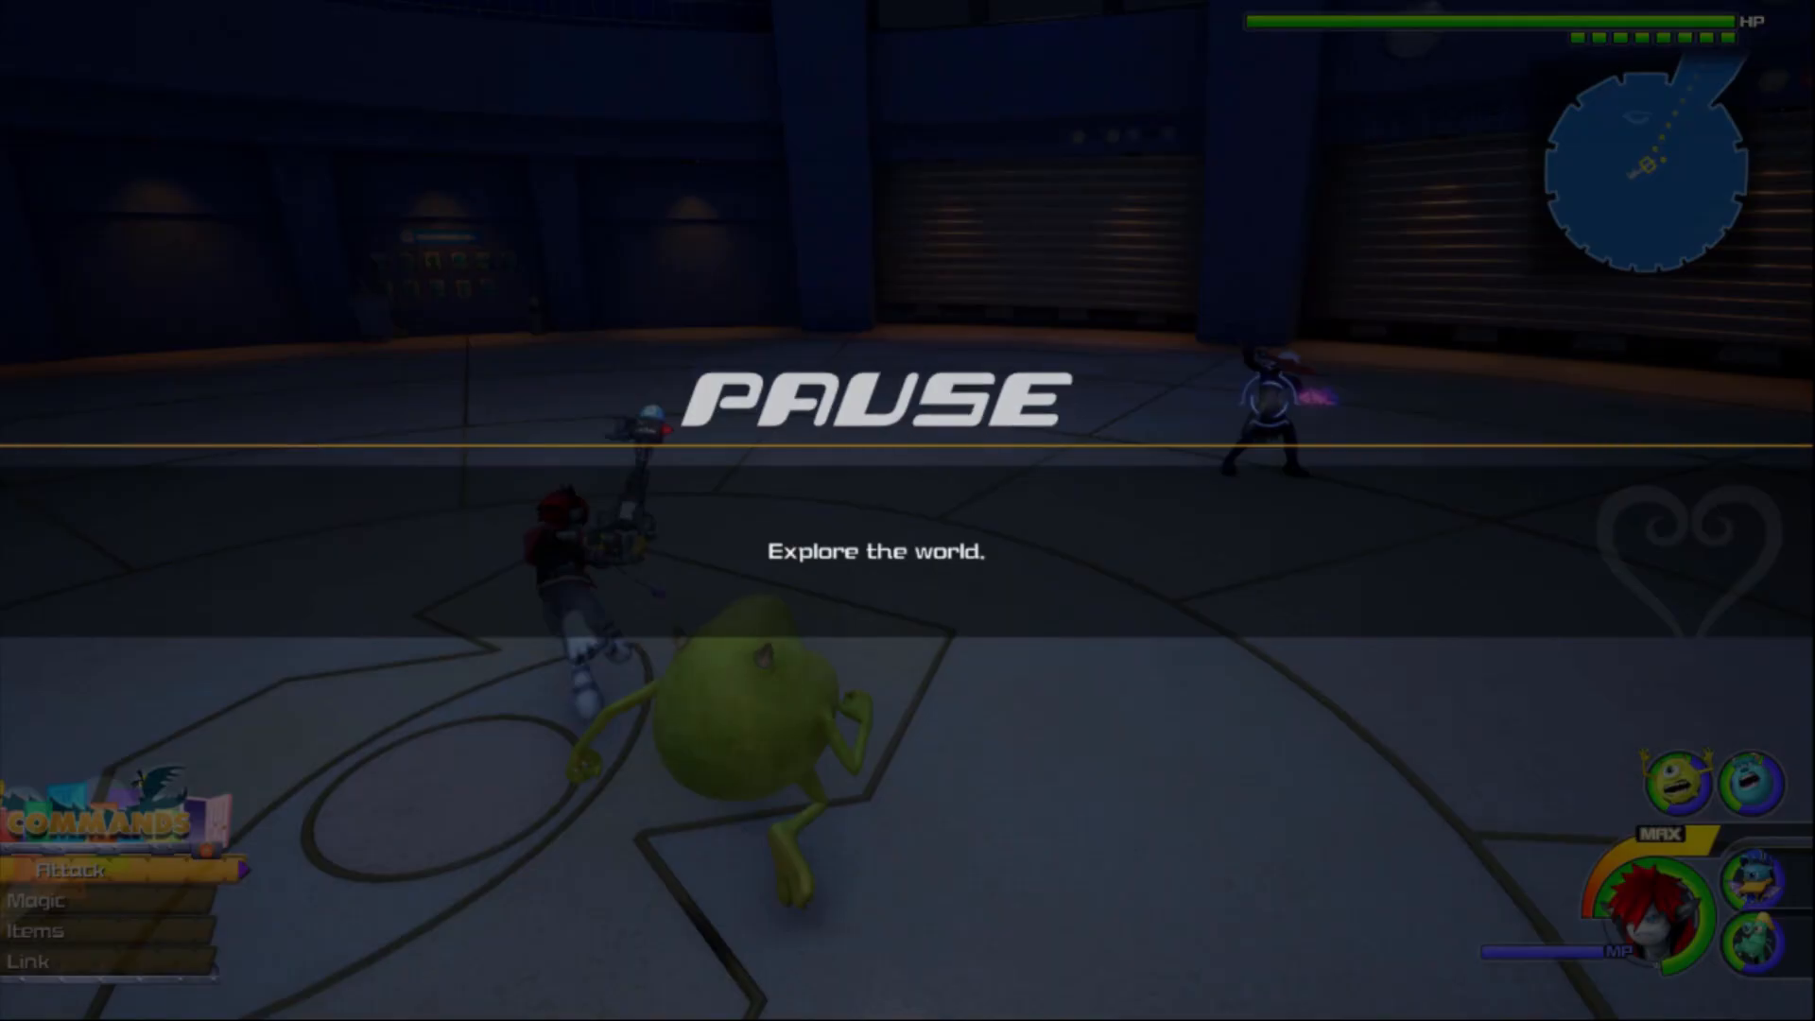